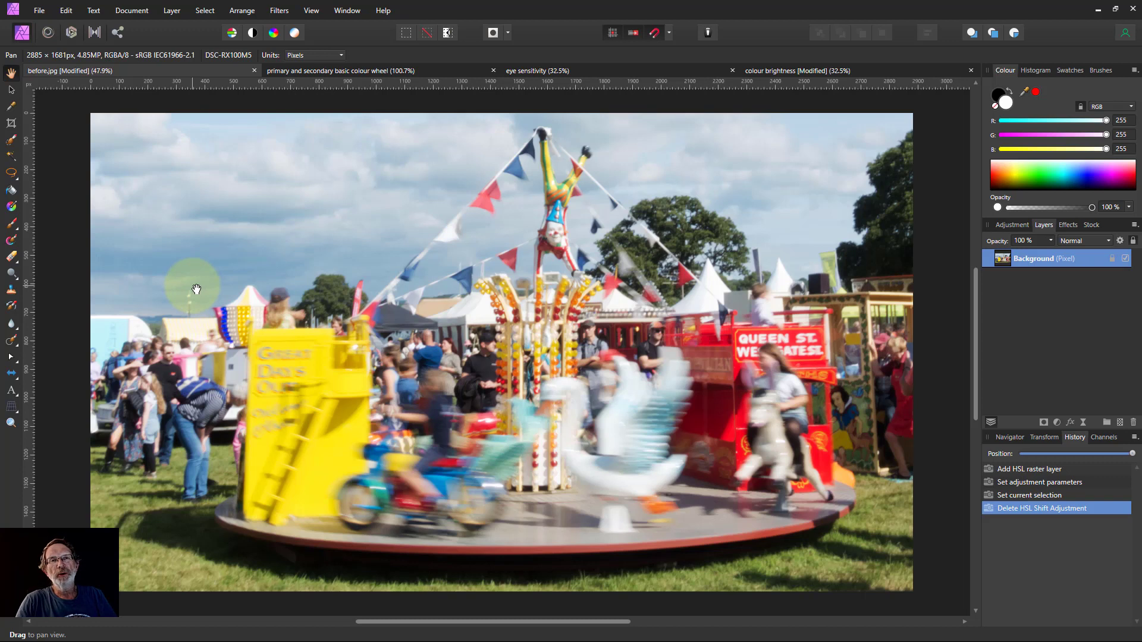
pyautogui.moveTo(262, 286)
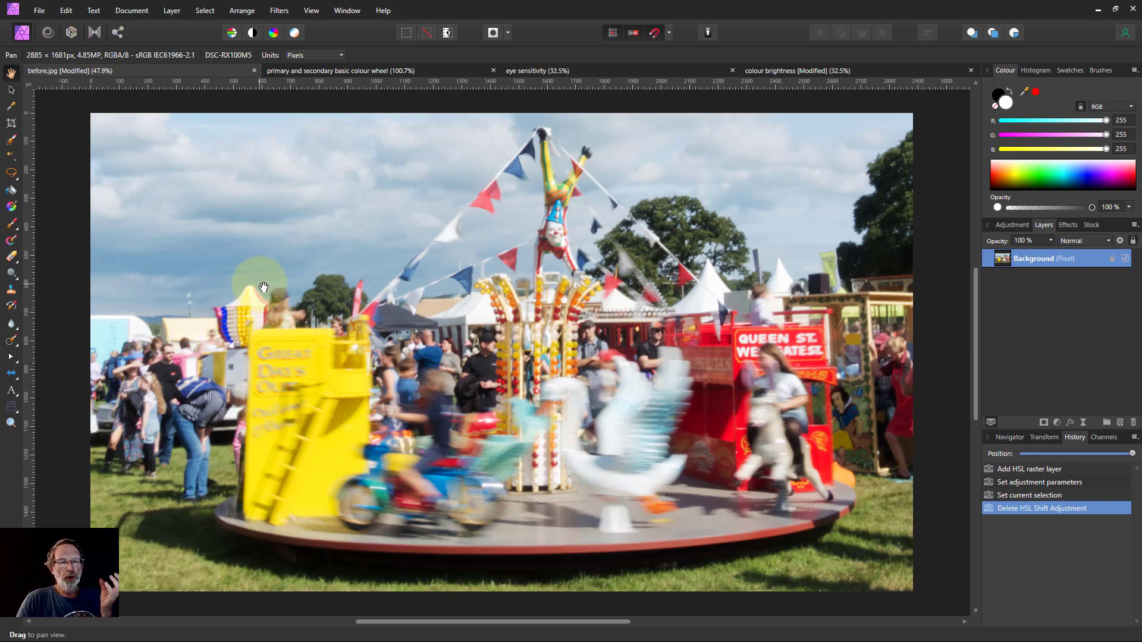
pyautogui.moveTo(288, 282)
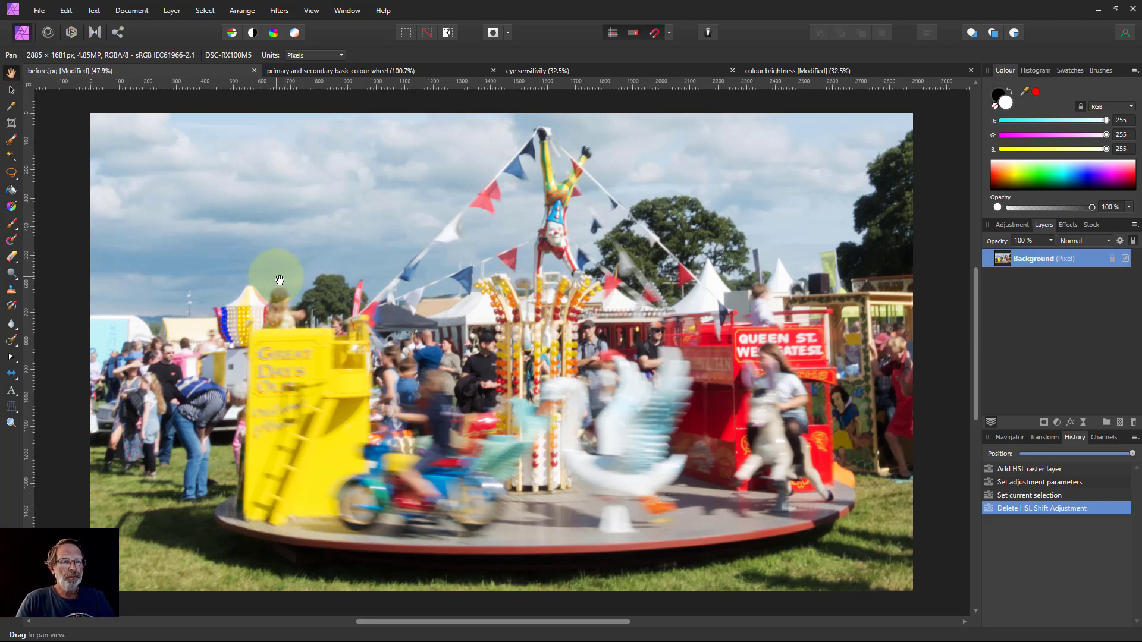
pyautogui.moveTo(322, 267)
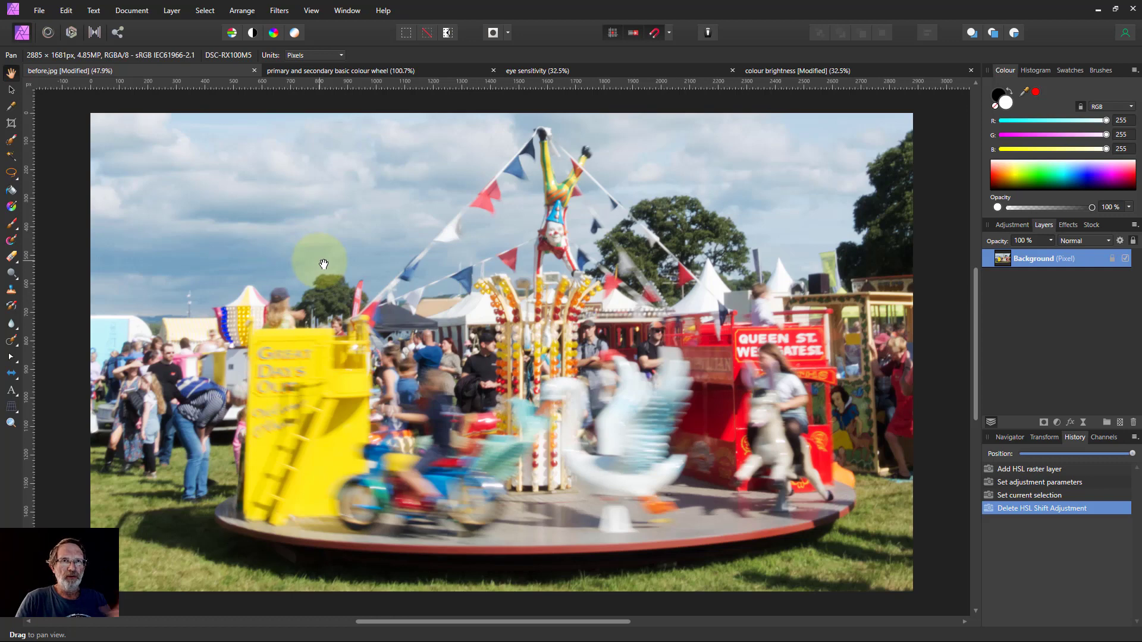
# Add an HSL Shift adjustment layer to the carousel photo from the Adjustments list.
pyautogui.click(1024, 381)
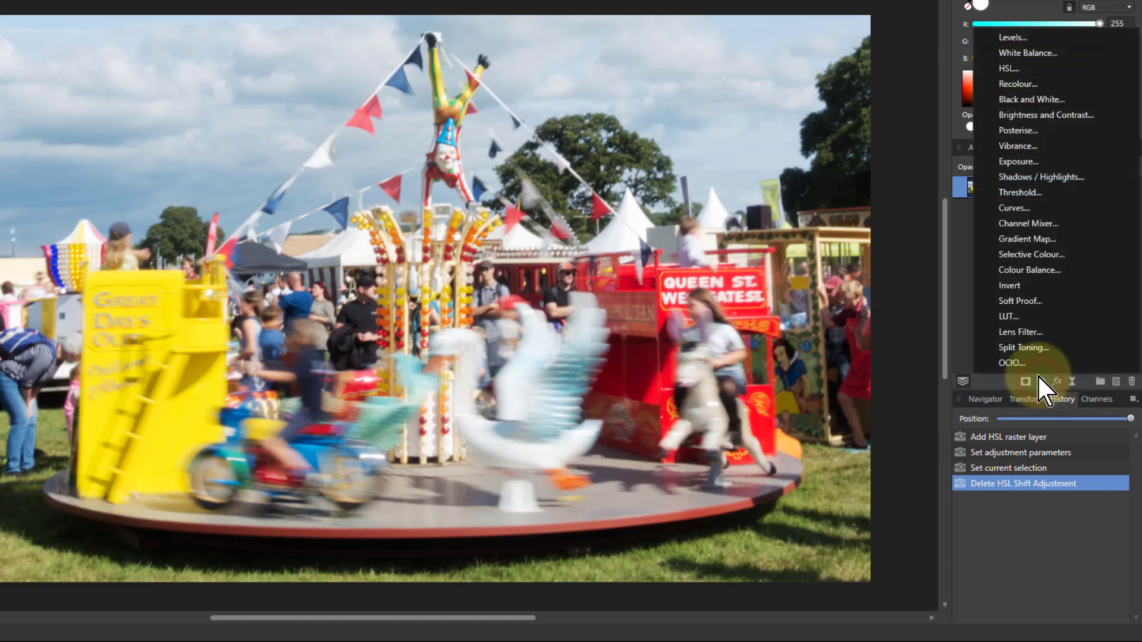
pyautogui.moveTo(1013, 68)
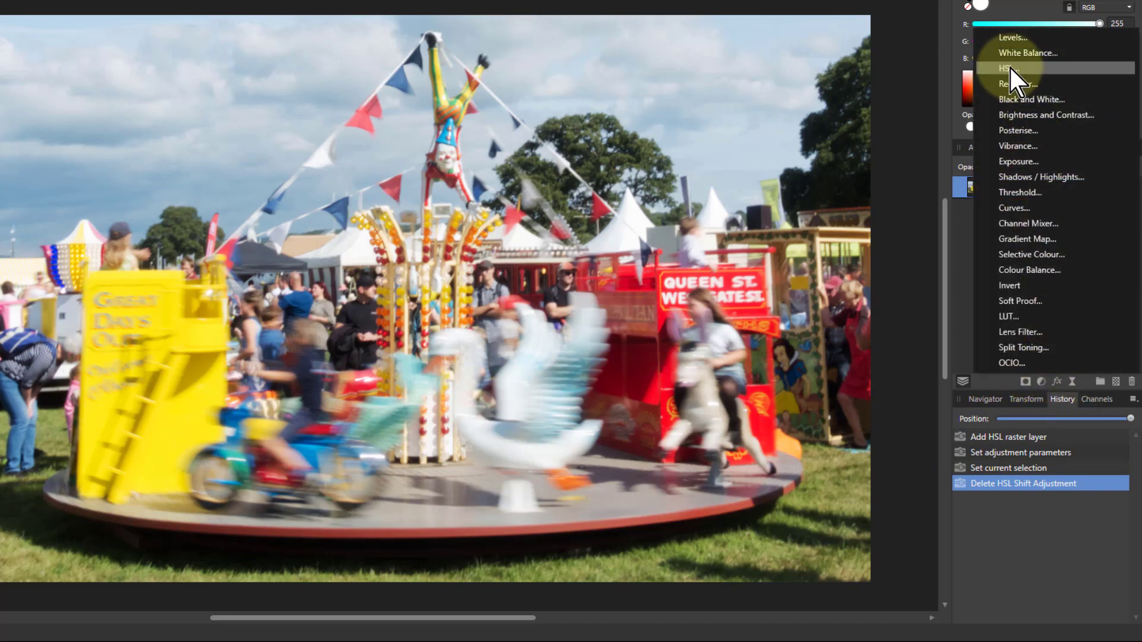
pyautogui.click(1010, 68)
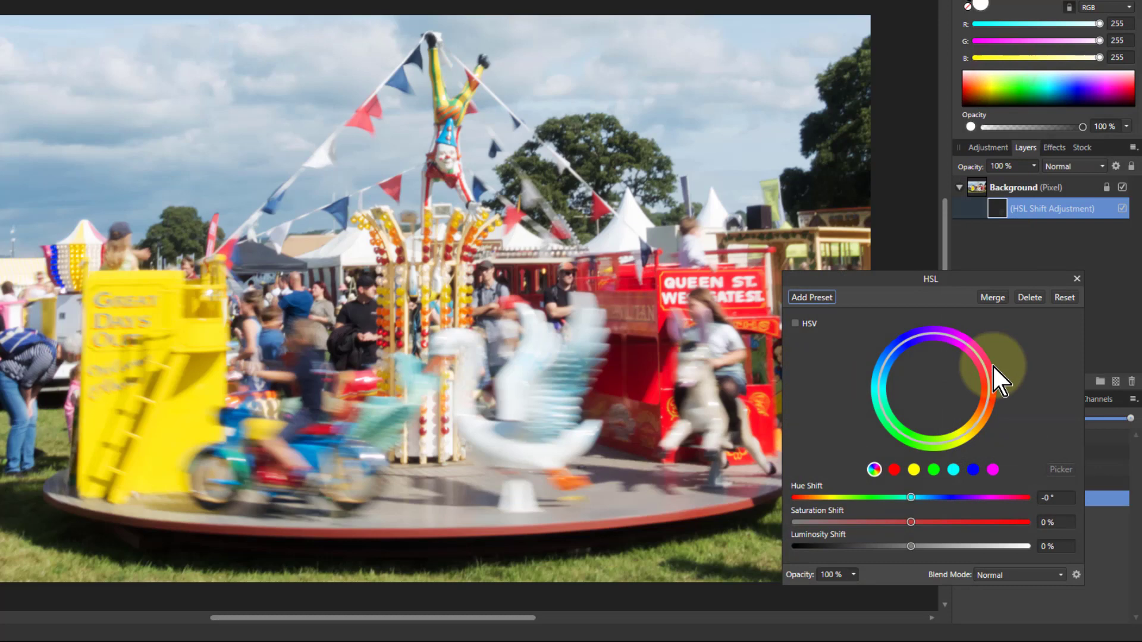
pyautogui.moveTo(892, 579)
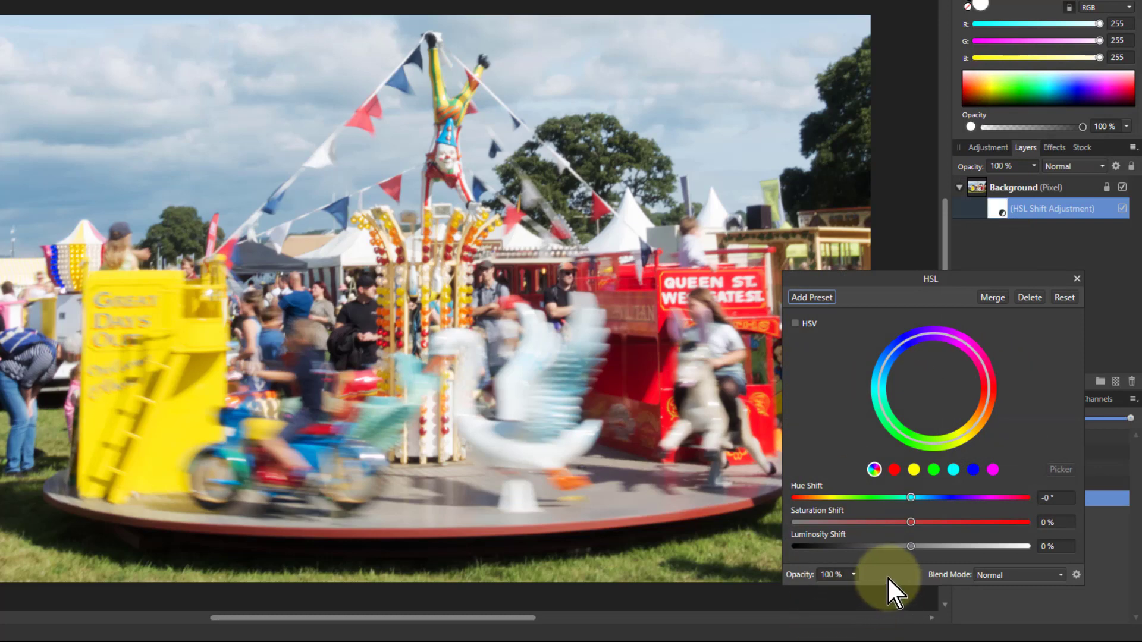
pyautogui.moveTo(914, 532)
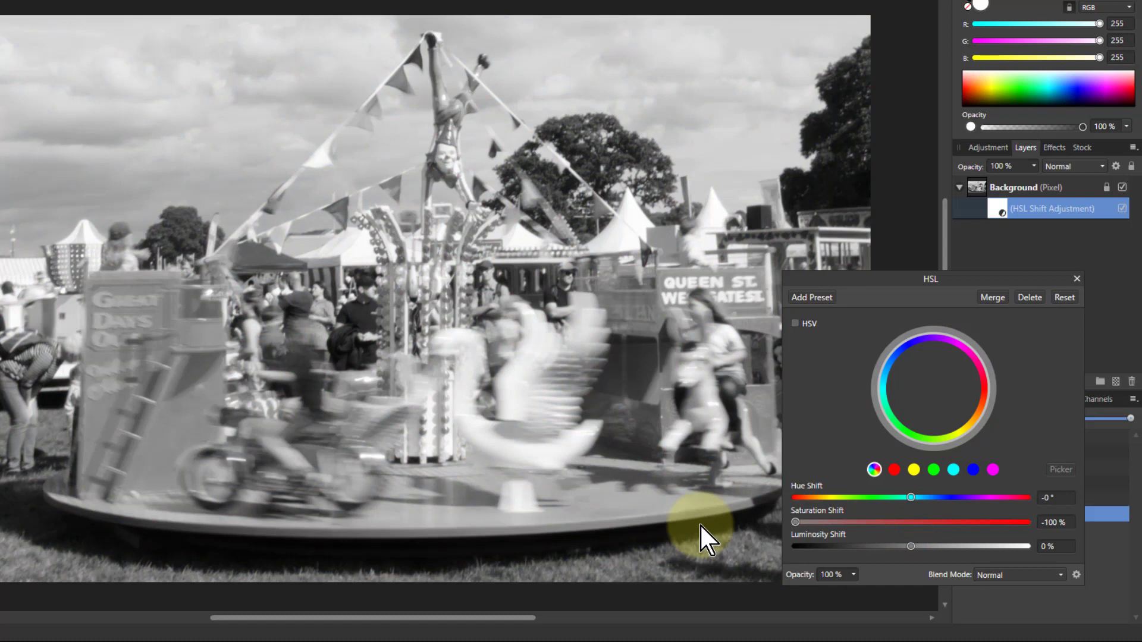
pyautogui.moveTo(119, 295)
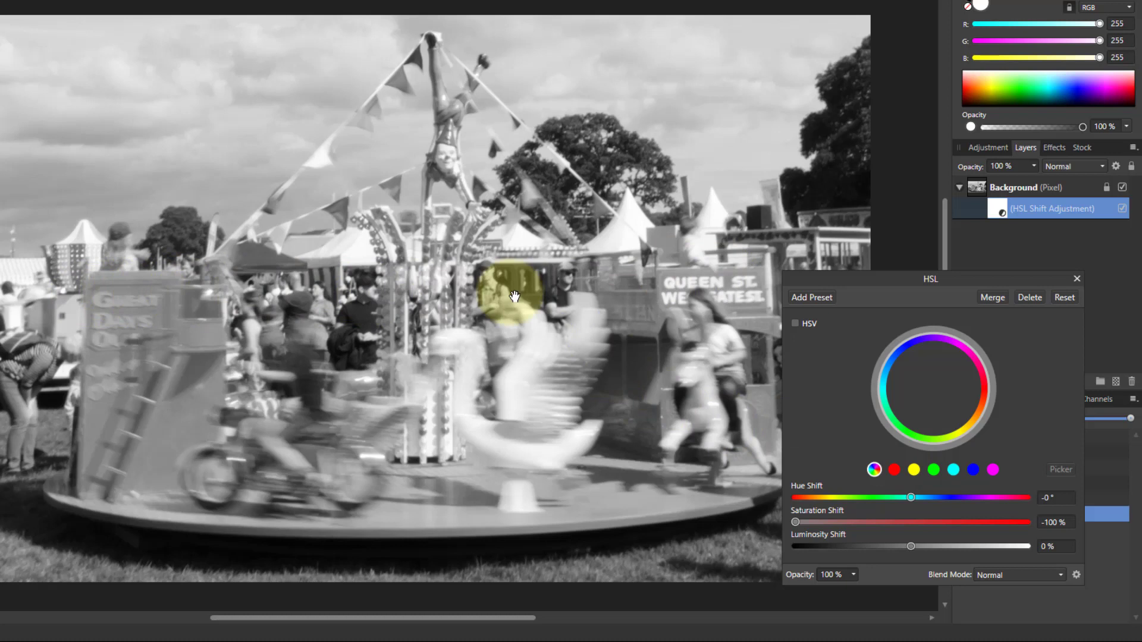
pyautogui.moveTo(1031, 335)
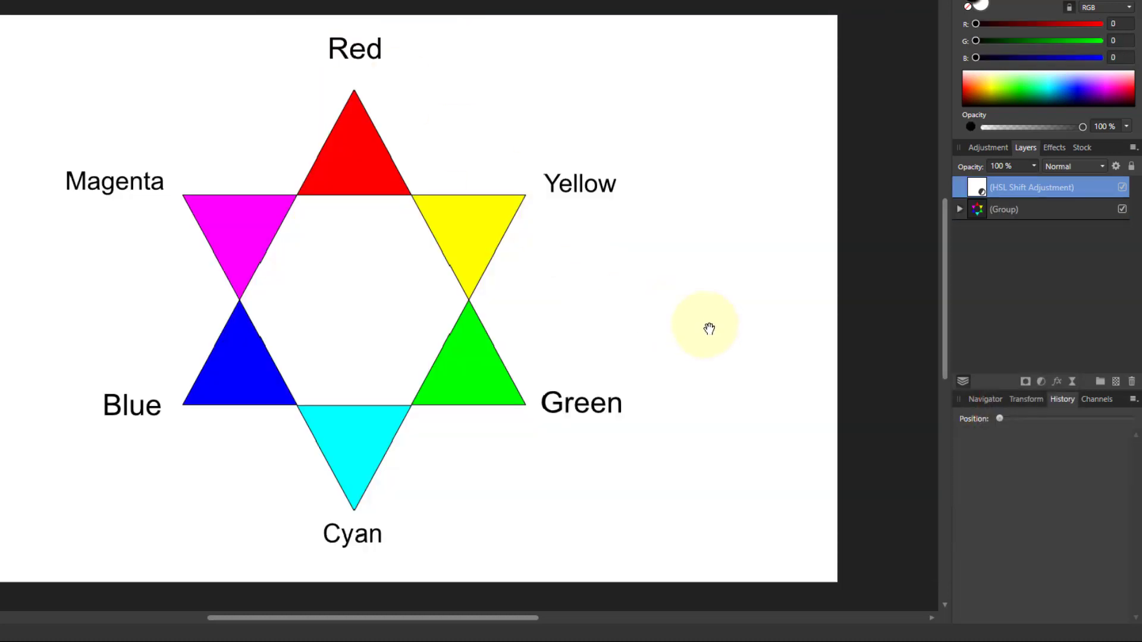
pyautogui.moveTo(539, 182)
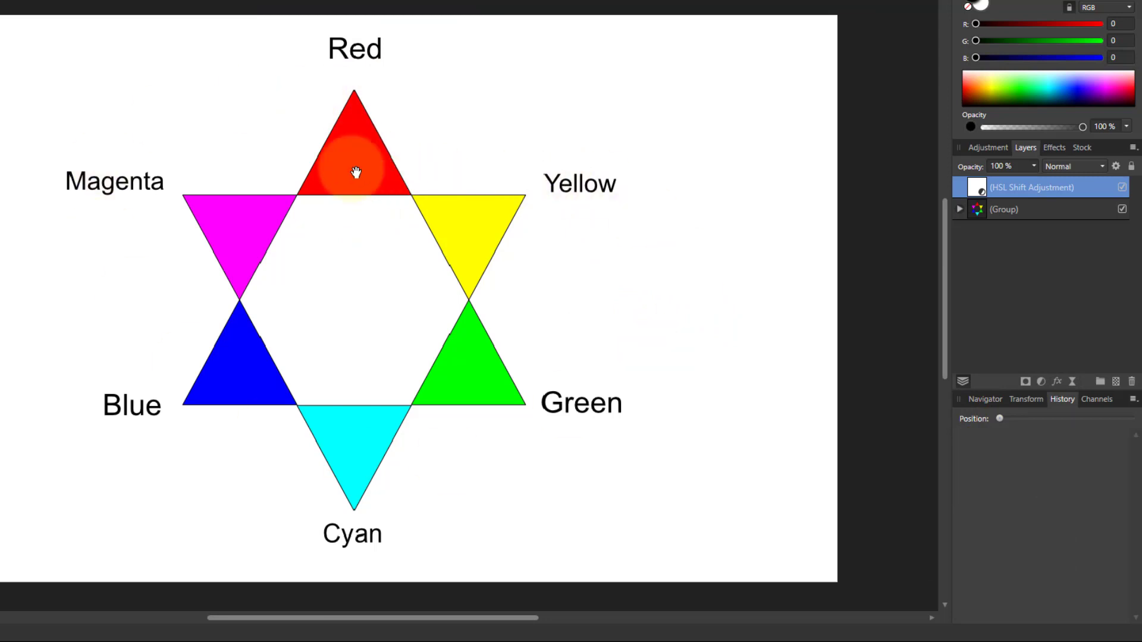
pyautogui.moveTo(253, 376)
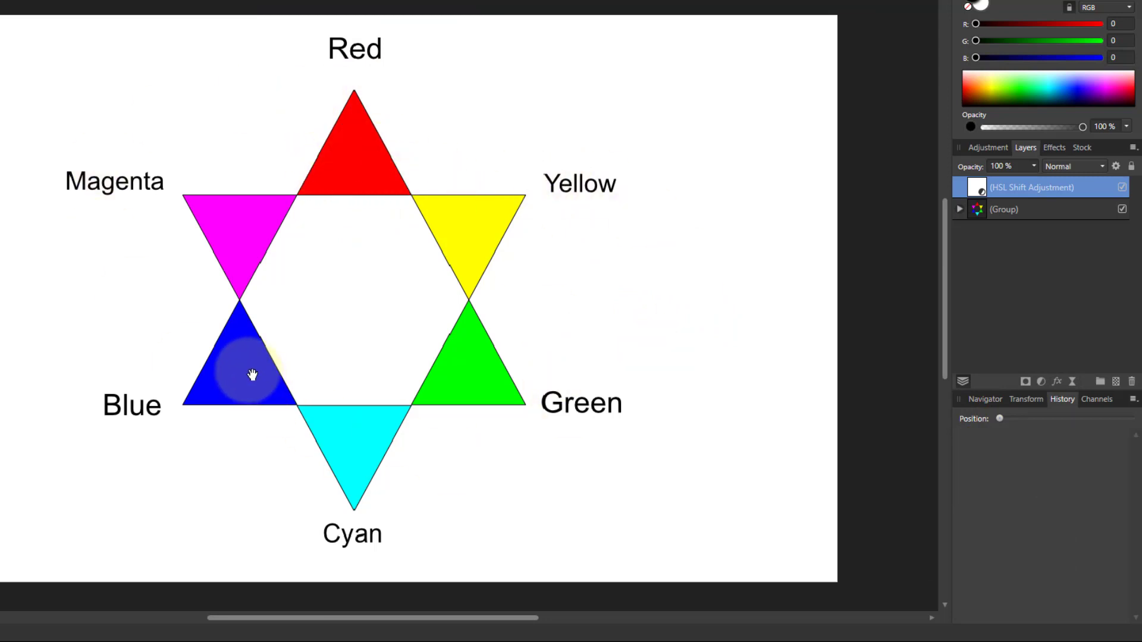
pyautogui.moveTo(317, 222)
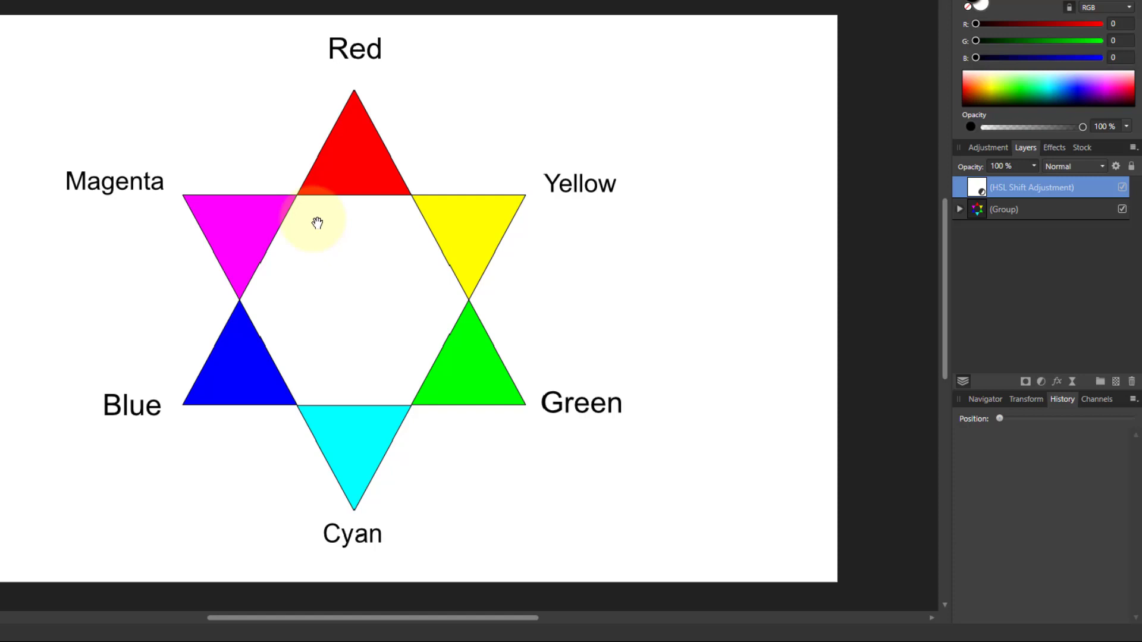
pyautogui.moveTo(342, 173)
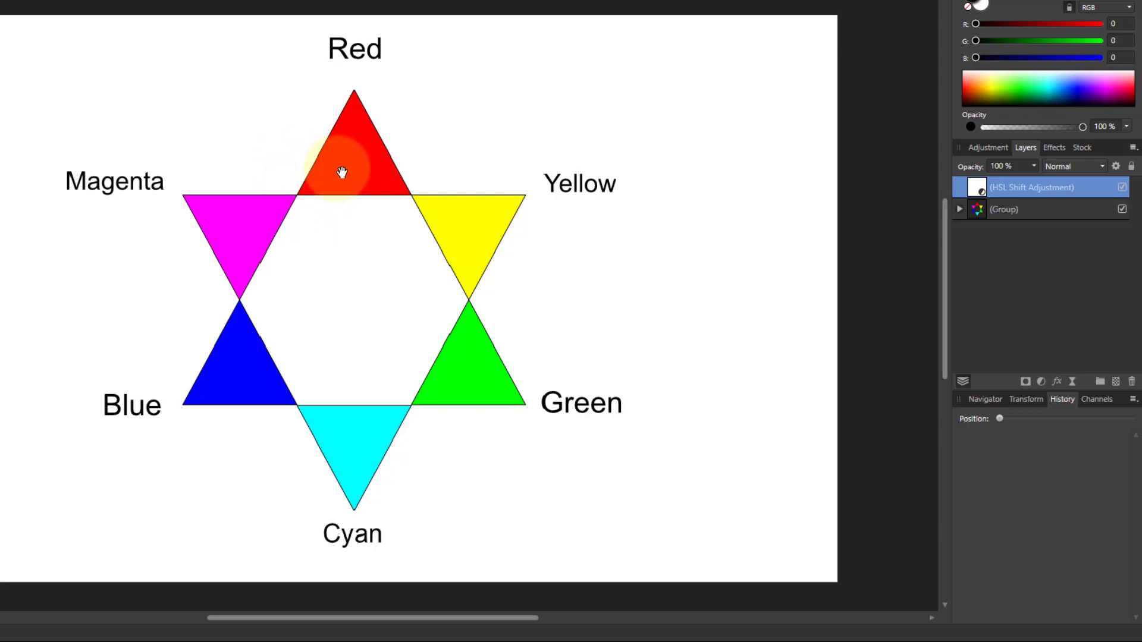
pyautogui.moveTo(379, 179)
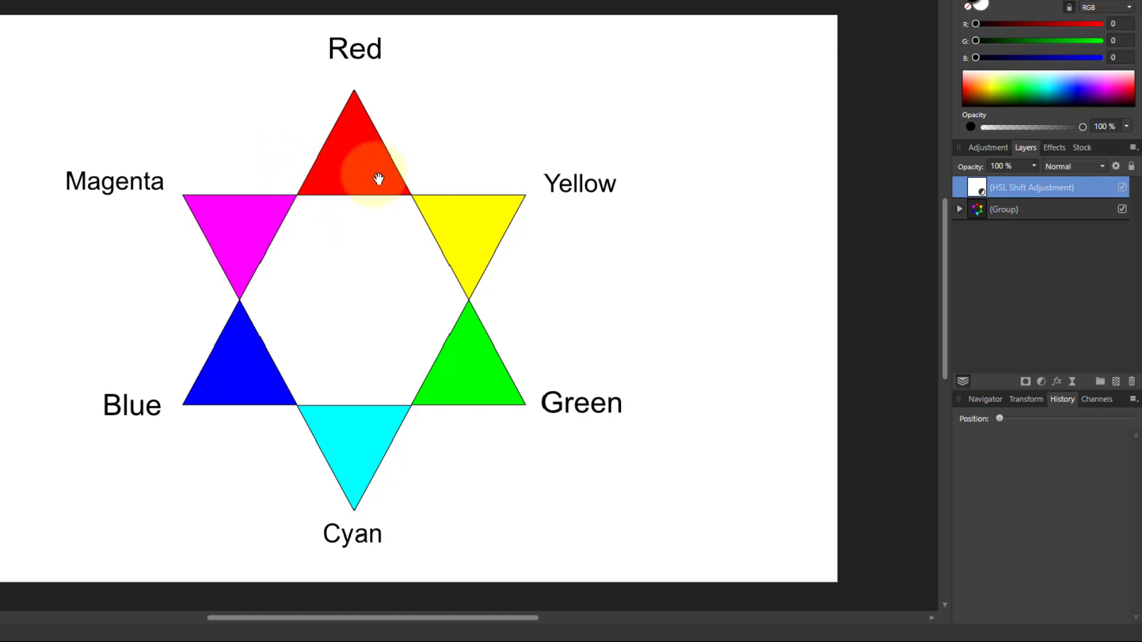
pyautogui.moveTo(516, 329)
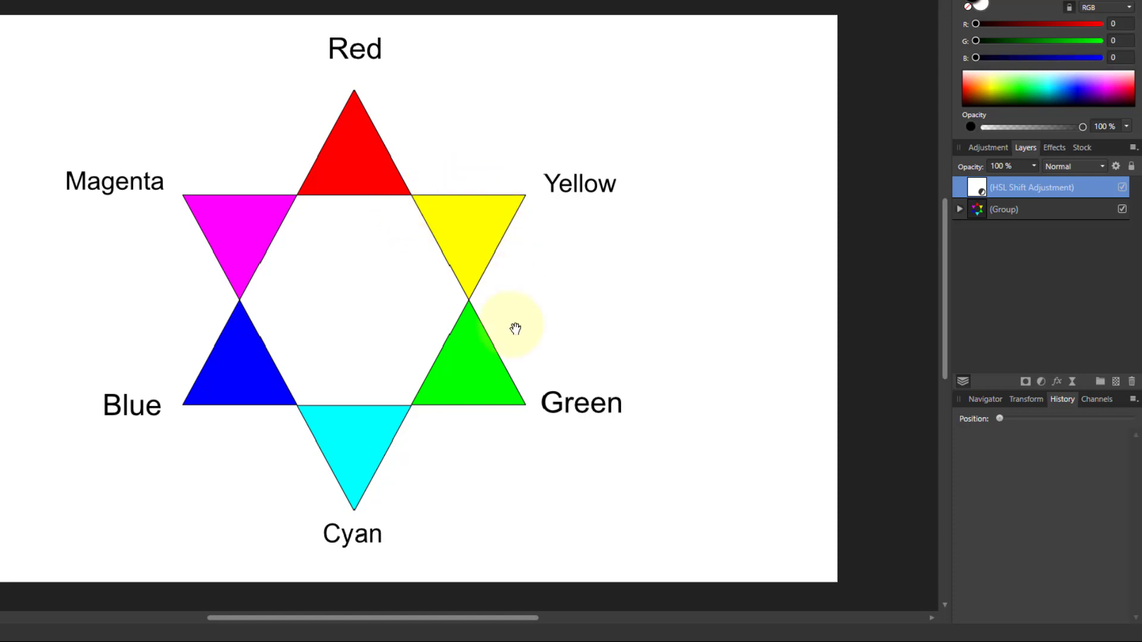
pyautogui.moveTo(313, 444)
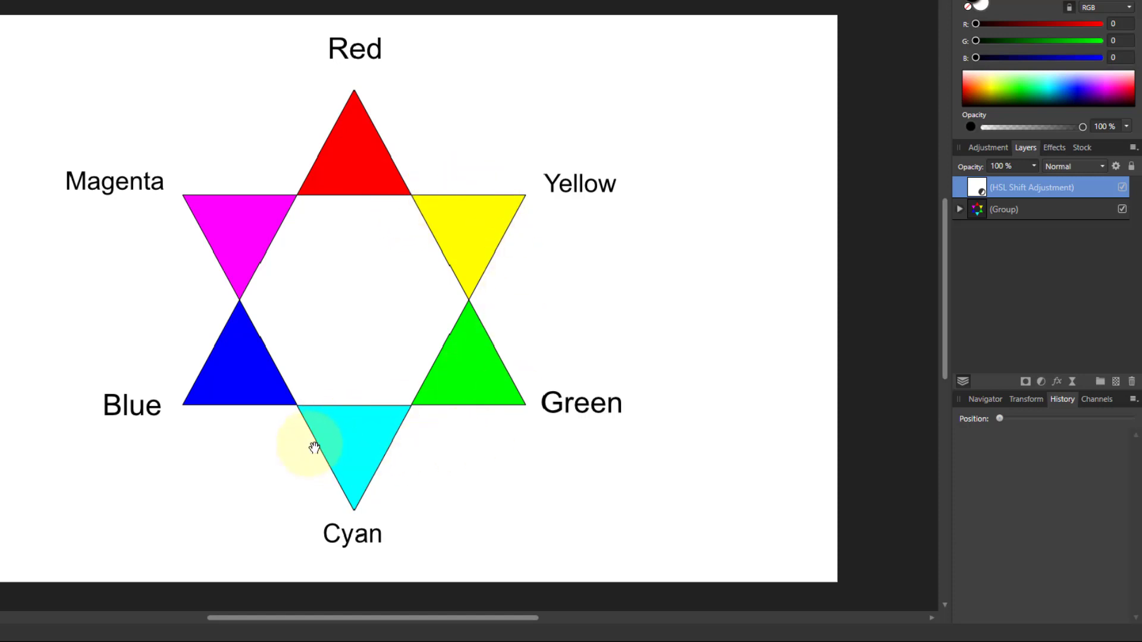
pyautogui.moveTo(349, 178)
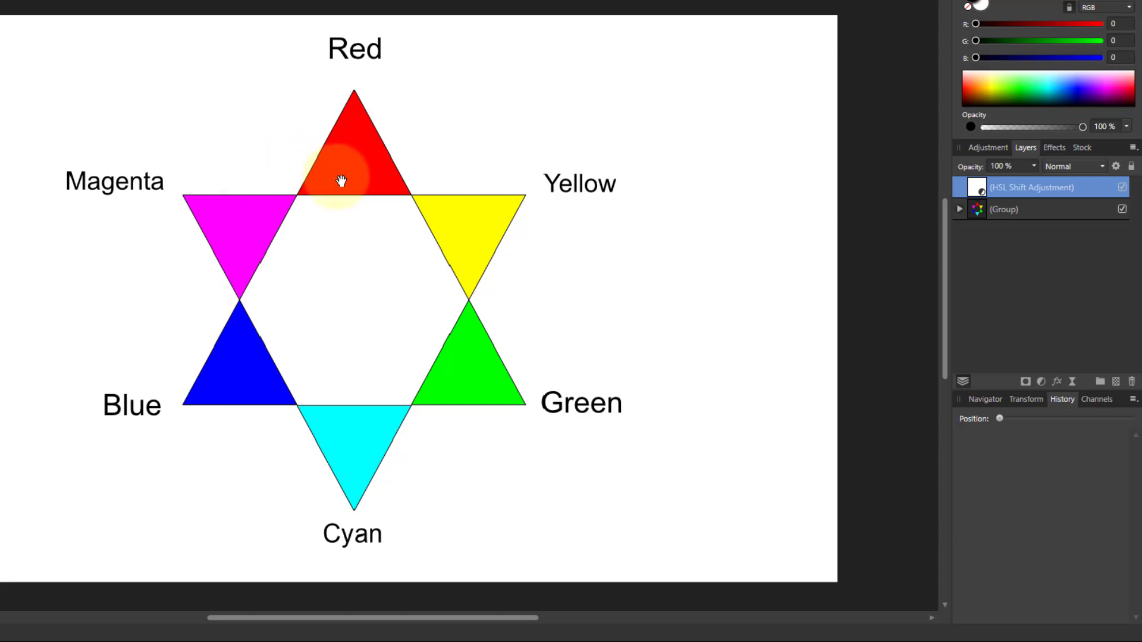
pyautogui.moveTo(220, 367)
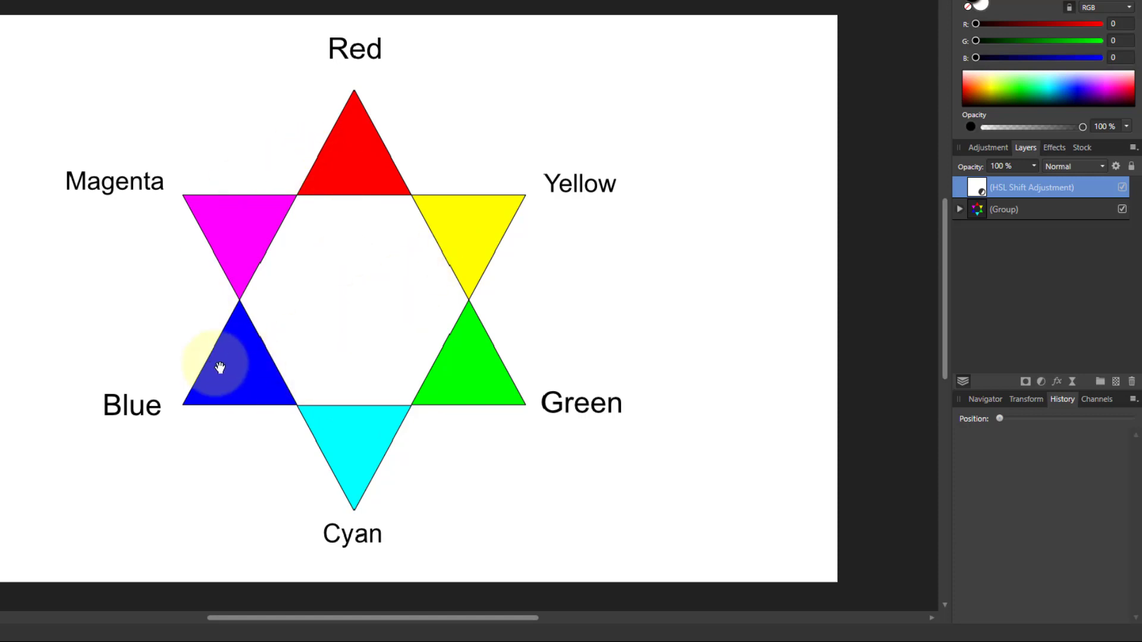
pyautogui.moveTo(486, 213)
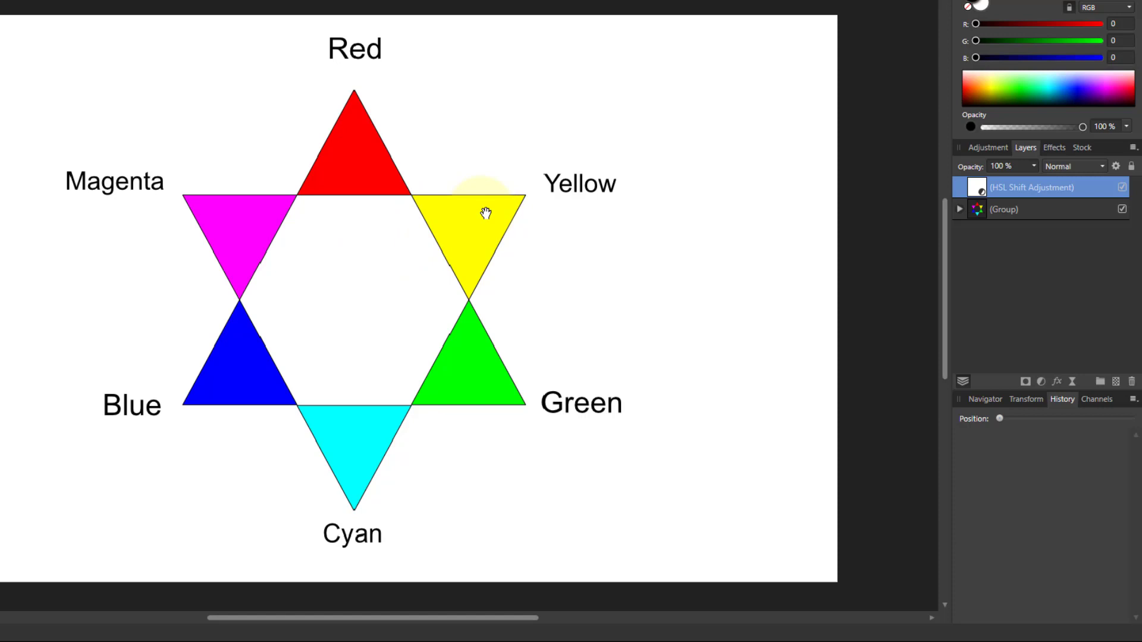
pyautogui.moveTo(401, 305)
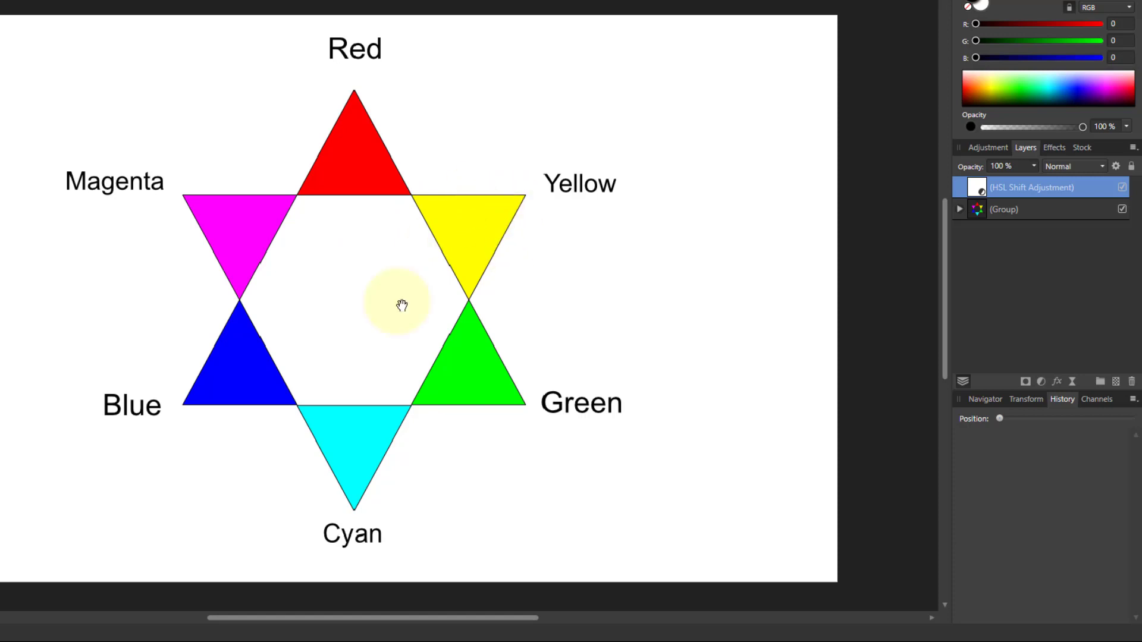
pyautogui.moveTo(365, 179)
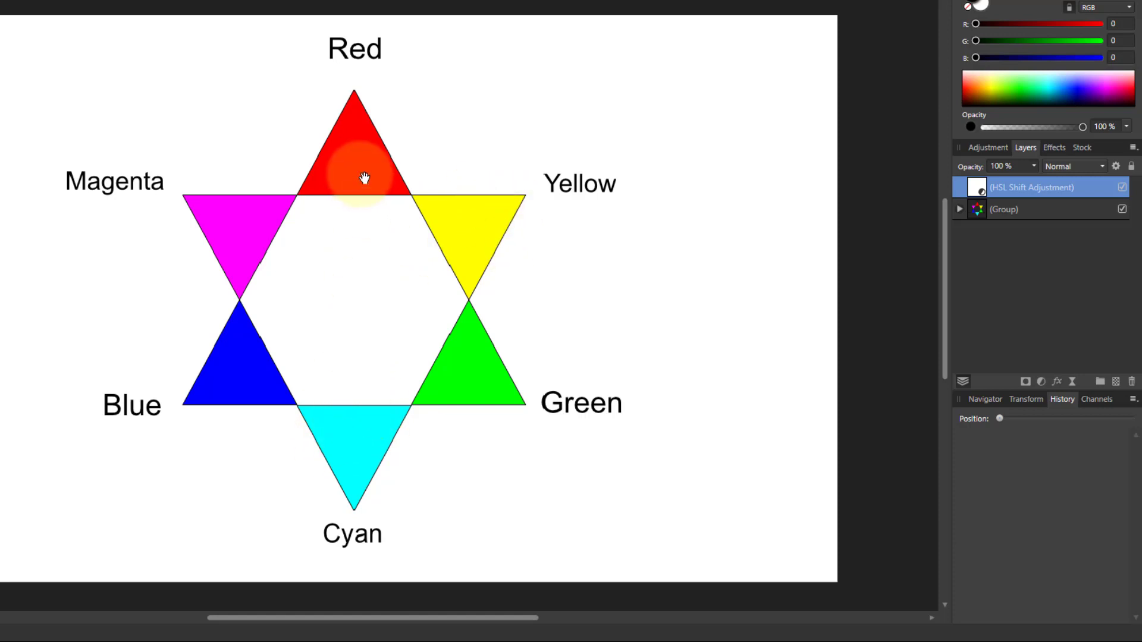
pyautogui.moveTo(364, 146)
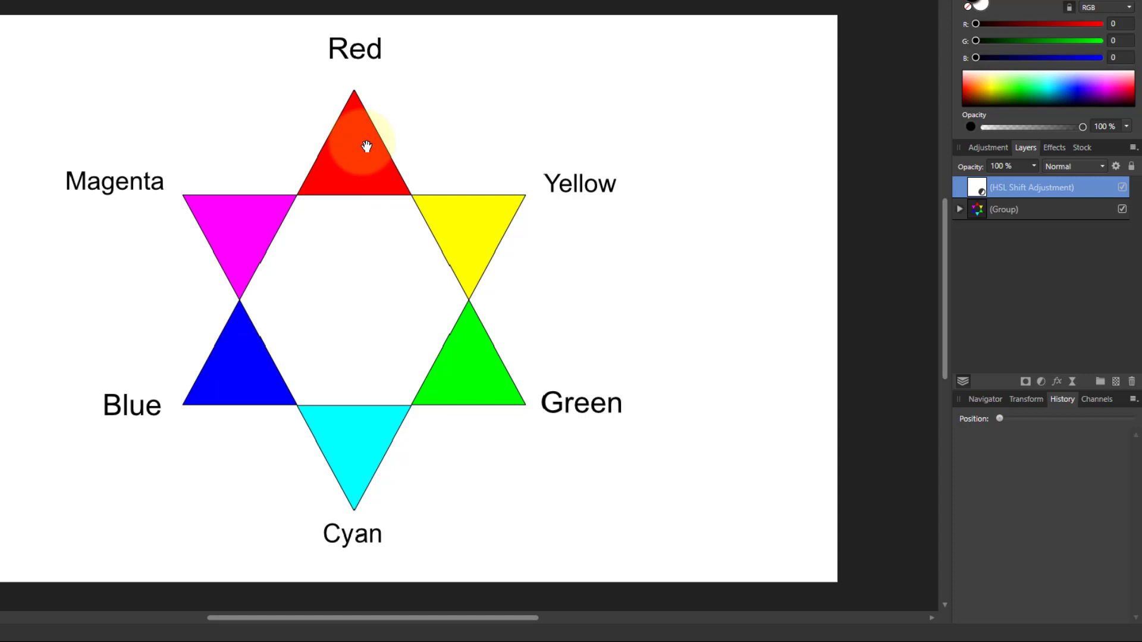
pyautogui.moveTo(399, 65)
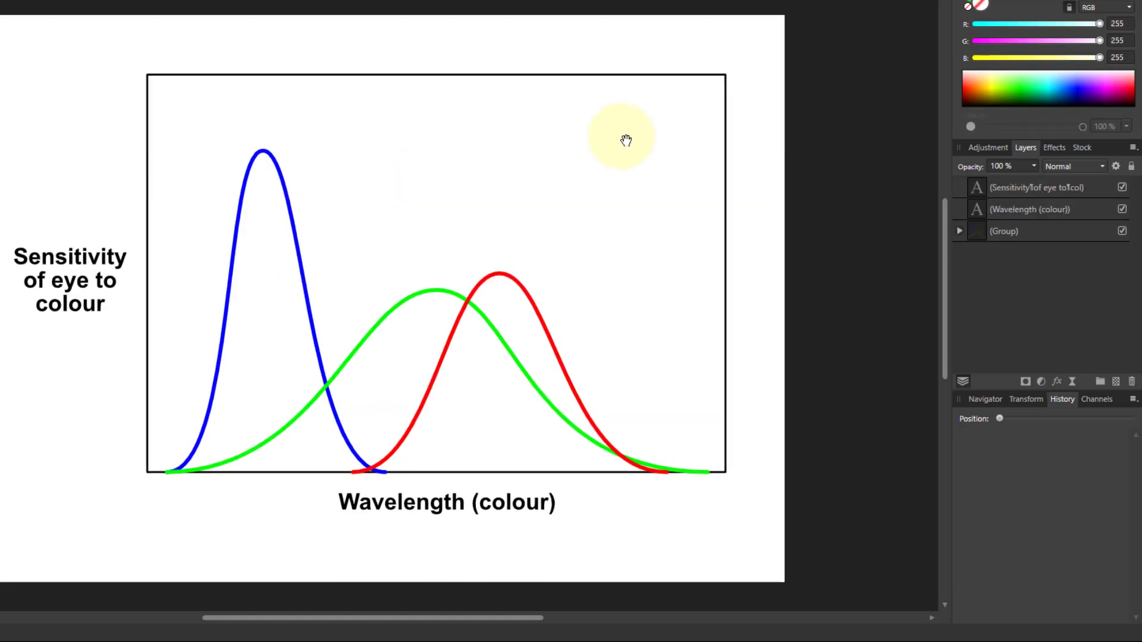
pyautogui.moveTo(457, 437)
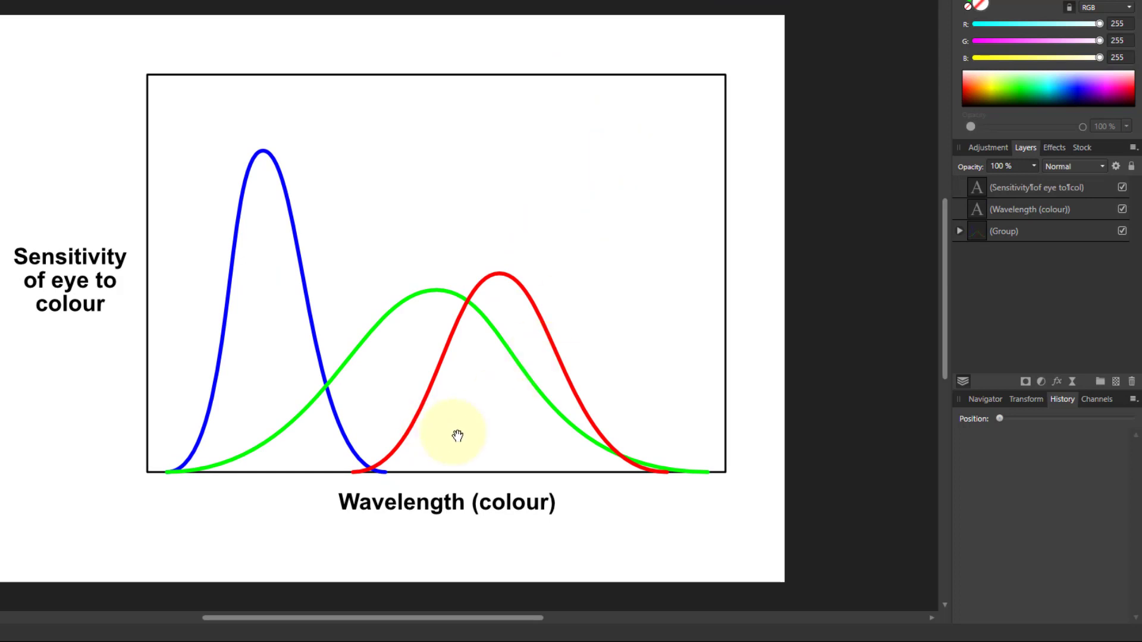
pyautogui.moveTo(177, 468)
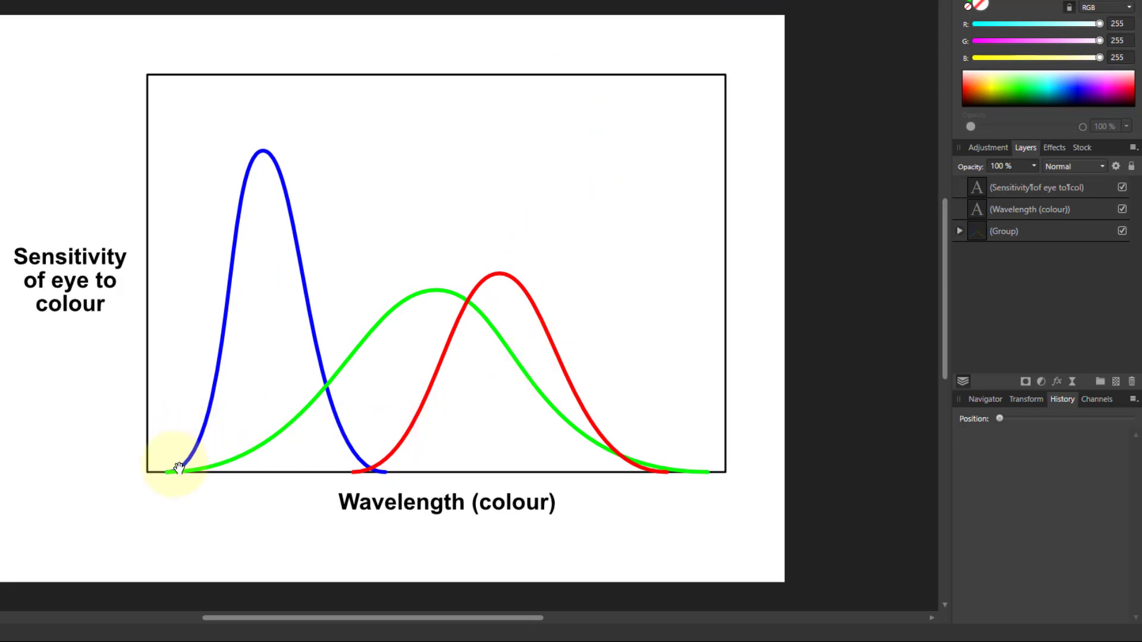
pyautogui.moveTo(204, 339)
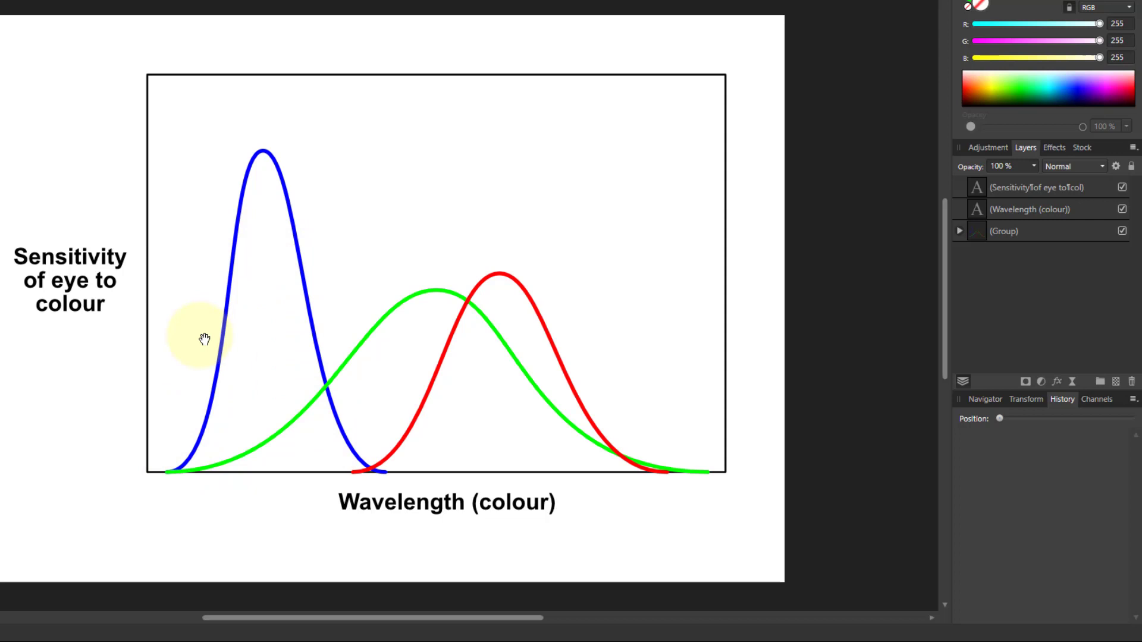
pyautogui.moveTo(281, 299)
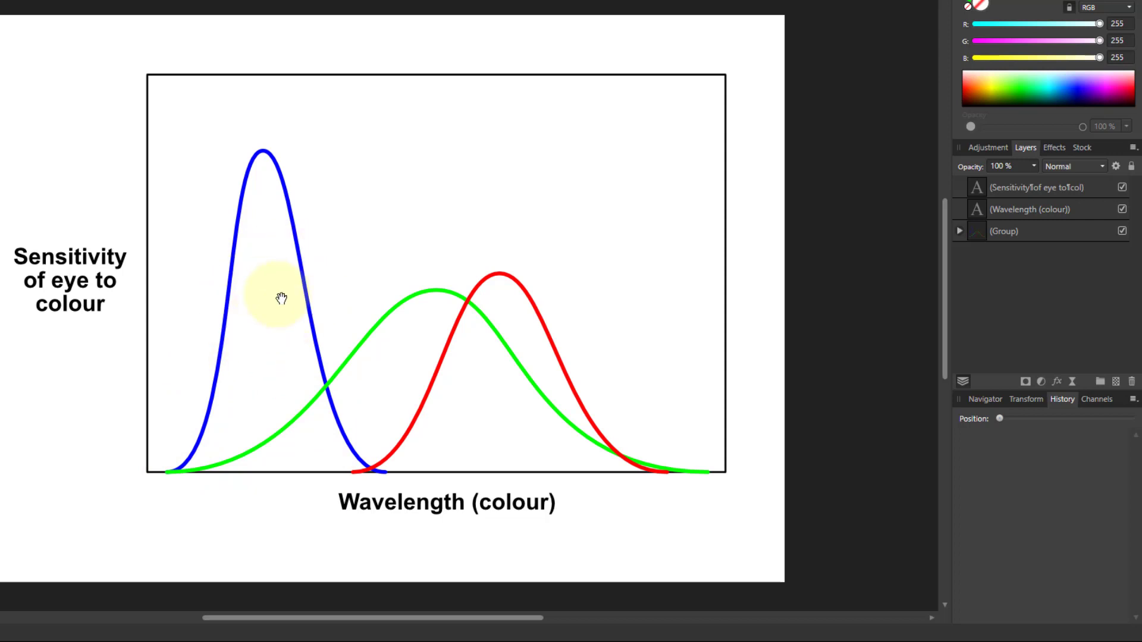
pyautogui.moveTo(312, 279)
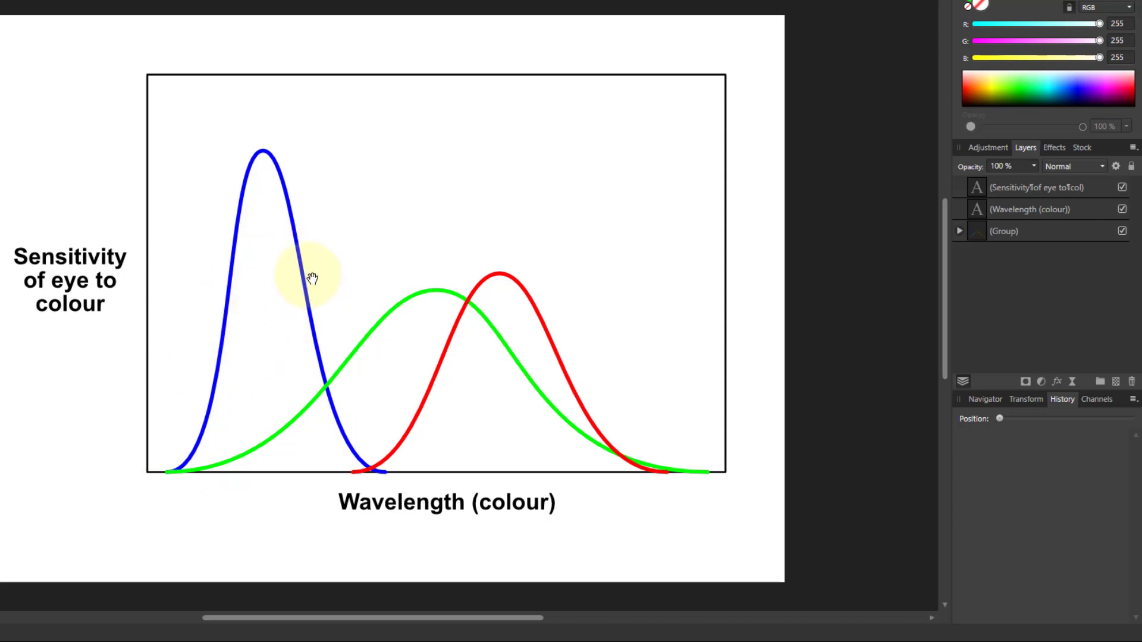
pyautogui.moveTo(280, 376)
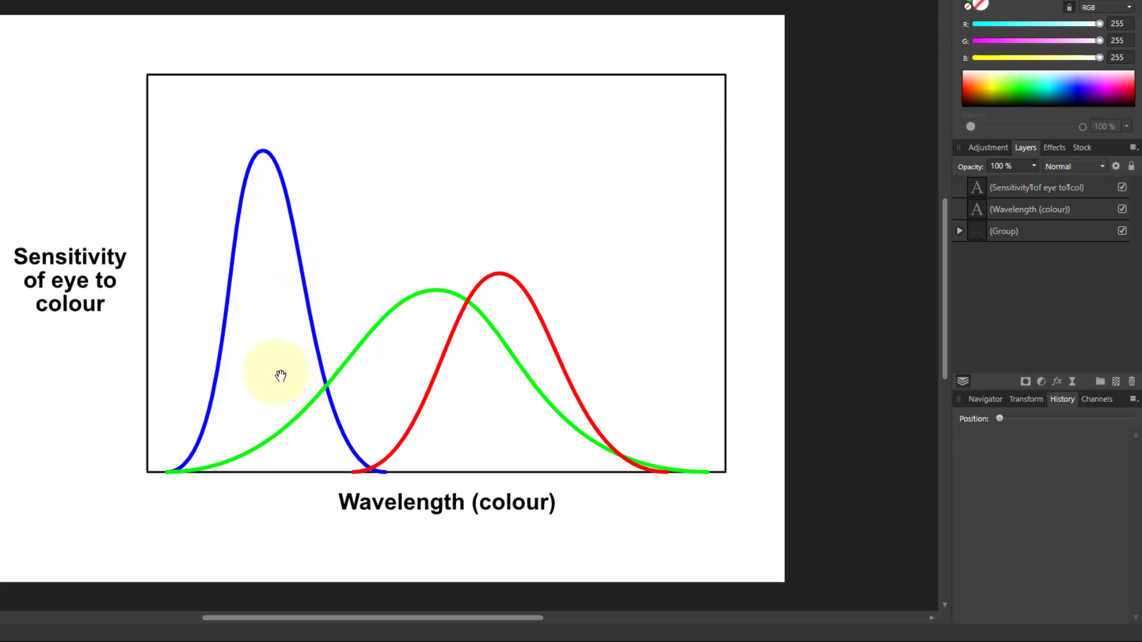
pyautogui.moveTo(317, 334)
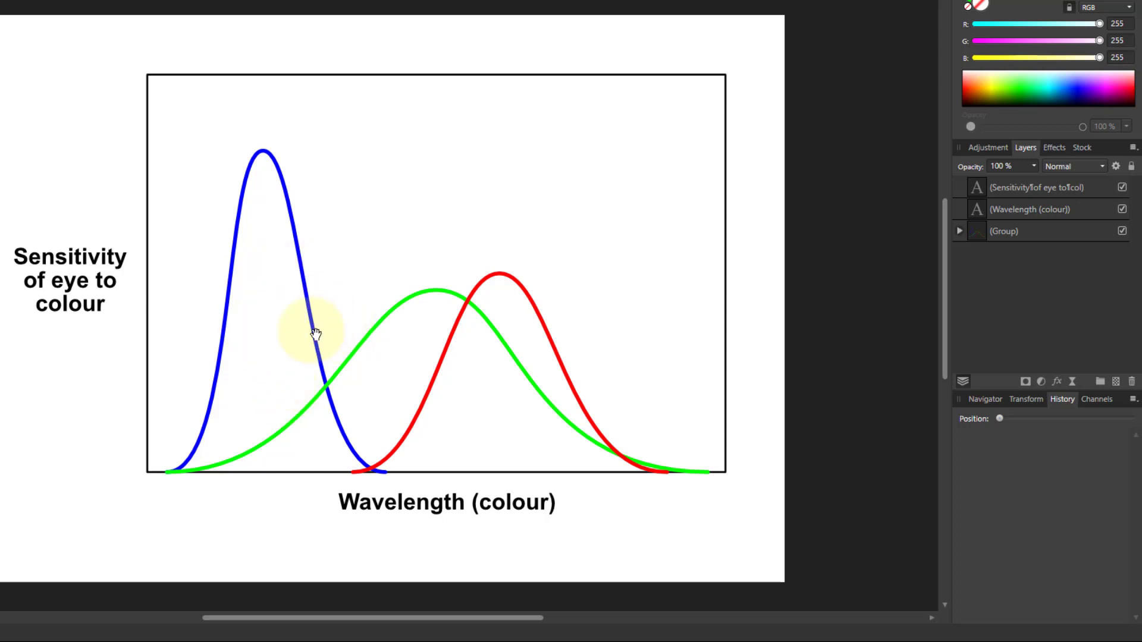
pyautogui.moveTo(298, 411)
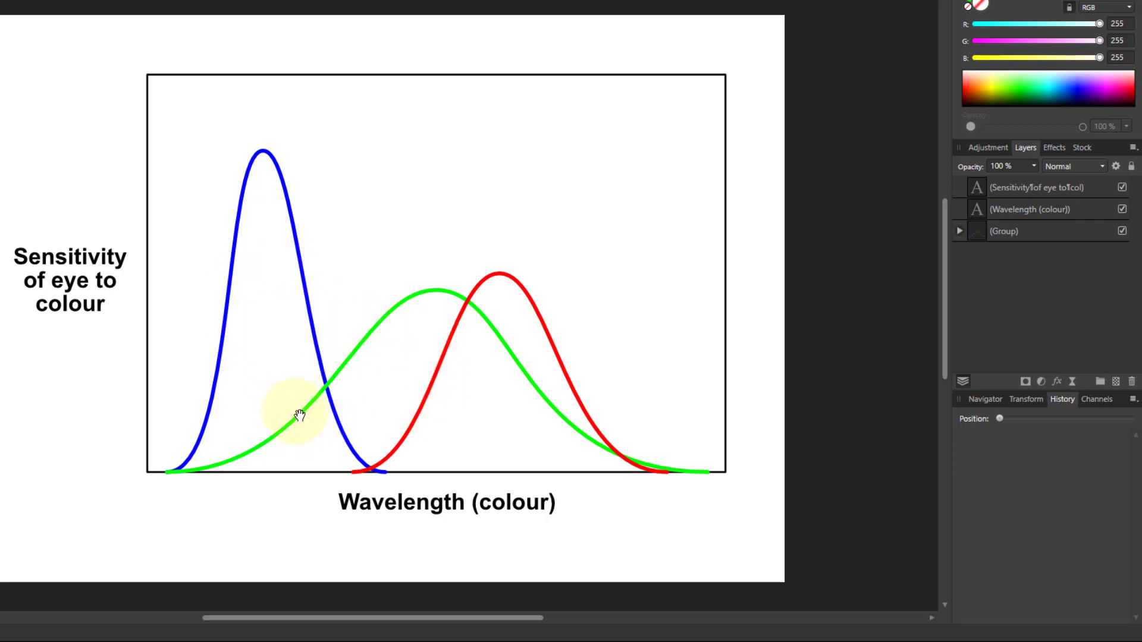
pyautogui.moveTo(528, 335)
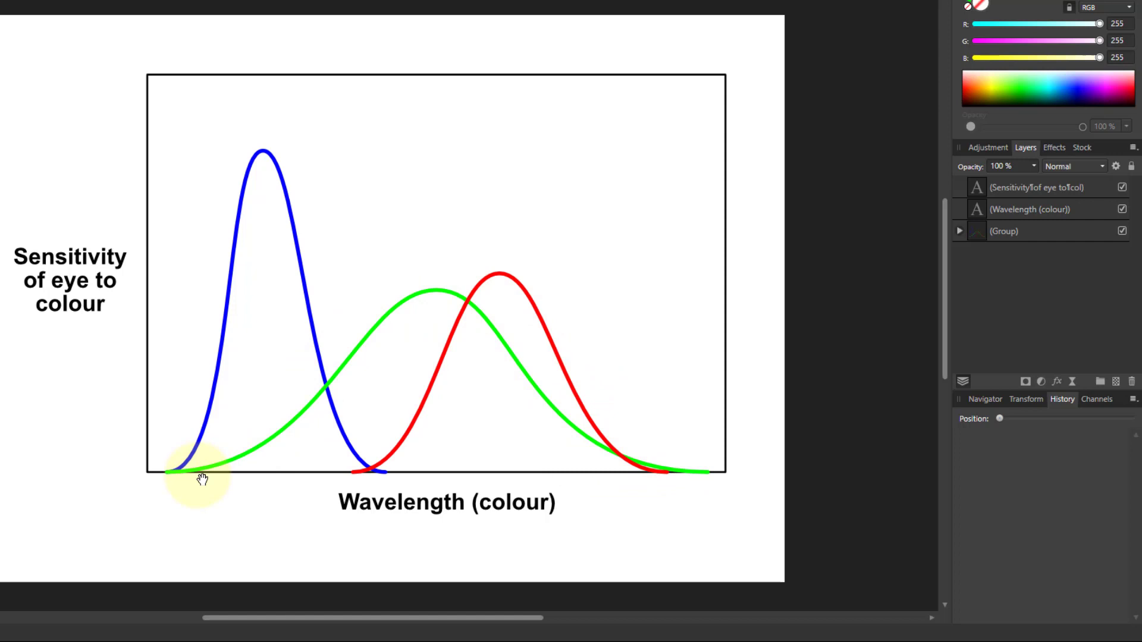
pyautogui.moveTo(212, 466)
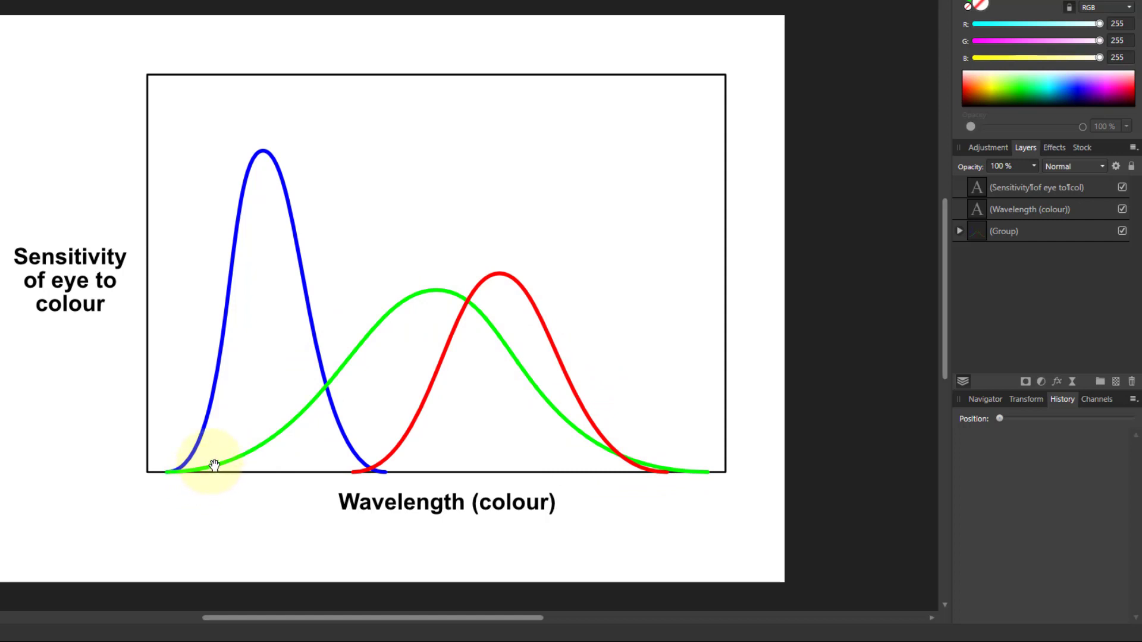
pyautogui.moveTo(260, 458)
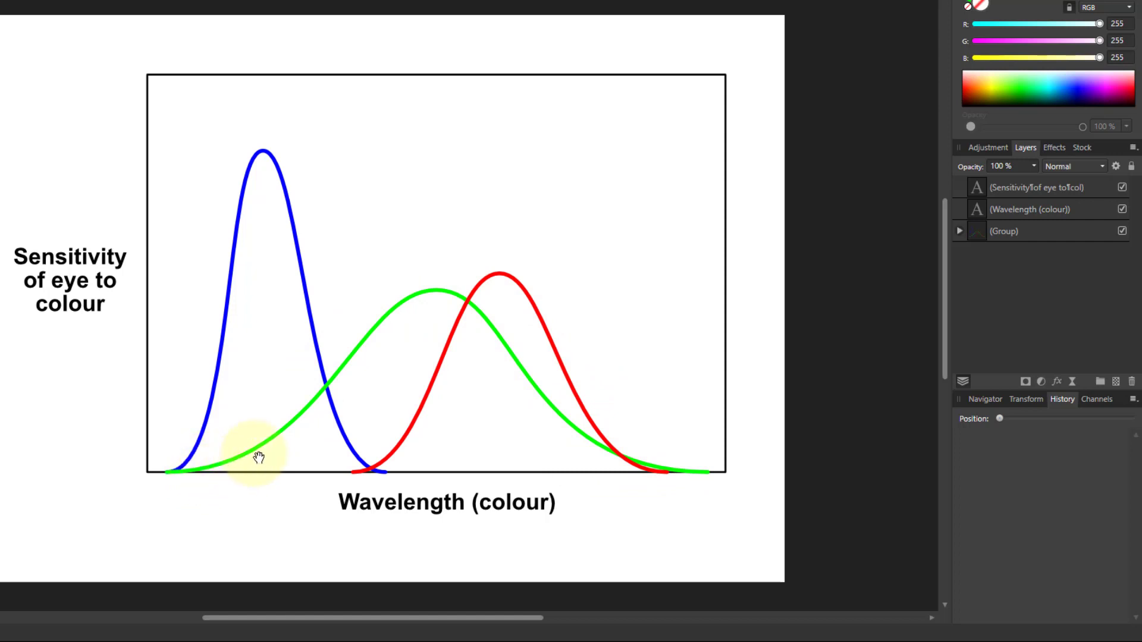
pyautogui.moveTo(290, 461)
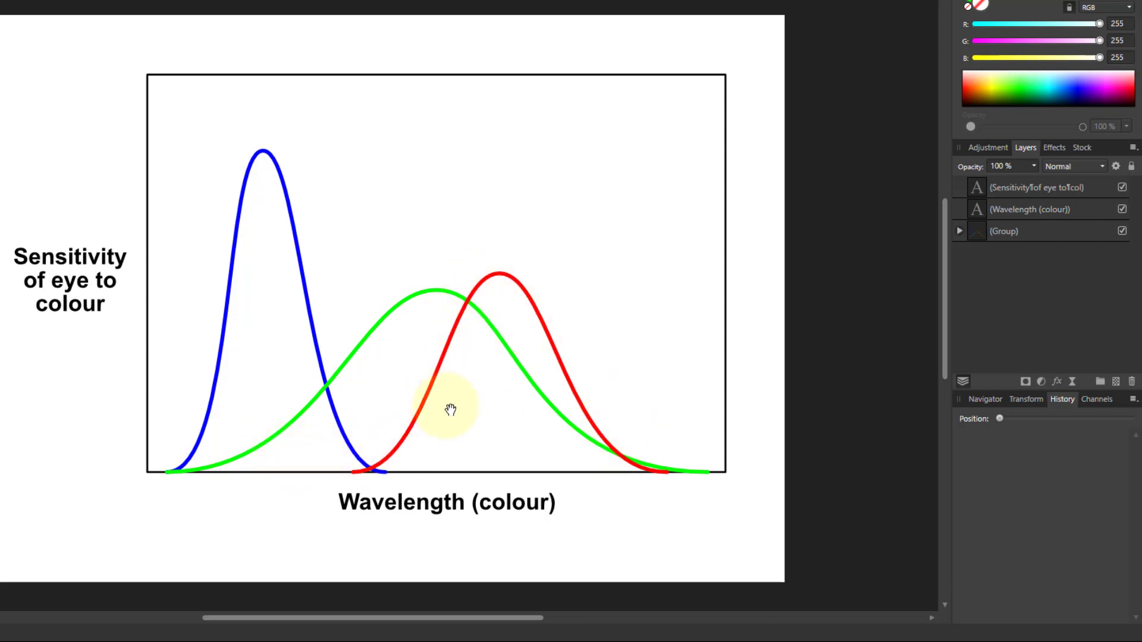
pyautogui.moveTo(443, 398)
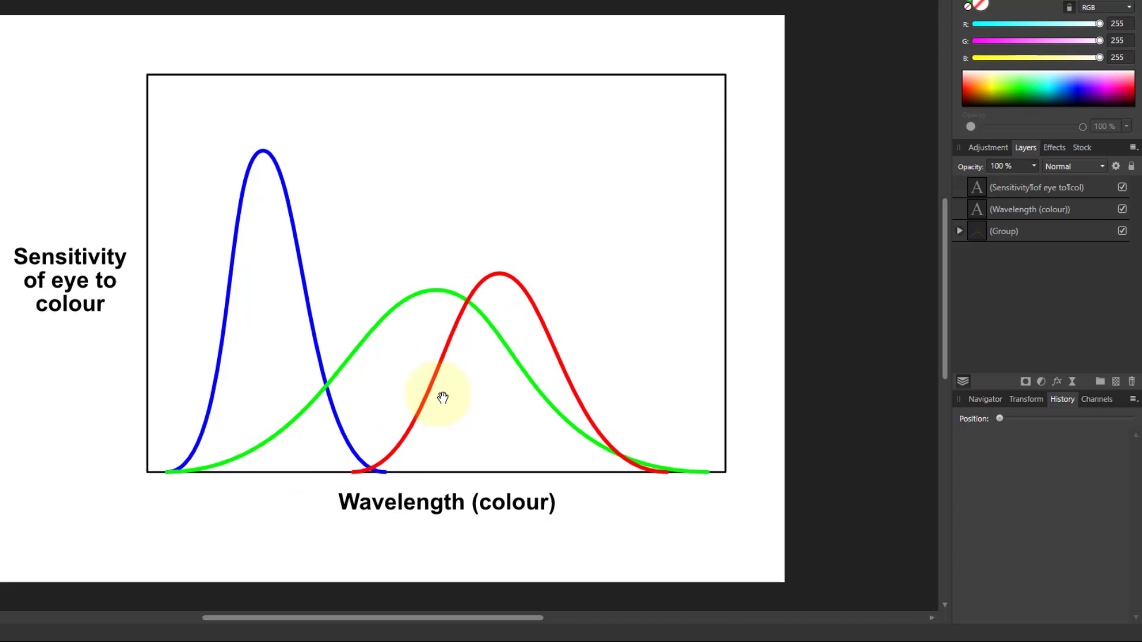
pyautogui.moveTo(464, 377)
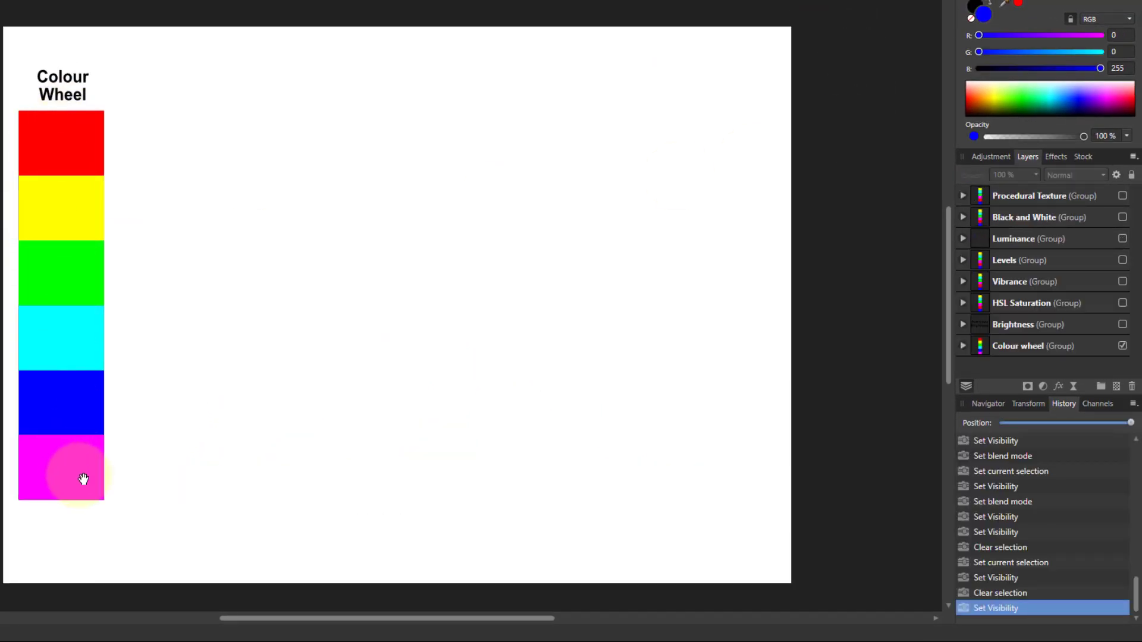
pyautogui.moveTo(528, 383)
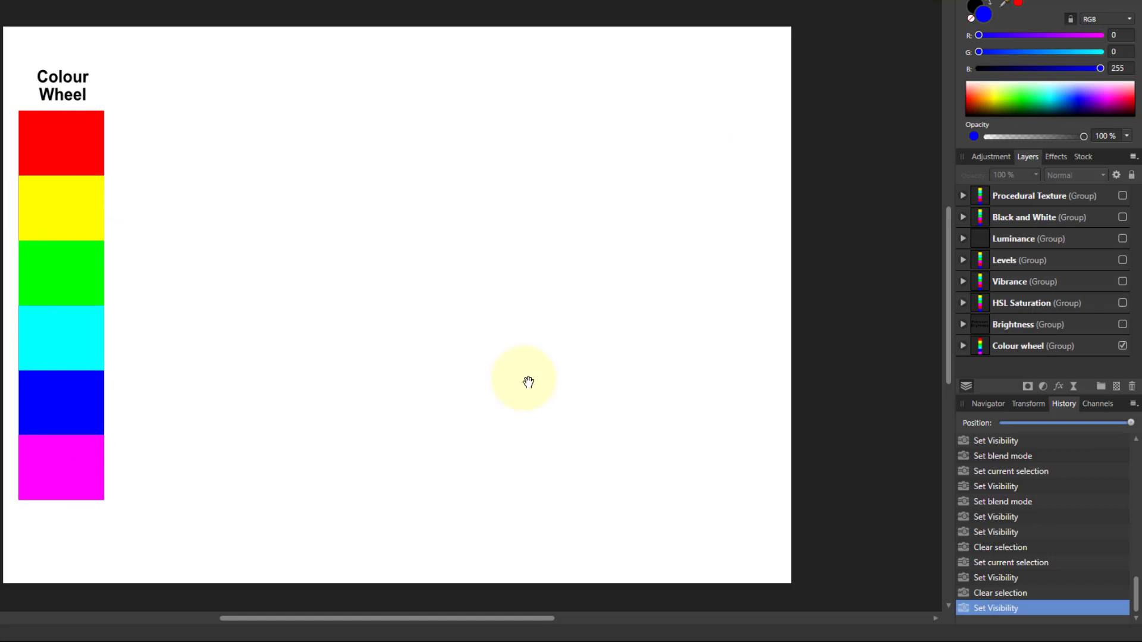
# Expand the Brightness group and show its heading plus the blue, red and top squares.
pyautogui.click(964, 325)
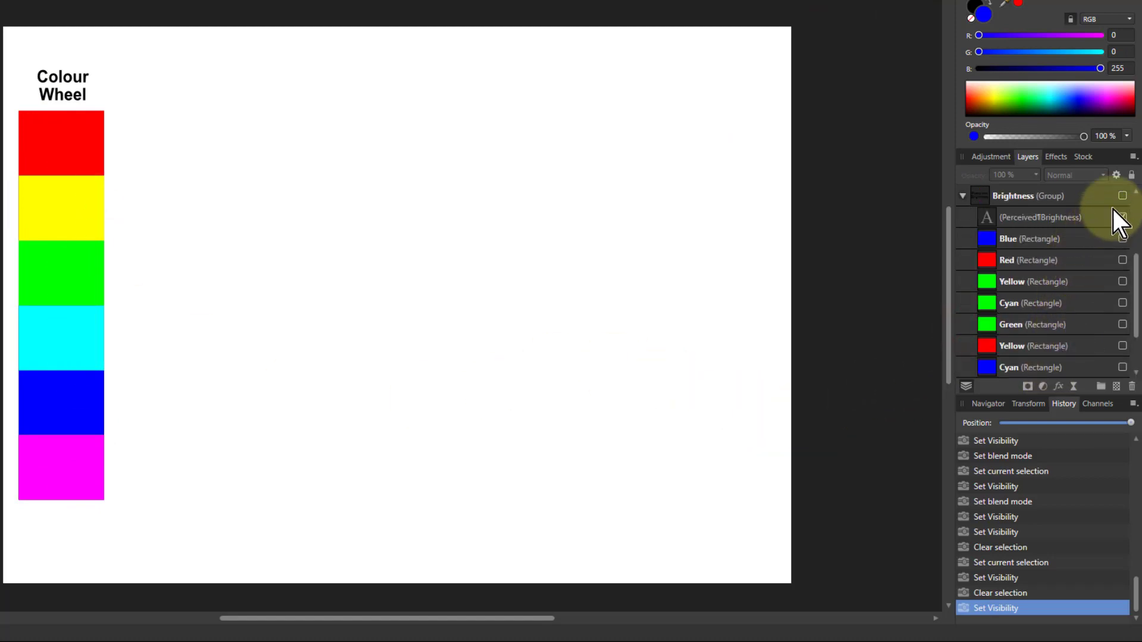
pyautogui.click(1123, 195)
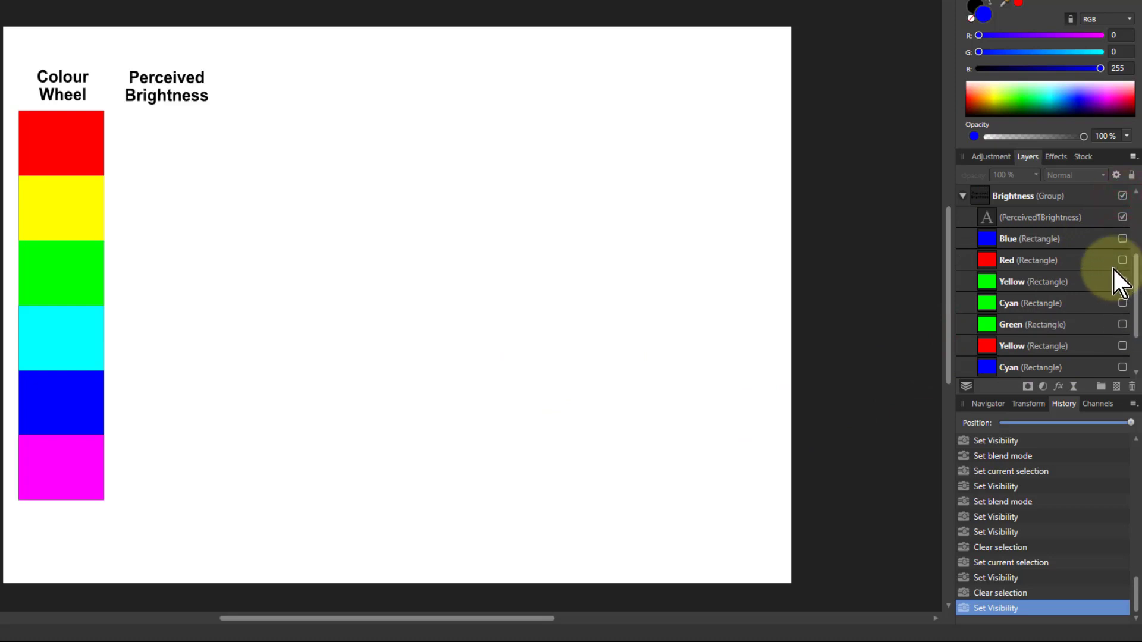
pyautogui.click(1122, 238)
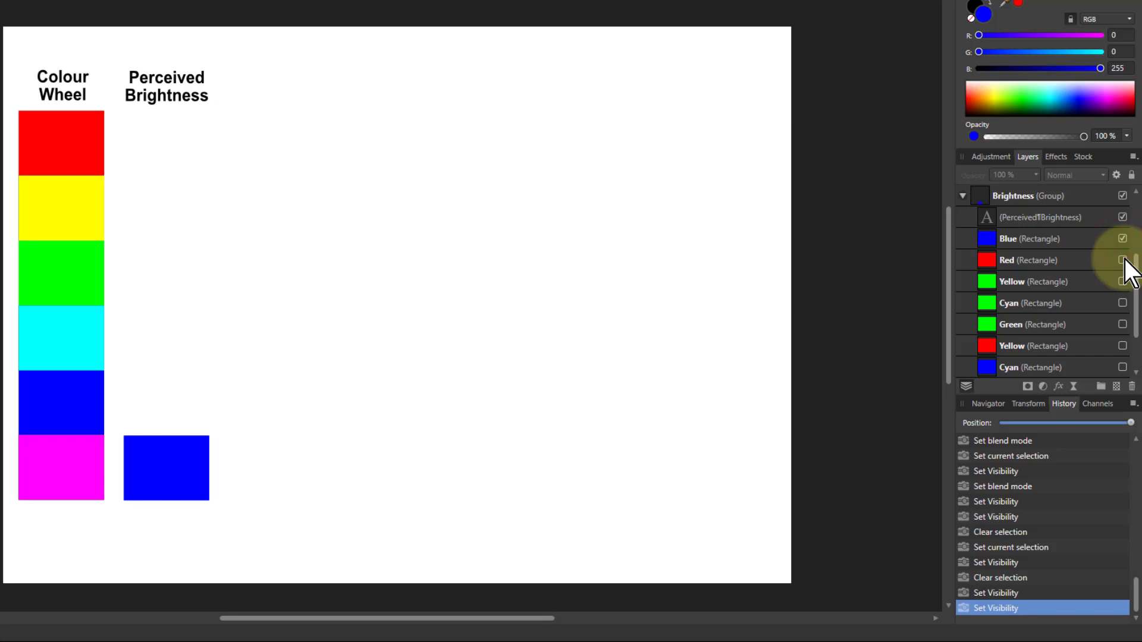
pyautogui.click(1122, 260)
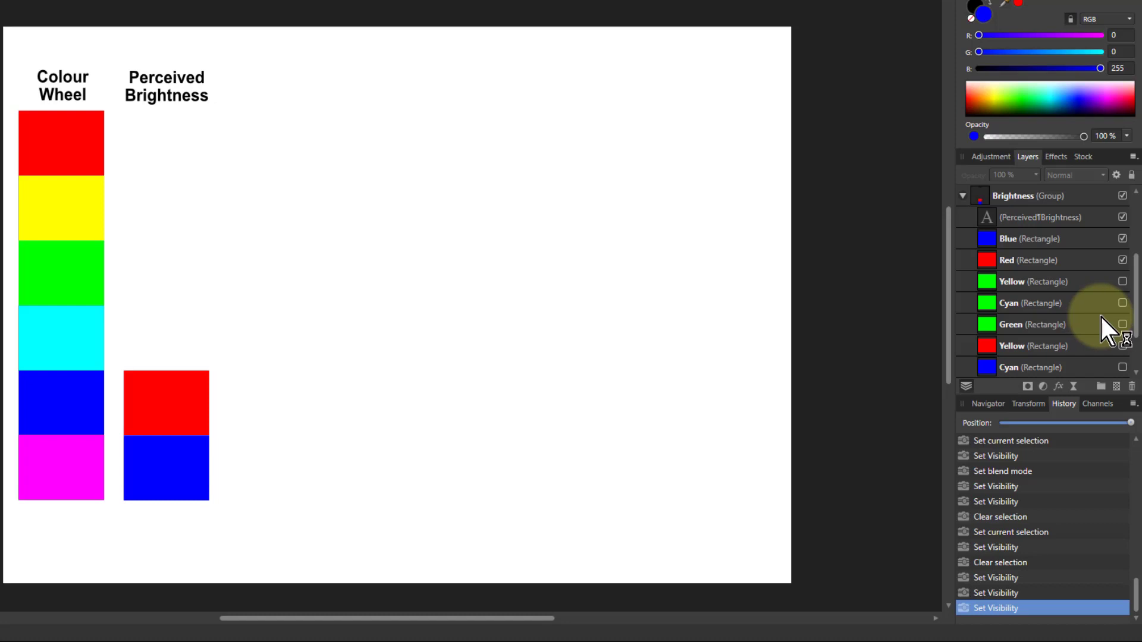
pyautogui.moveTo(1133, 299)
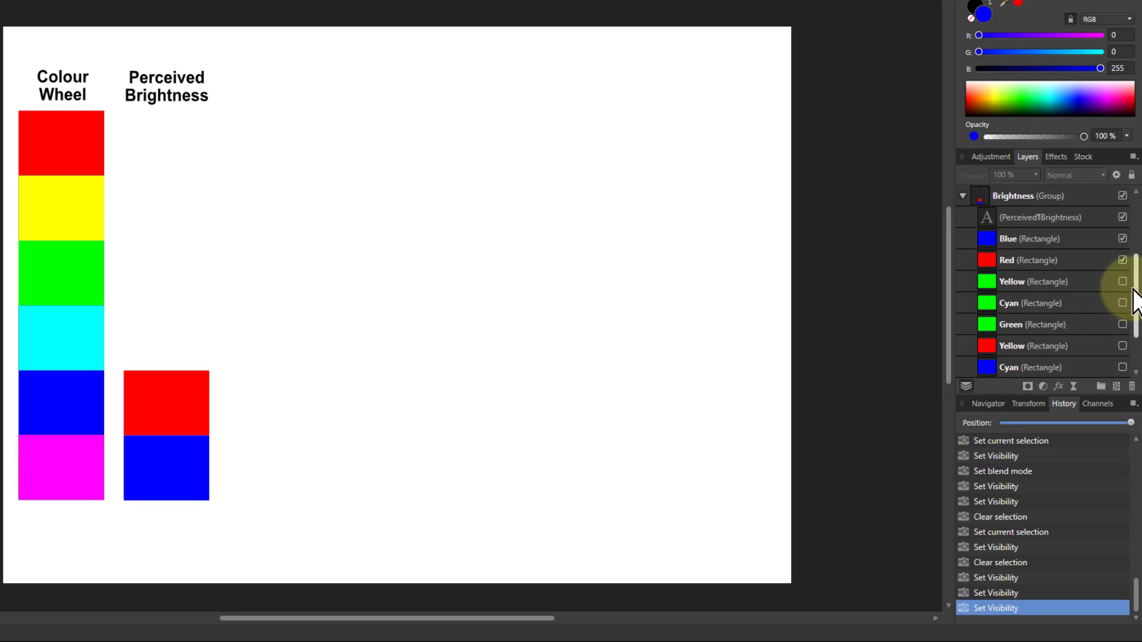
pyautogui.click(1122, 281)
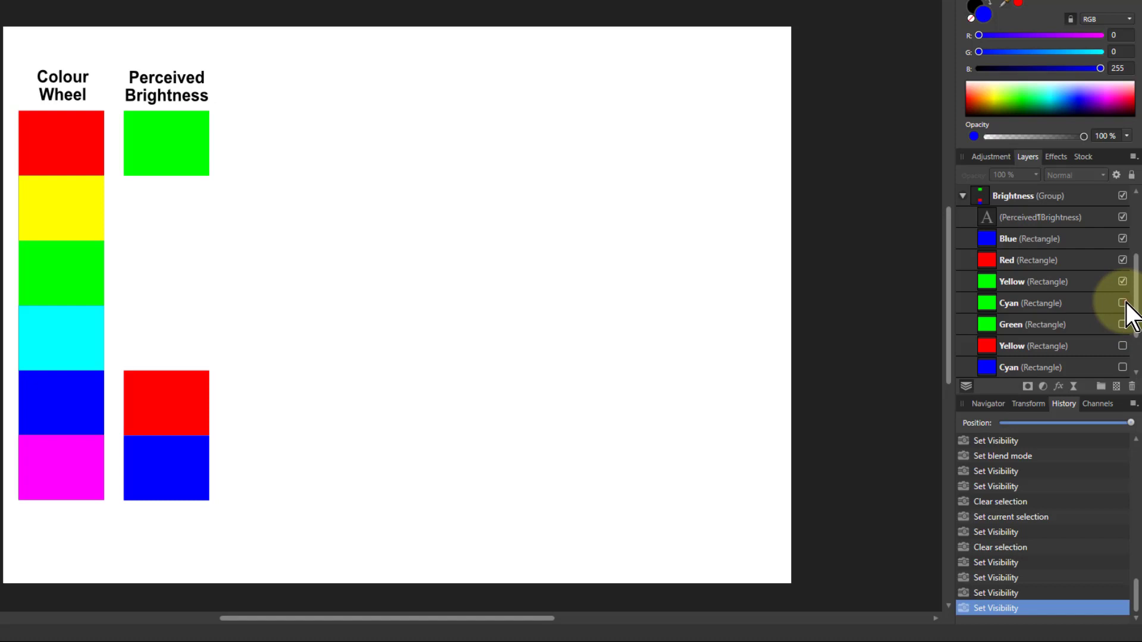
# Show the remaining brightness squares, ordered yellow, cyan, green and magenta above red and blue.
pyautogui.click(1122, 324)
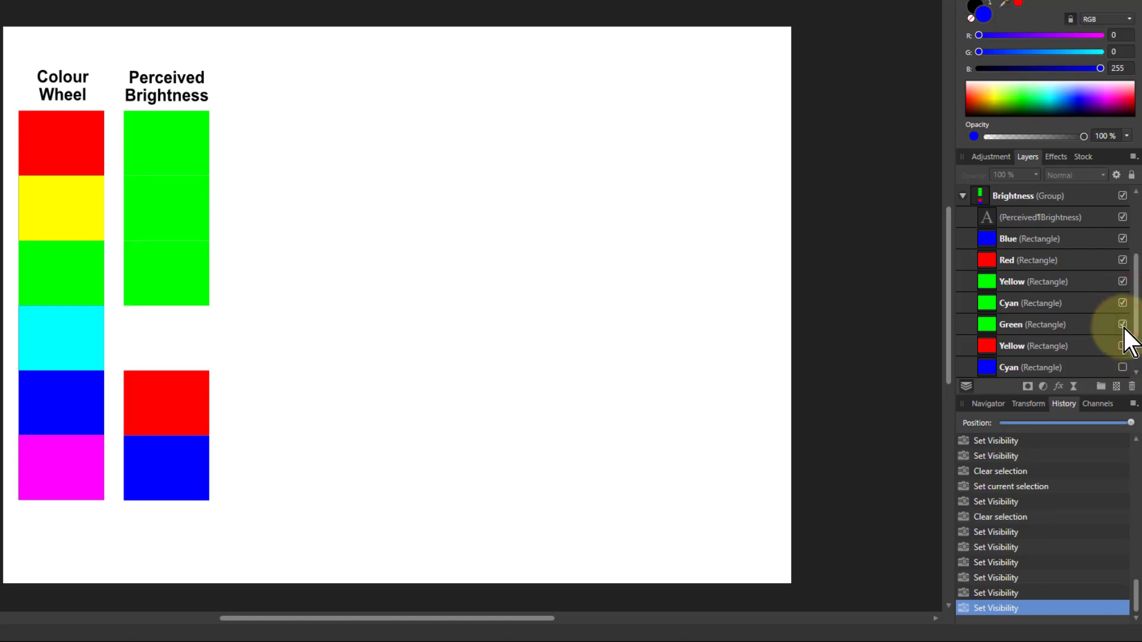
pyautogui.click(1123, 324)
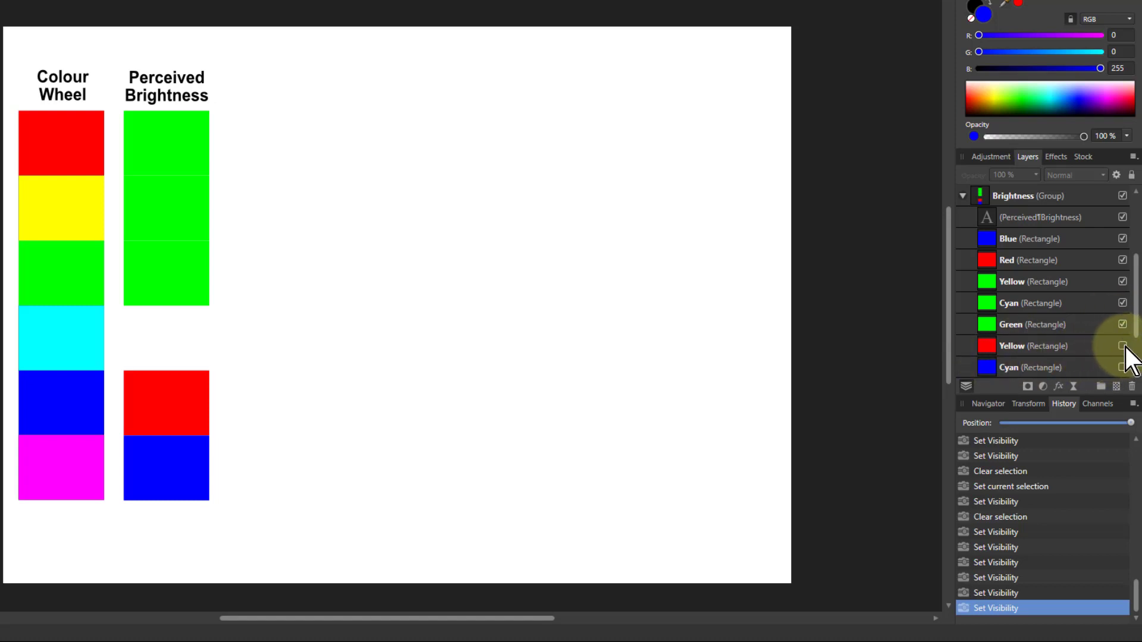
pyautogui.click(1123, 346)
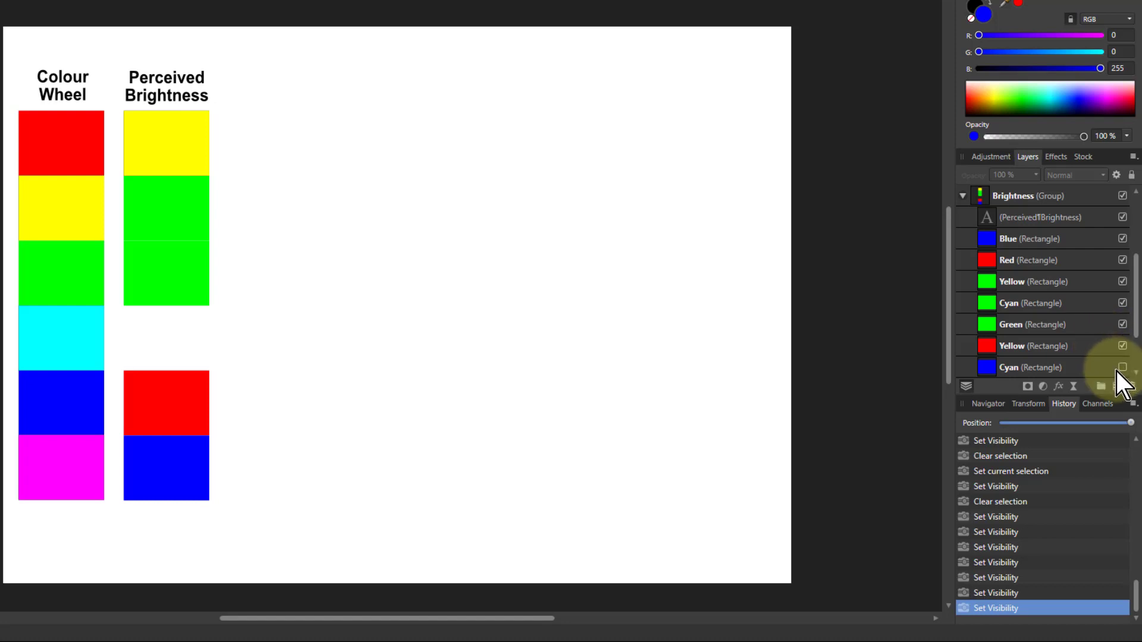
pyautogui.click(1122, 366)
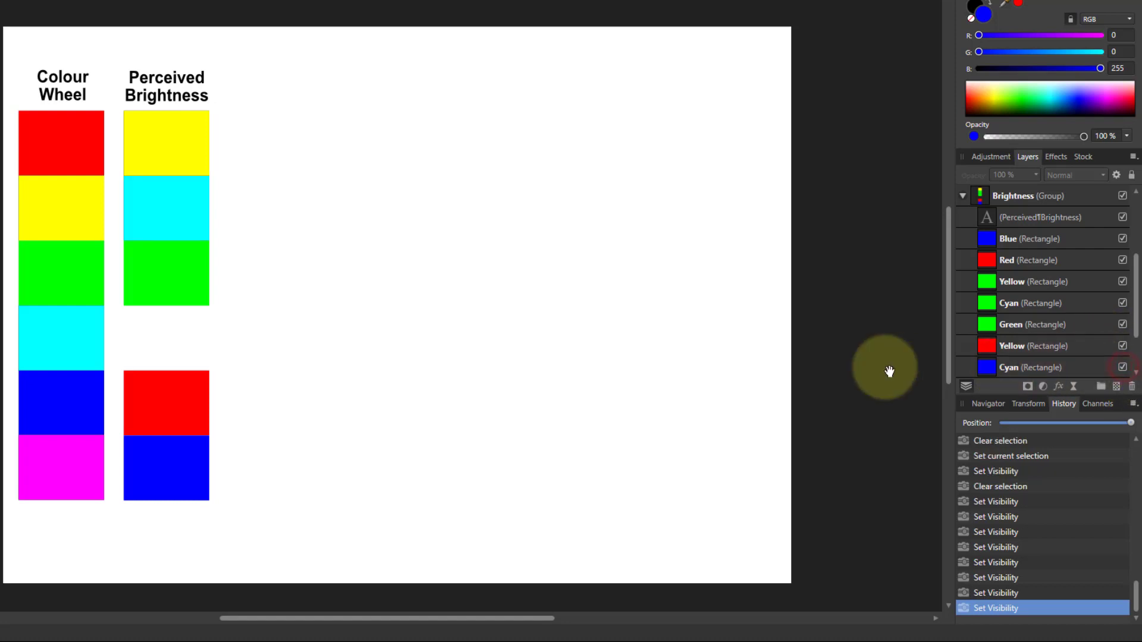
pyautogui.scroll(-3)
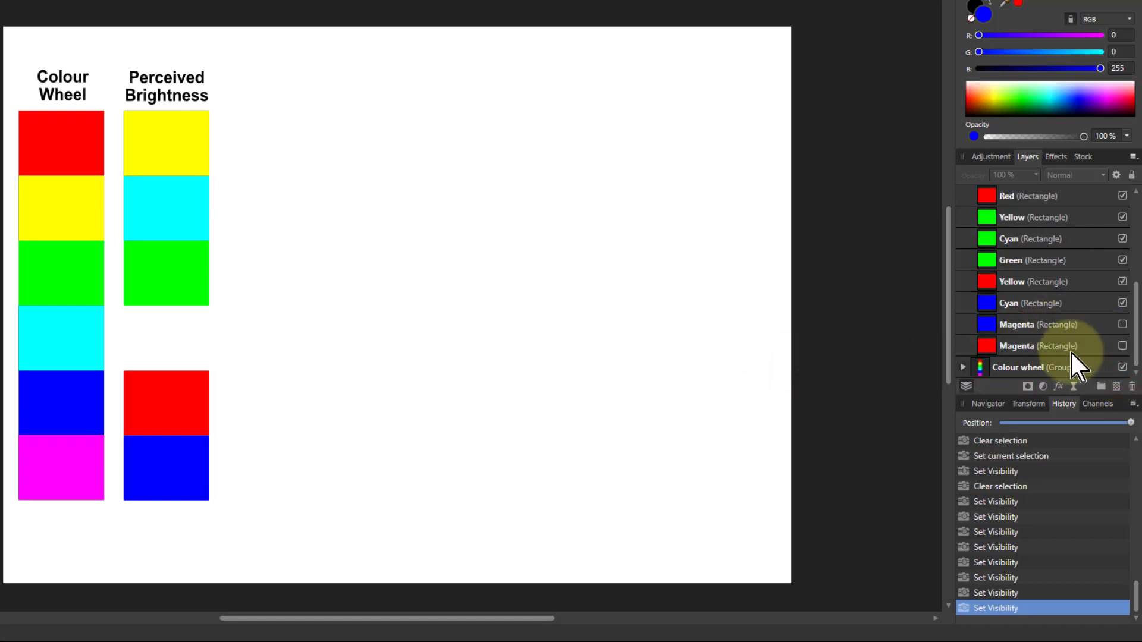
pyautogui.moveTo(849, 375)
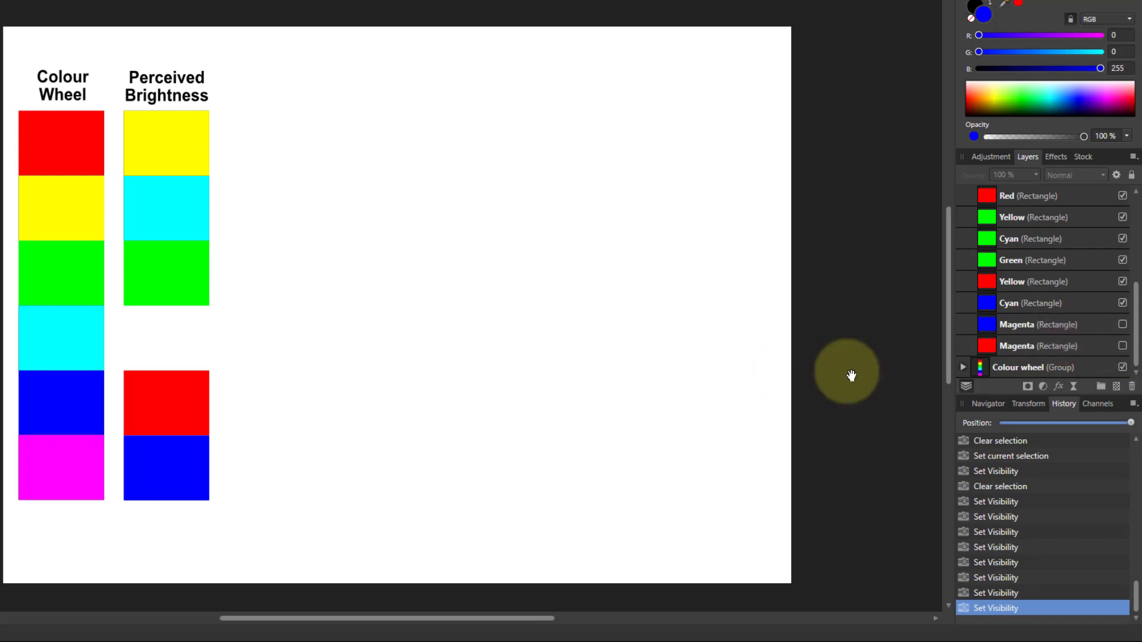
pyautogui.moveTo(44, 519)
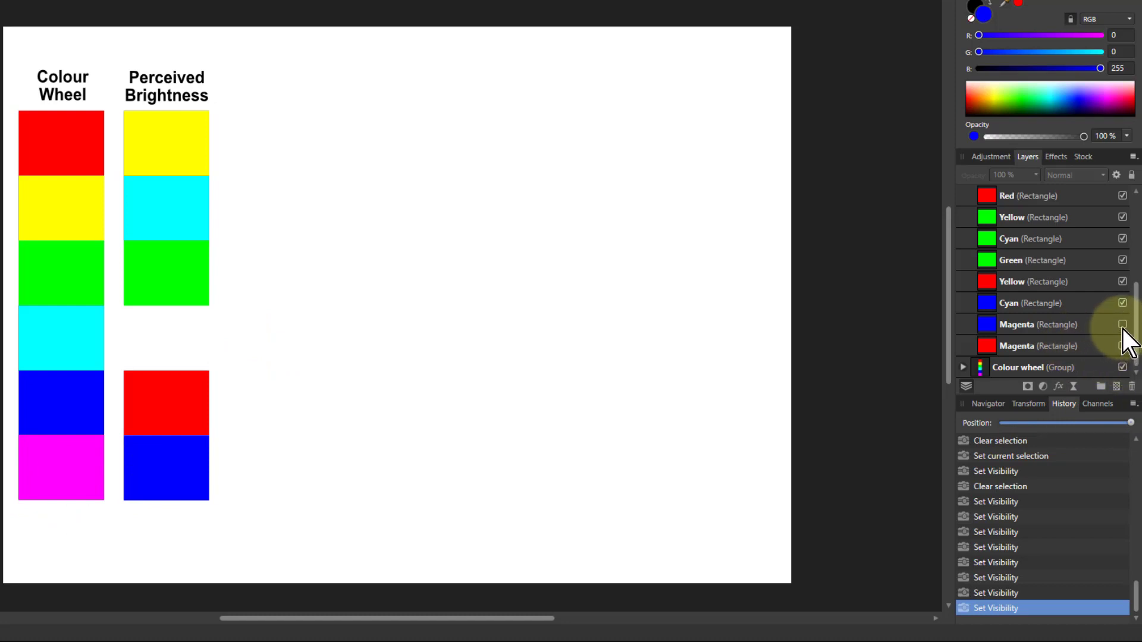
pyautogui.click(1122, 325)
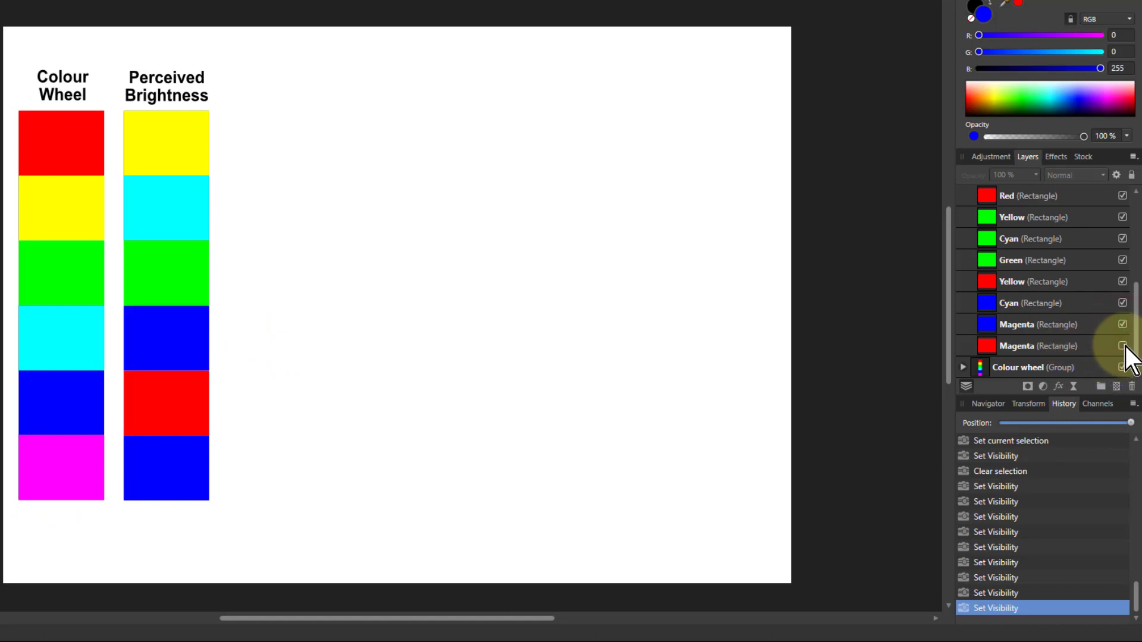
pyautogui.click(1122, 347)
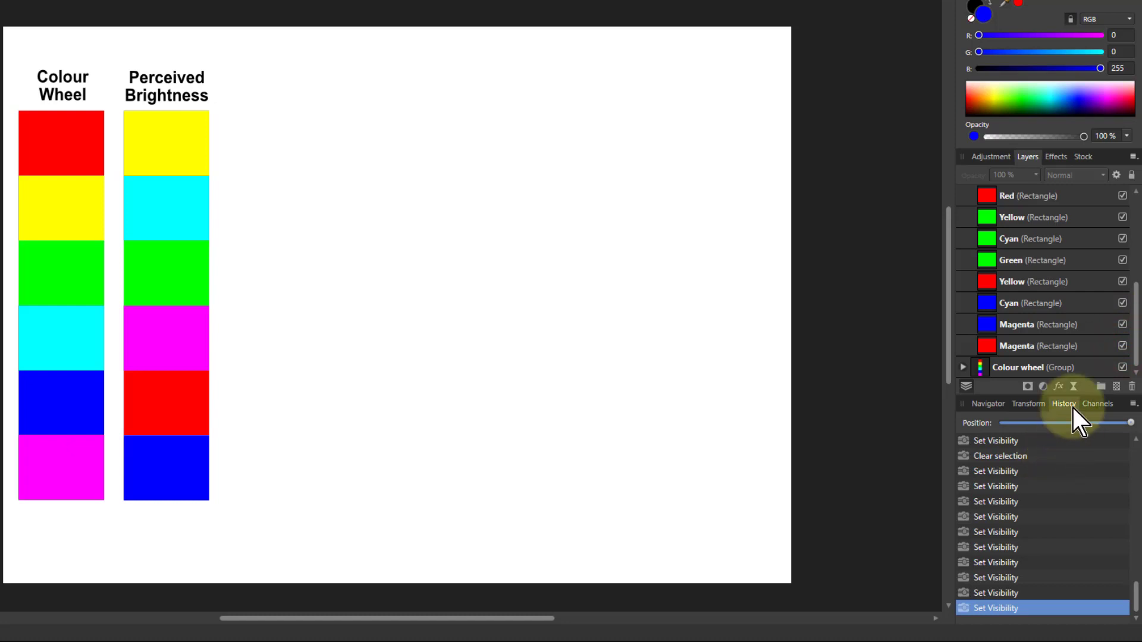
pyautogui.moveTo(1049, 218)
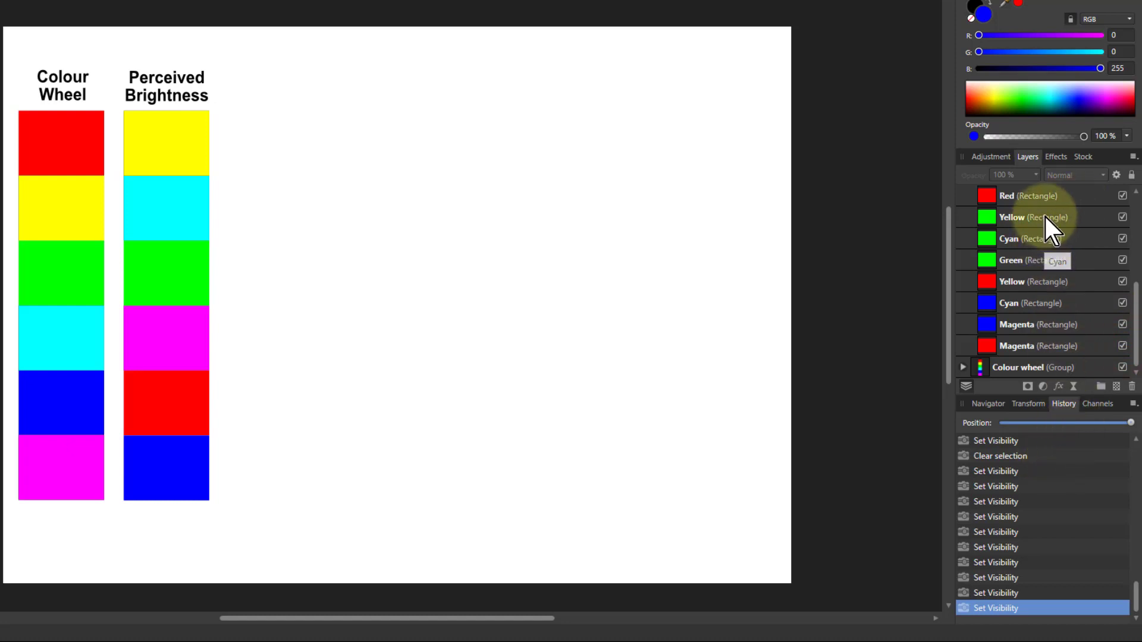
pyautogui.moveTo(1024, 239)
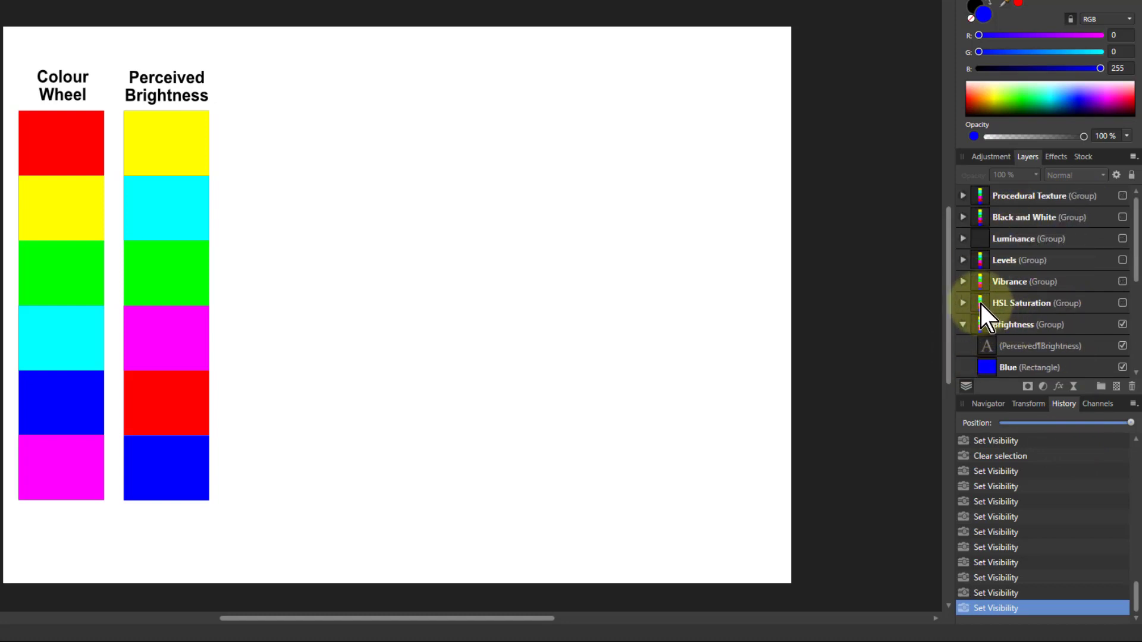
pyautogui.click(1034, 303)
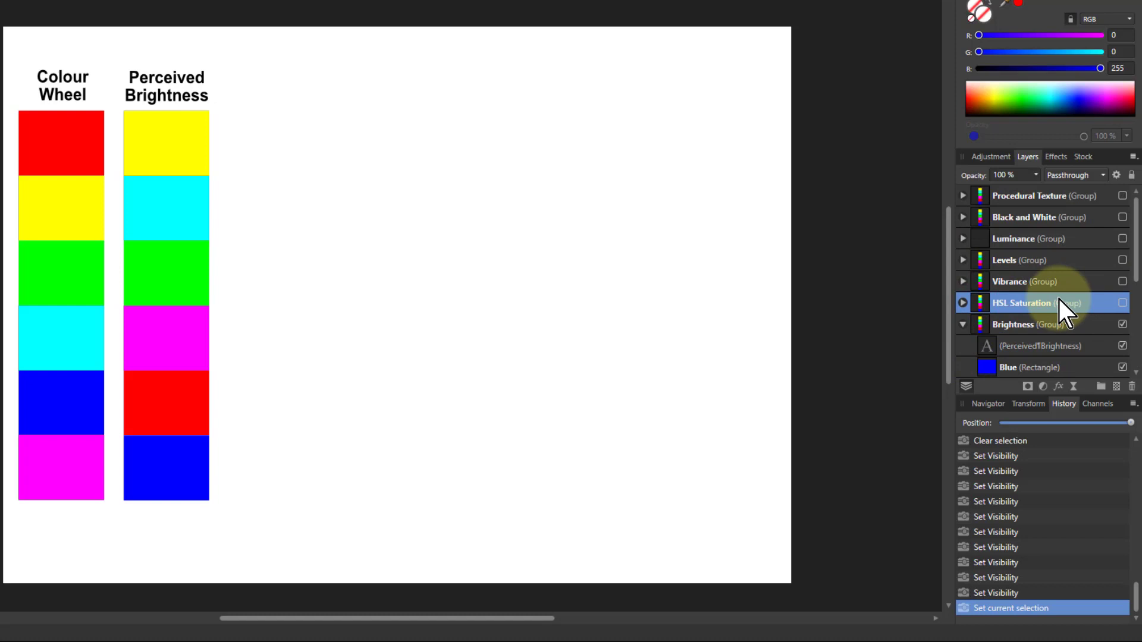
pyautogui.moveTo(1051, 280)
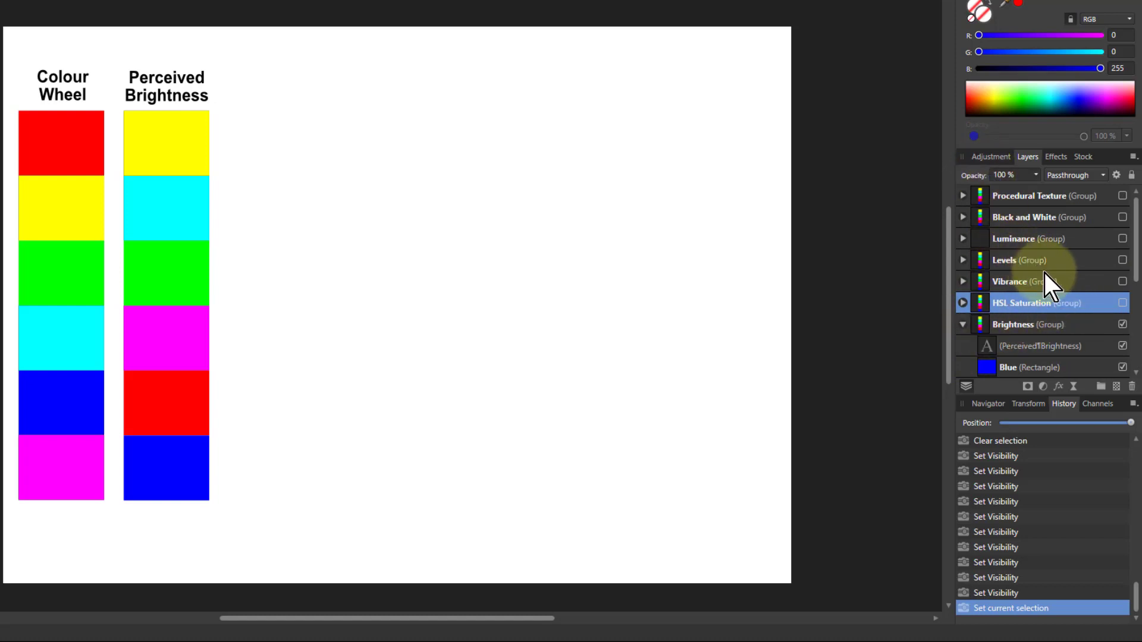
pyautogui.moveTo(1047, 277)
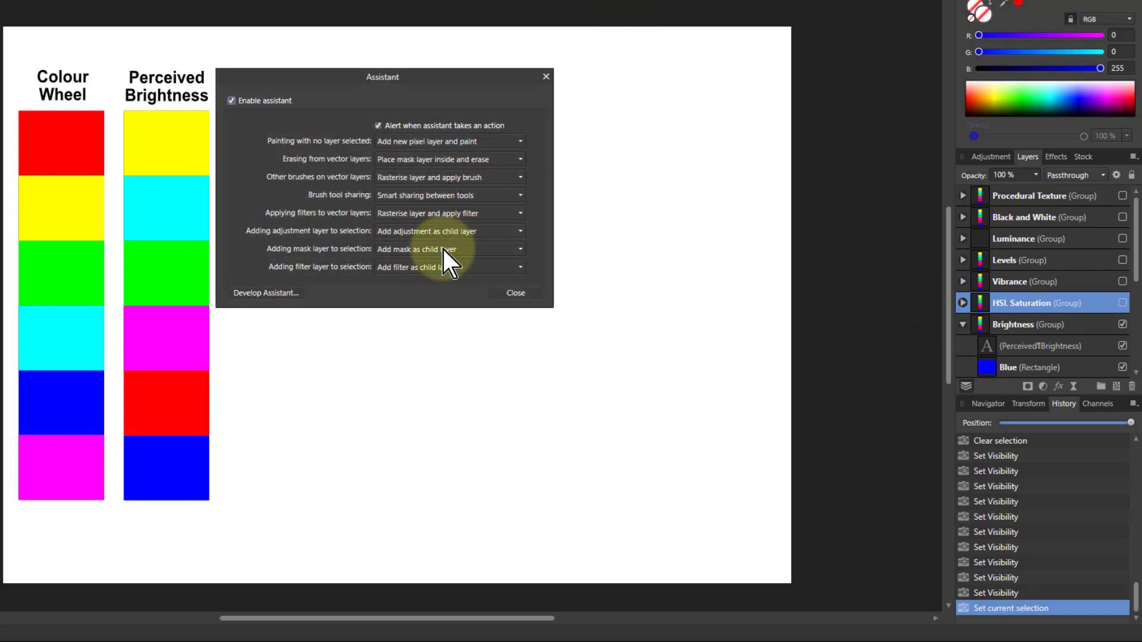
pyautogui.moveTo(428, 280)
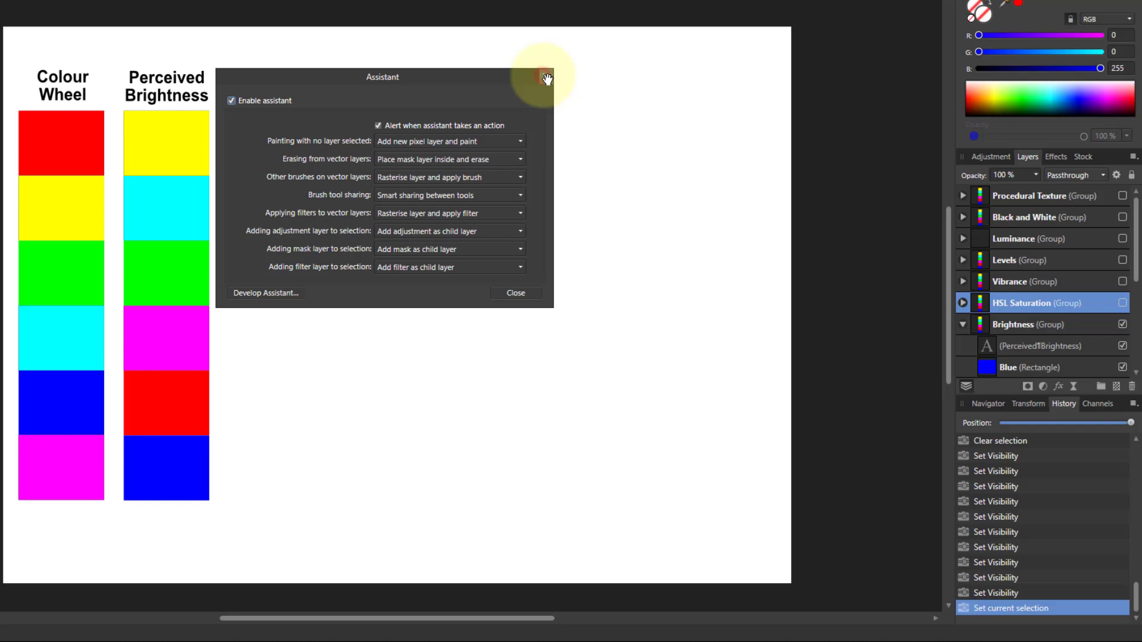
pyautogui.click(515, 292)
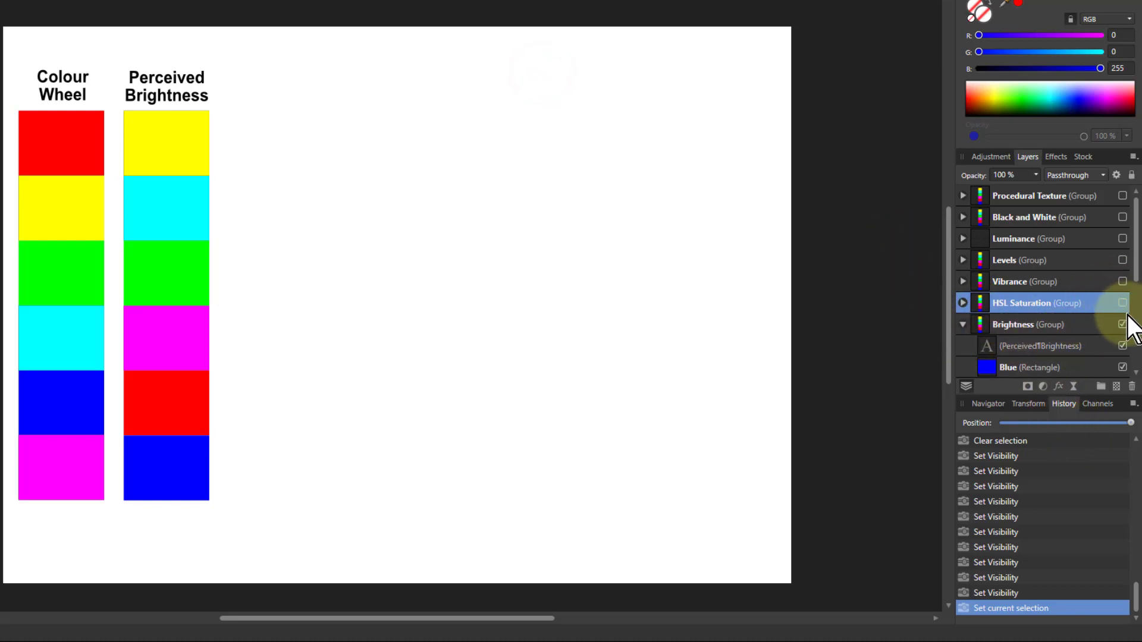
# Turn on the HSL Saturation group and add an HSL adjustment to it.
pyautogui.click(1123, 303)
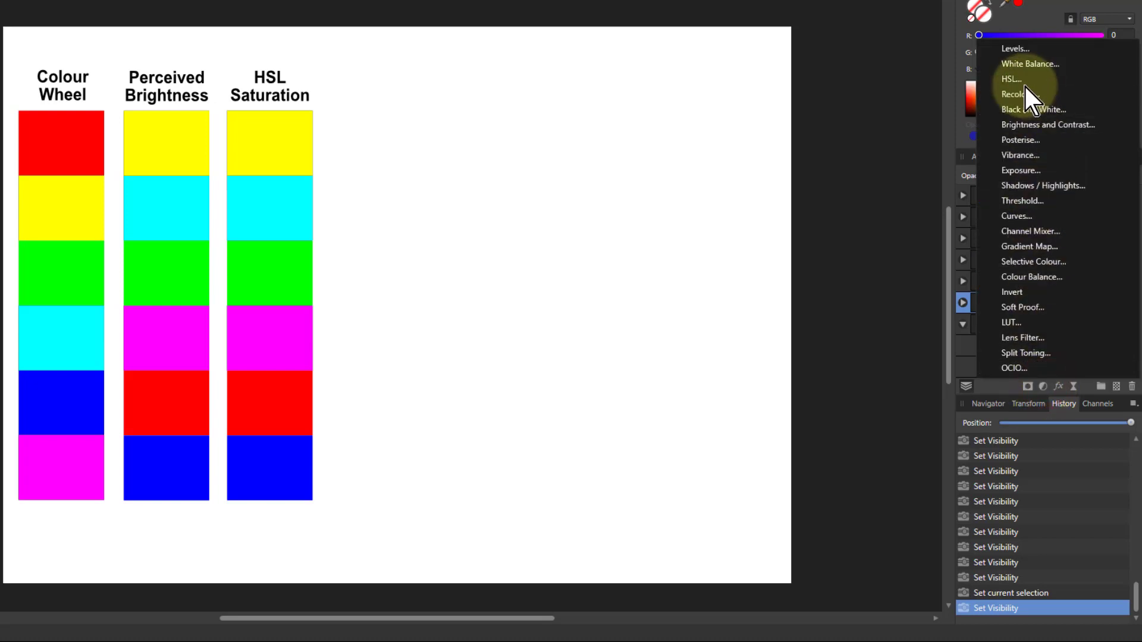
pyautogui.click(1011, 79)
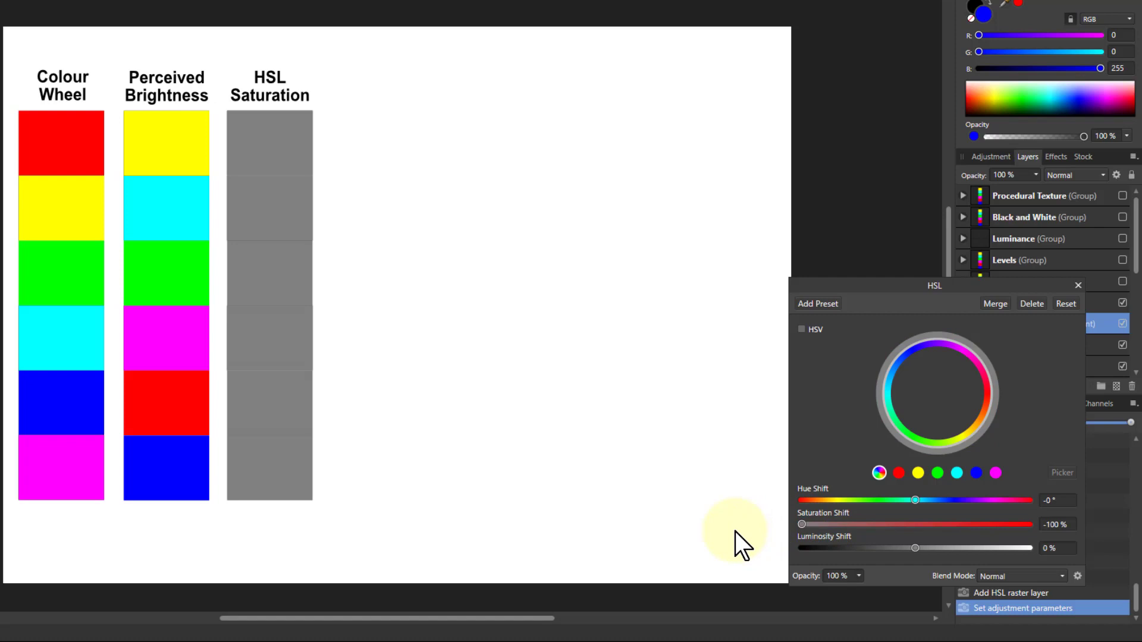
pyautogui.moveTo(745, 528)
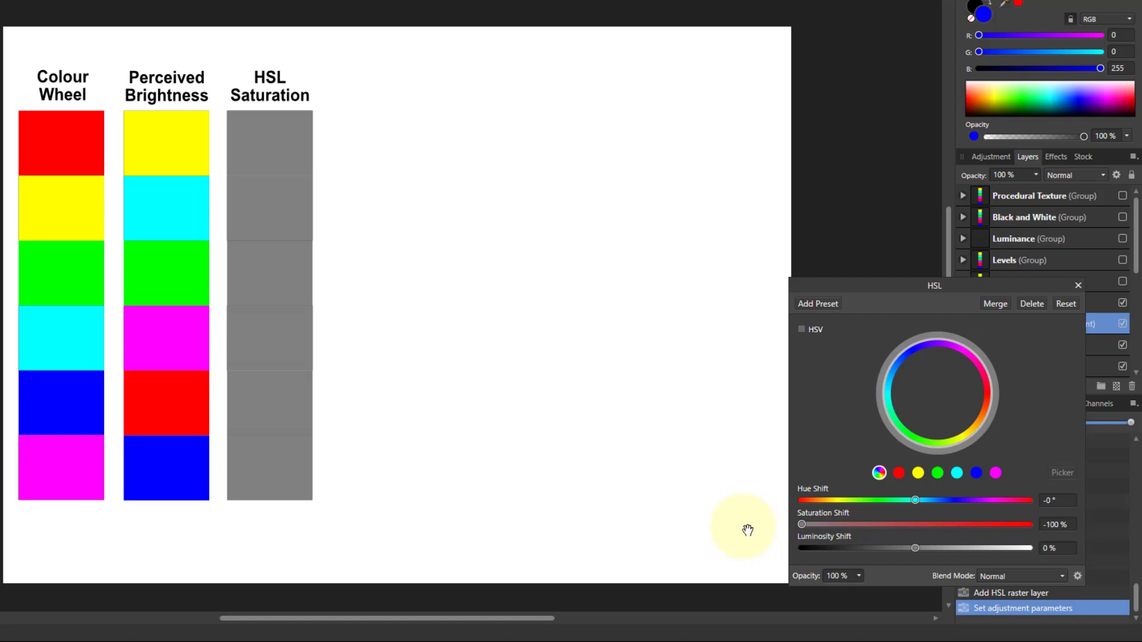
pyautogui.moveTo(761, 501)
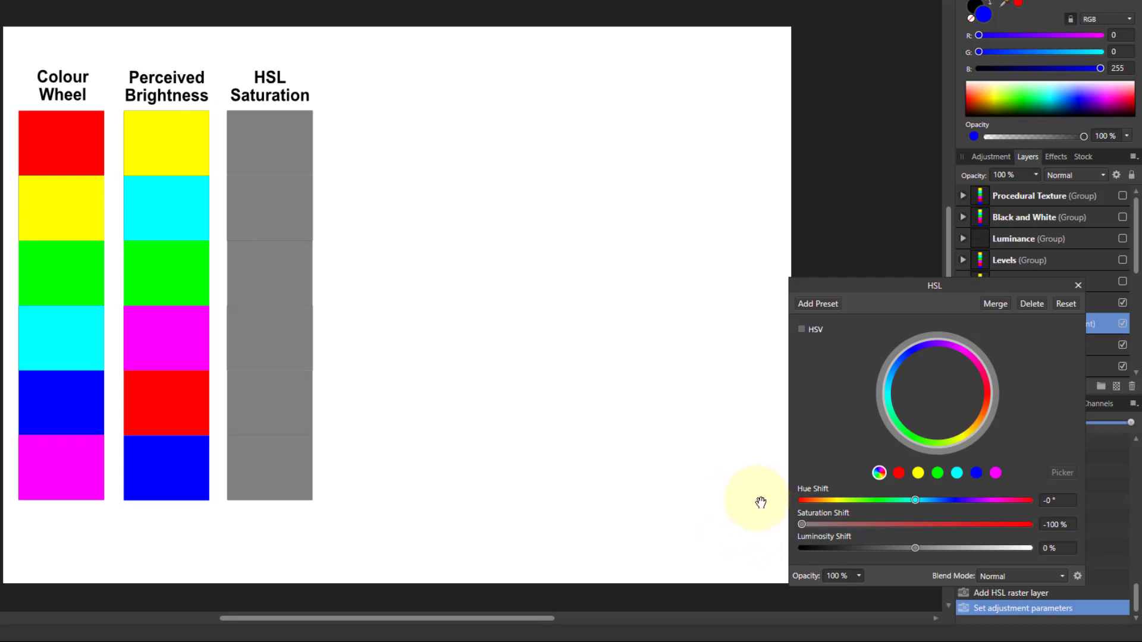
pyautogui.moveTo(788, 490)
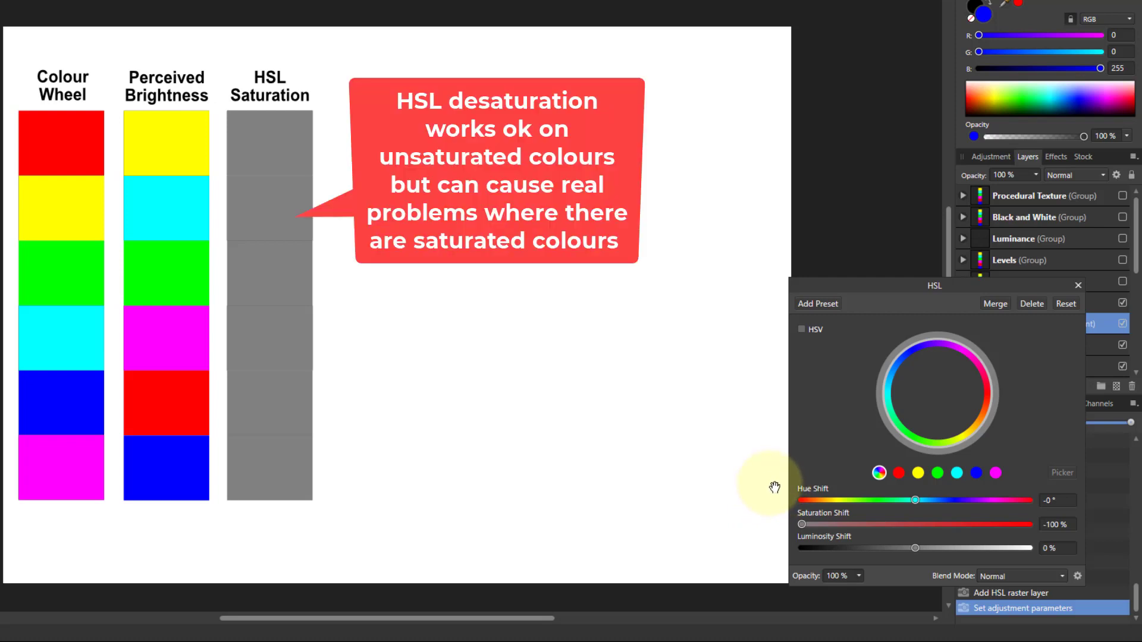
pyautogui.moveTo(814, 464)
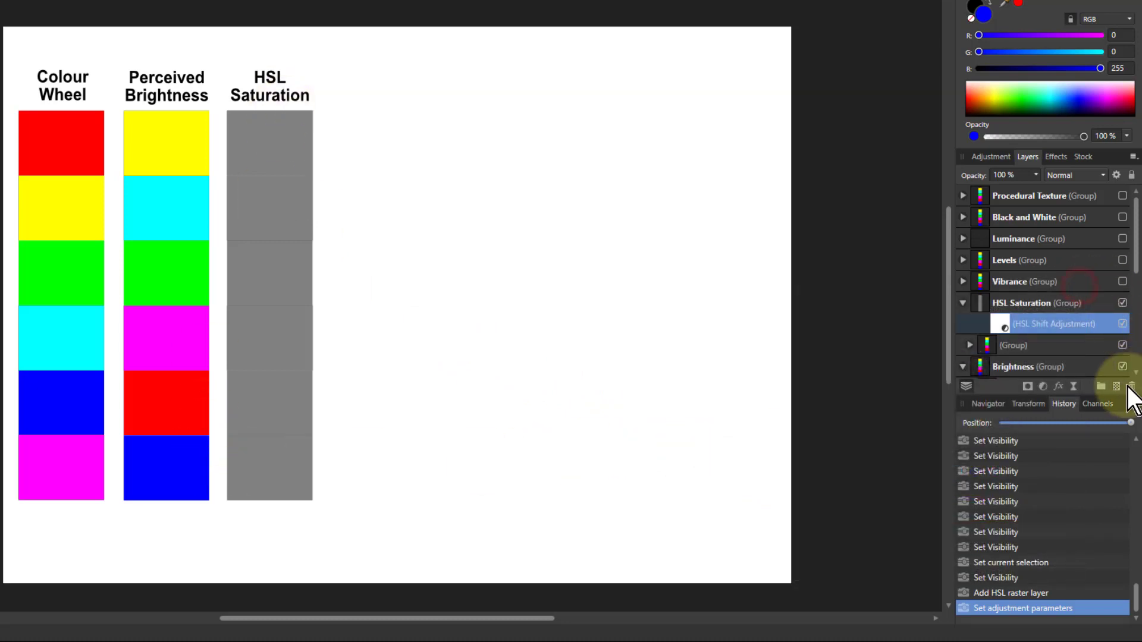
# Add a Vibrance adjustment to the Vibrance group, make it visible, then close its settings.
pyautogui.click(1028, 282)
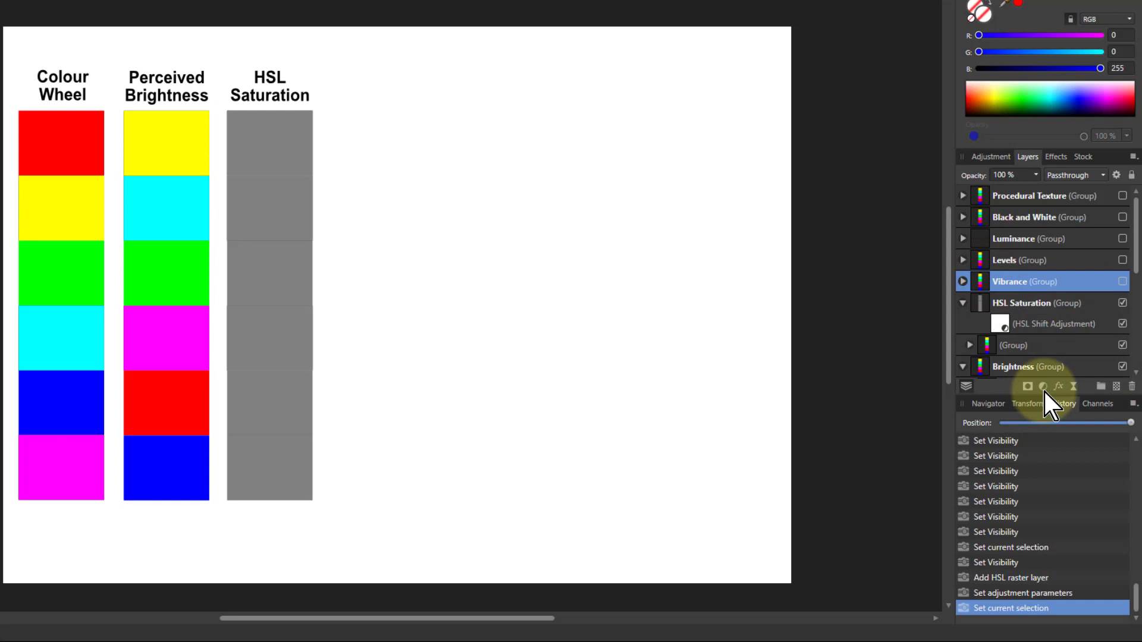
pyautogui.click(1027, 386)
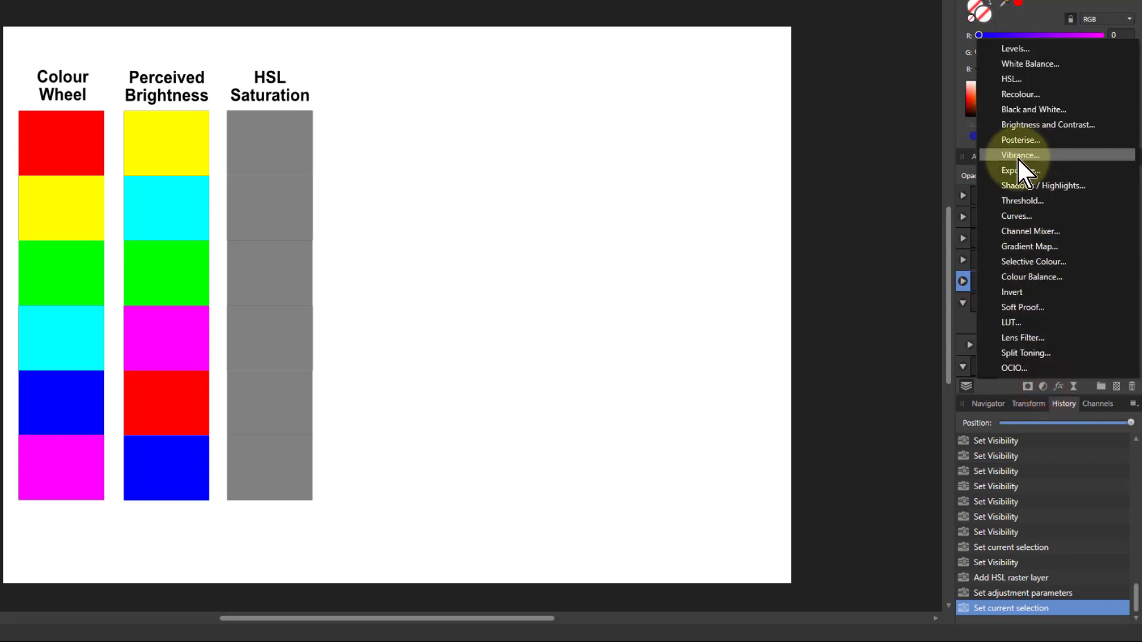
pyautogui.click(1020, 155)
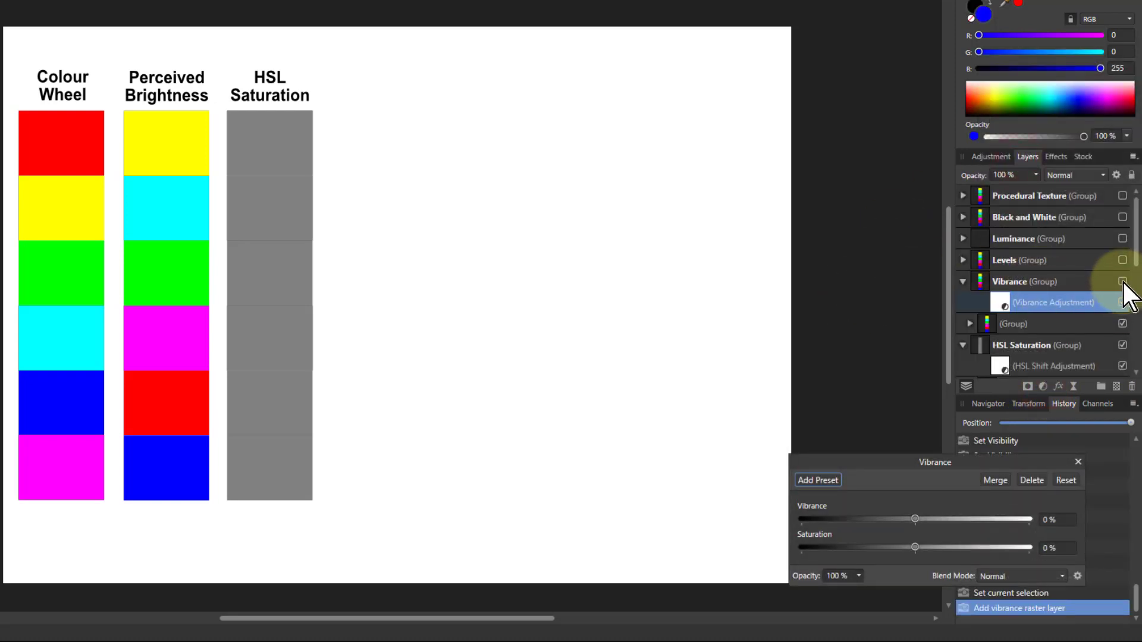
pyautogui.click(1122, 282)
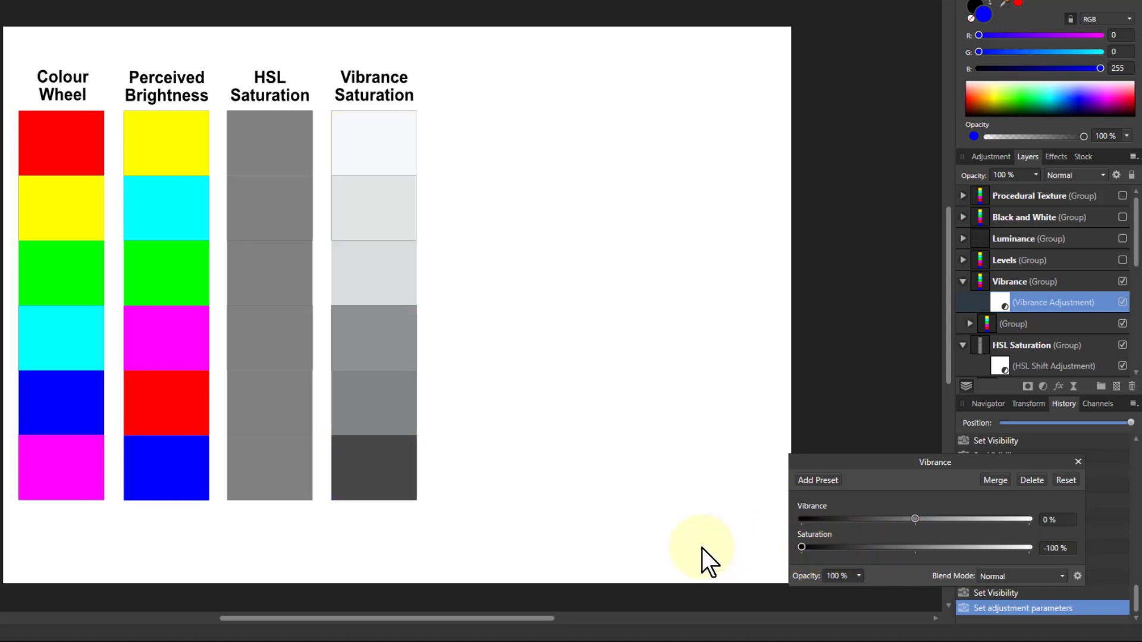
pyautogui.moveTo(370, 88)
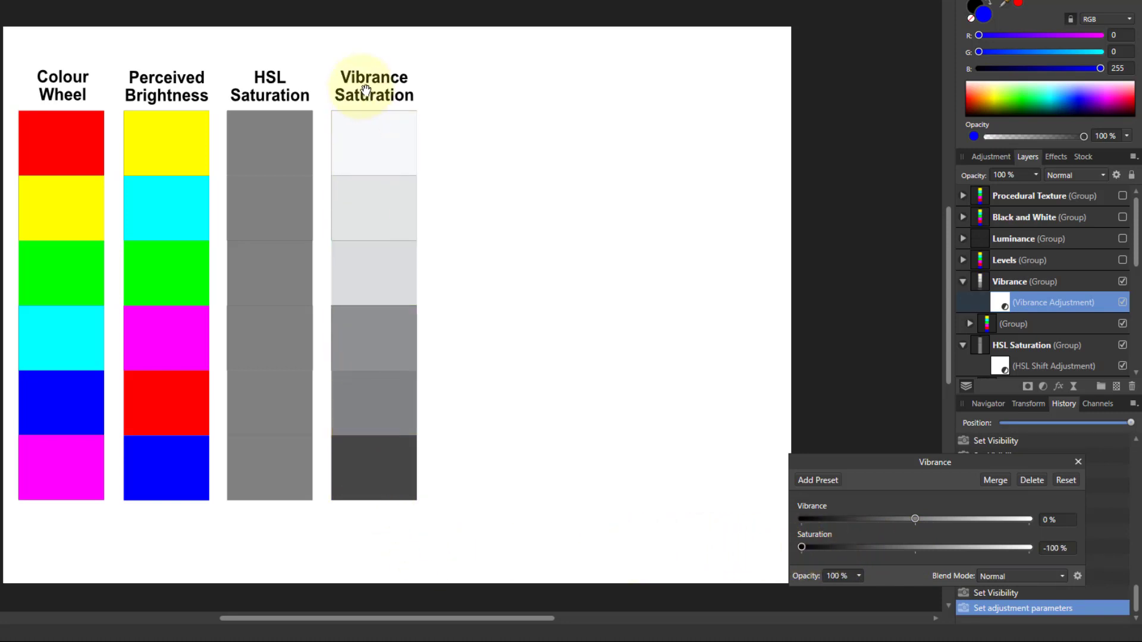
pyautogui.moveTo(178, 150)
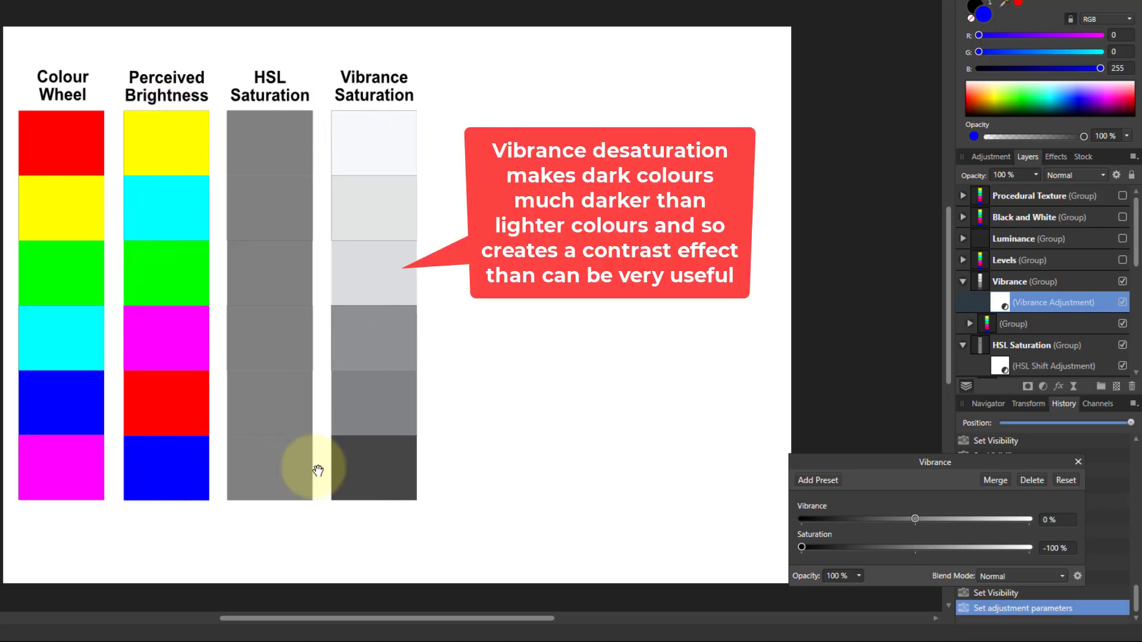
pyautogui.moveTo(374, 470)
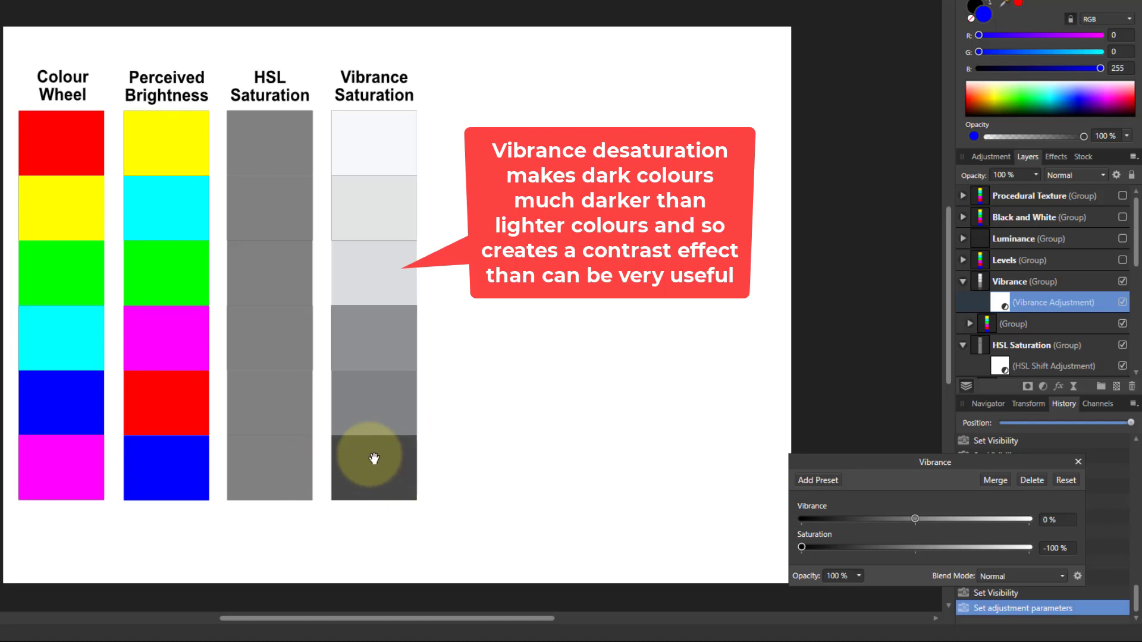
pyautogui.moveTo(372, 134)
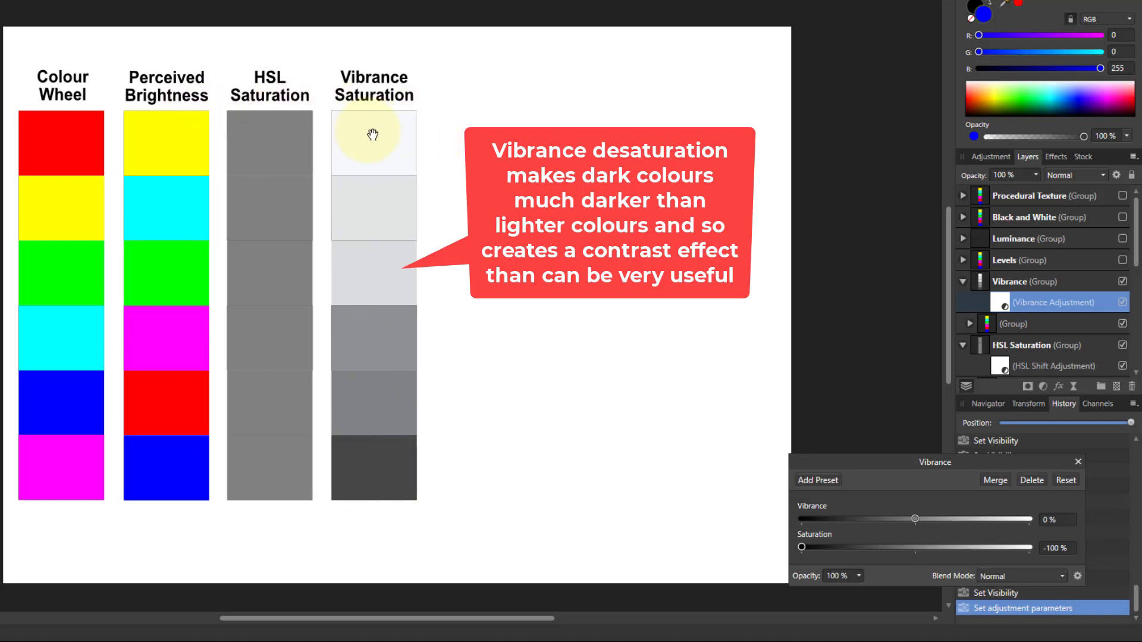
pyautogui.moveTo(382, 239)
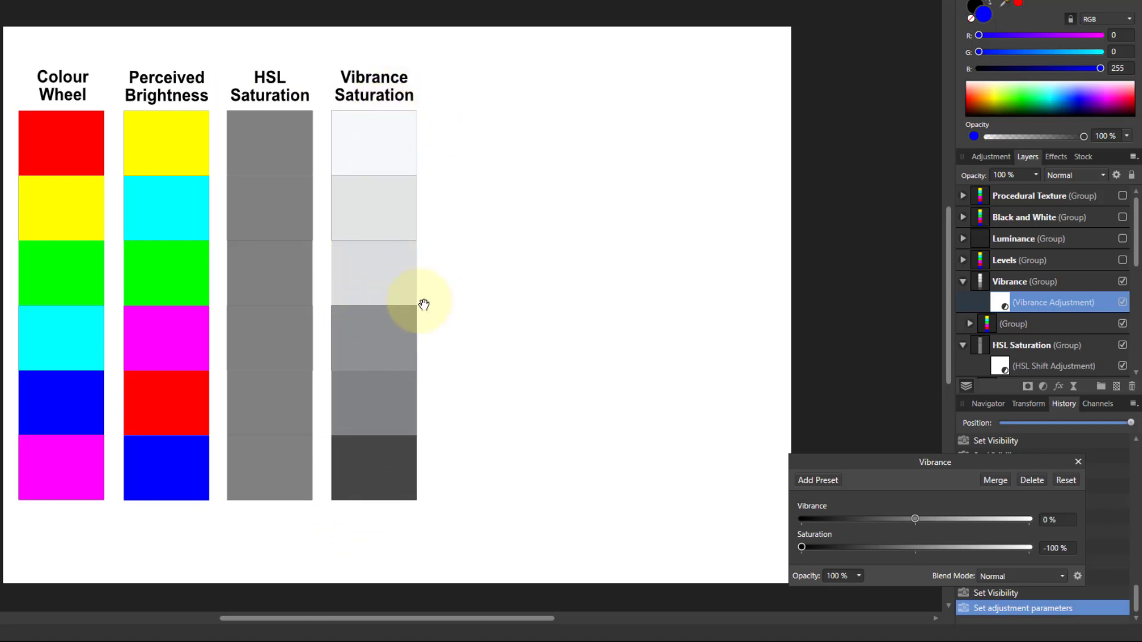
pyautogui.moveTo(378, 305)
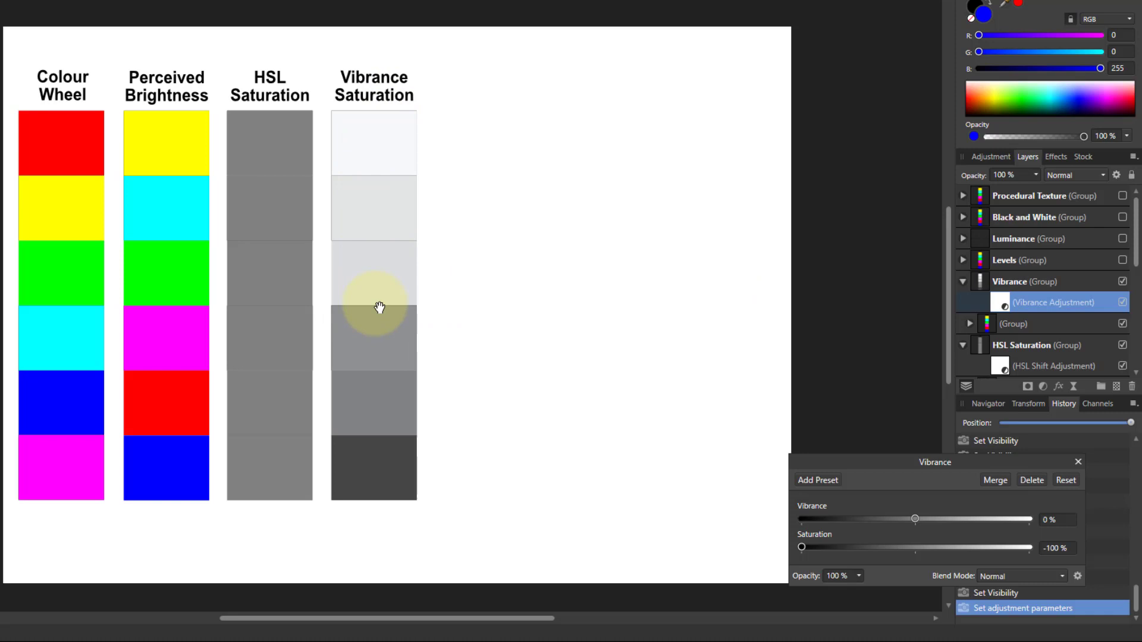
pyautogui.moveTo(399, 506)
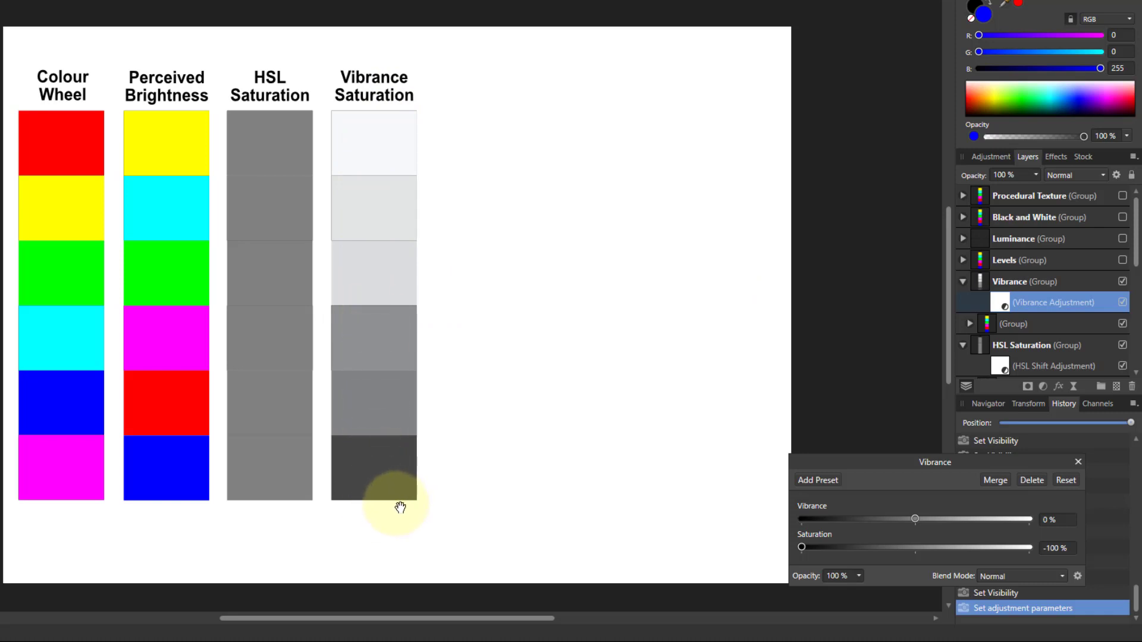
pyautogui.moveTo(368, 342)
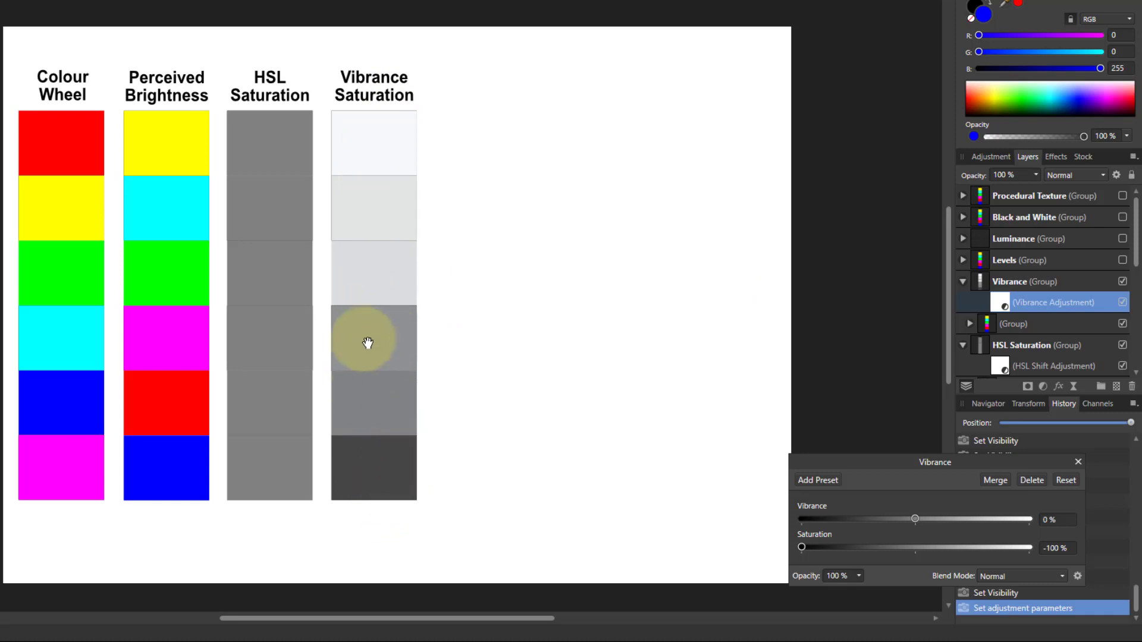
pyautogui.moveTo(372, 256)
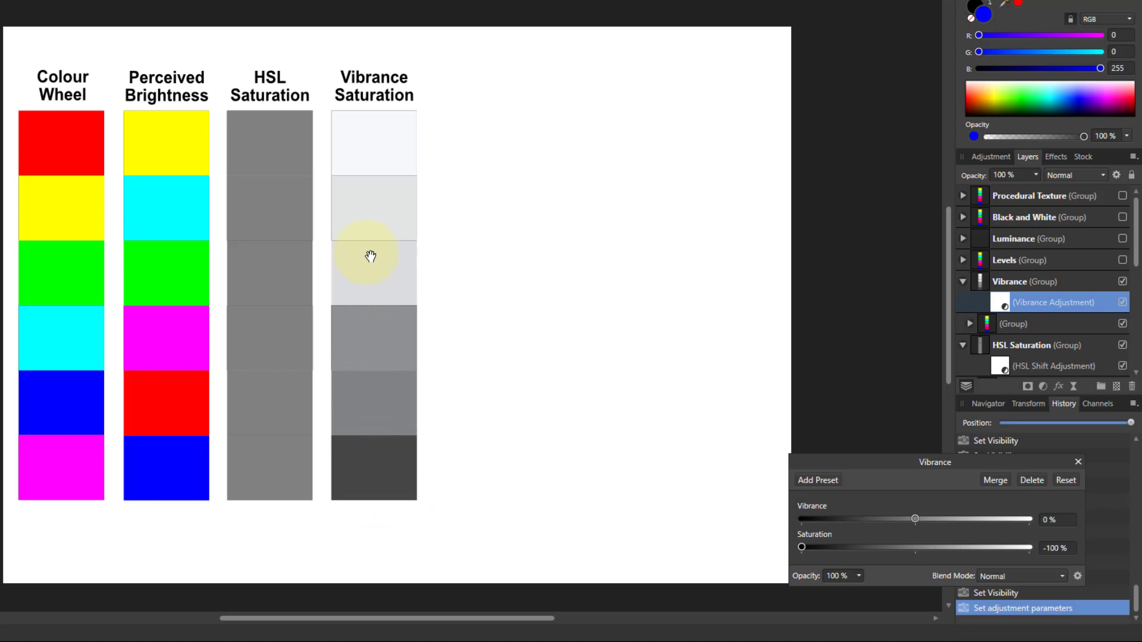
pyautogui.moveTo(375, 224)
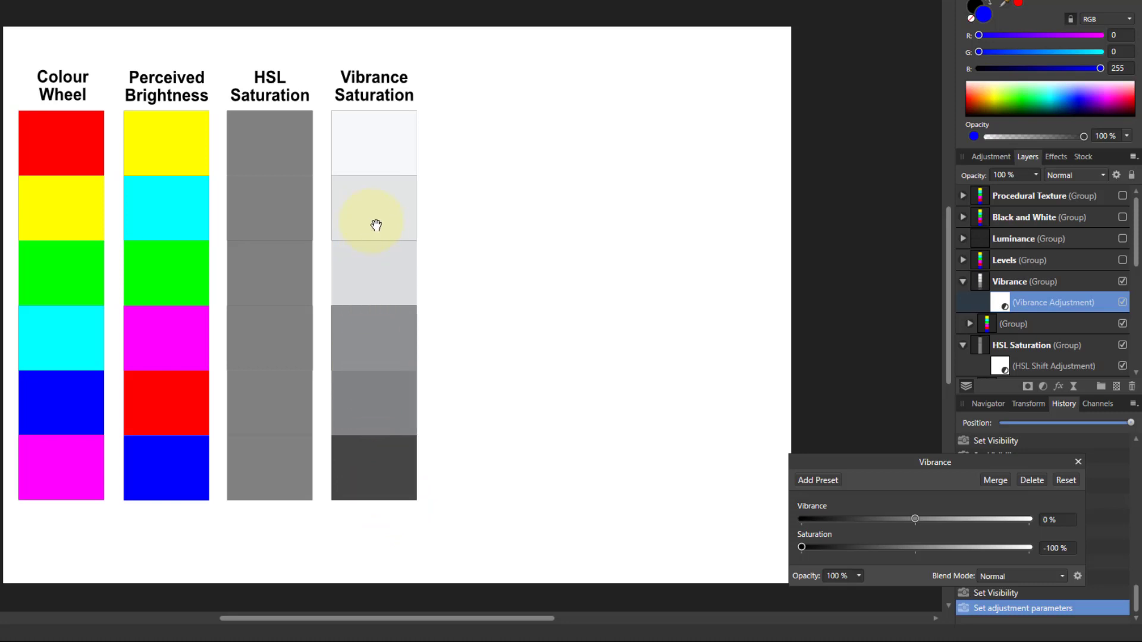
pyautogui.click(1078, 462)
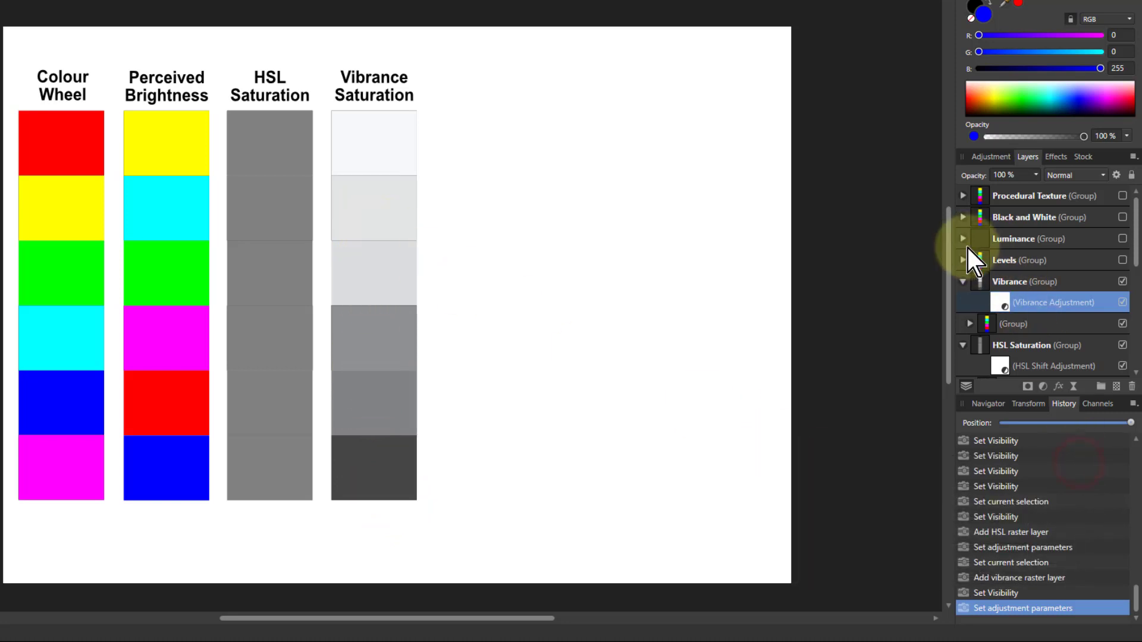
# Add a Levels adjustment to the Levels Grey group, switched from RGB to Grey mode.
pyautogui.click(1122, 260)
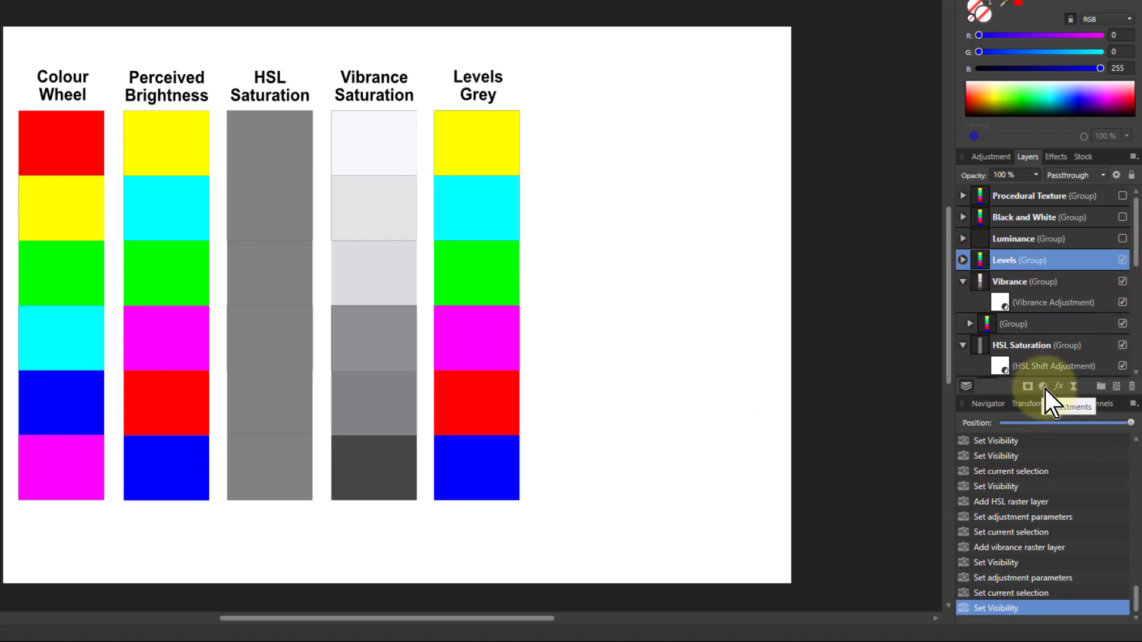
pyautogui.click(1039, 387)
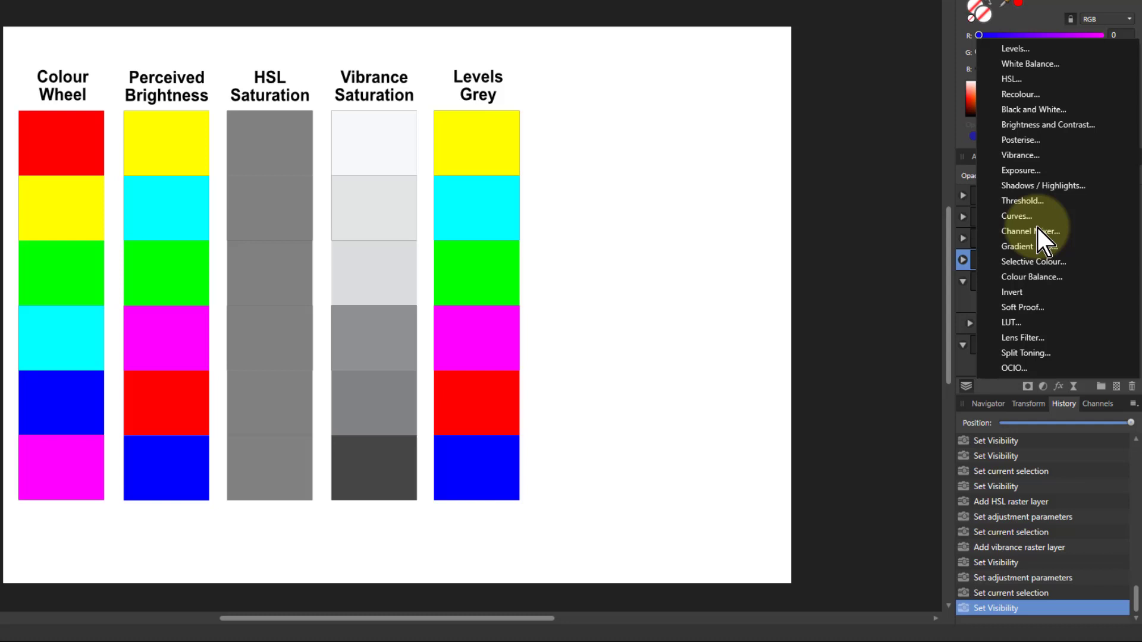
pyautogui.moveTo(1024, 66)
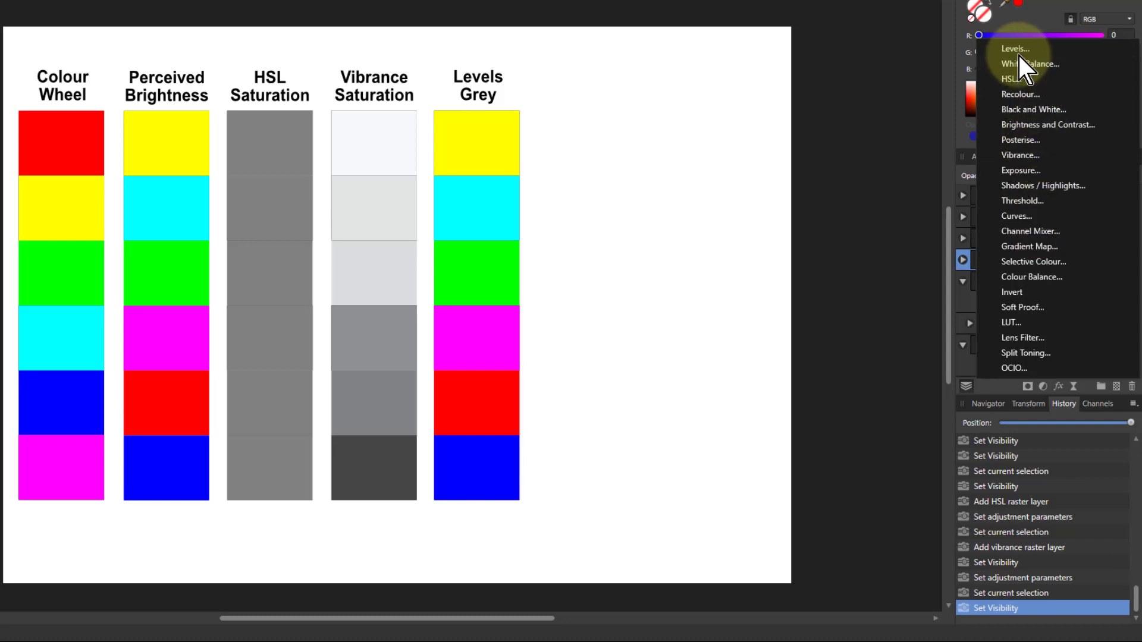
pyautogui.click(1013, 49)
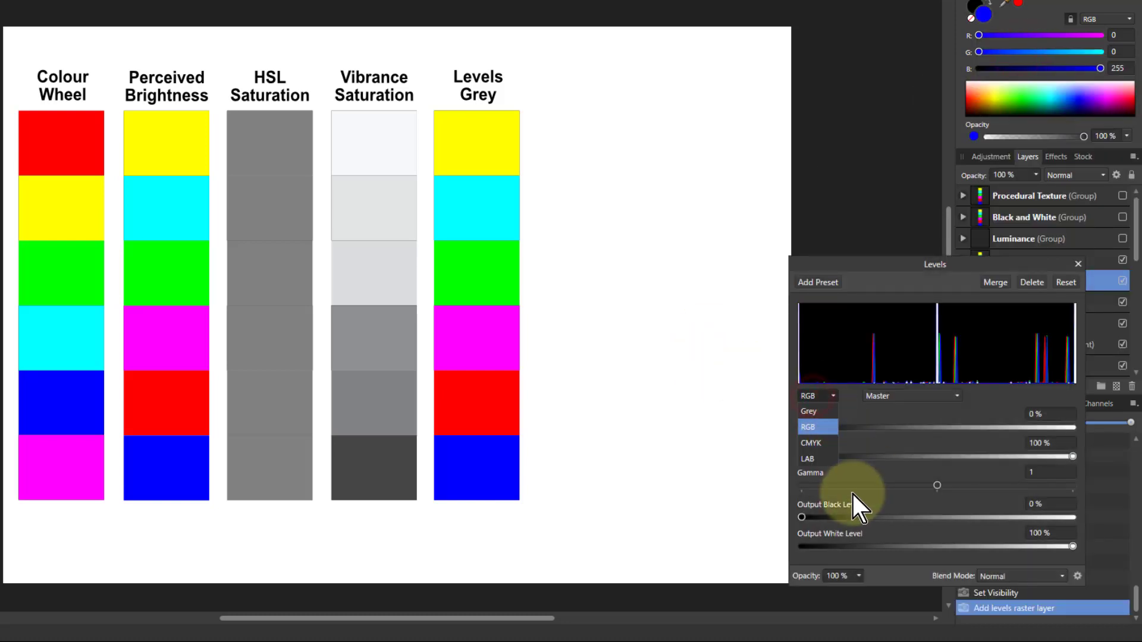
pyautogui.click(808, 411)
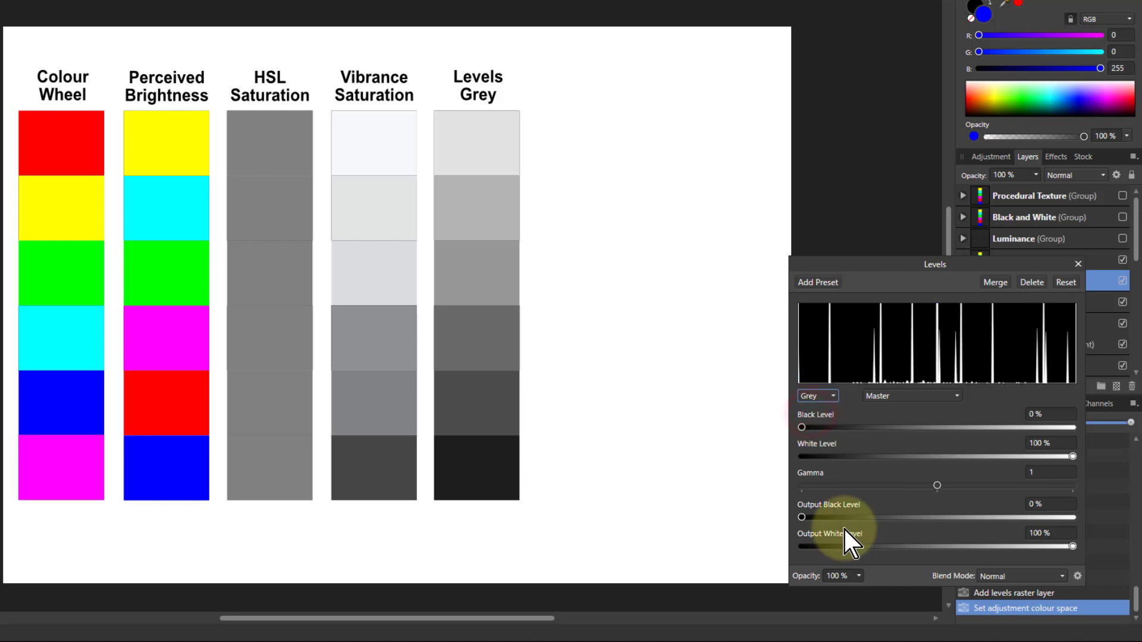
pyautogui.moveTo(465, 227)
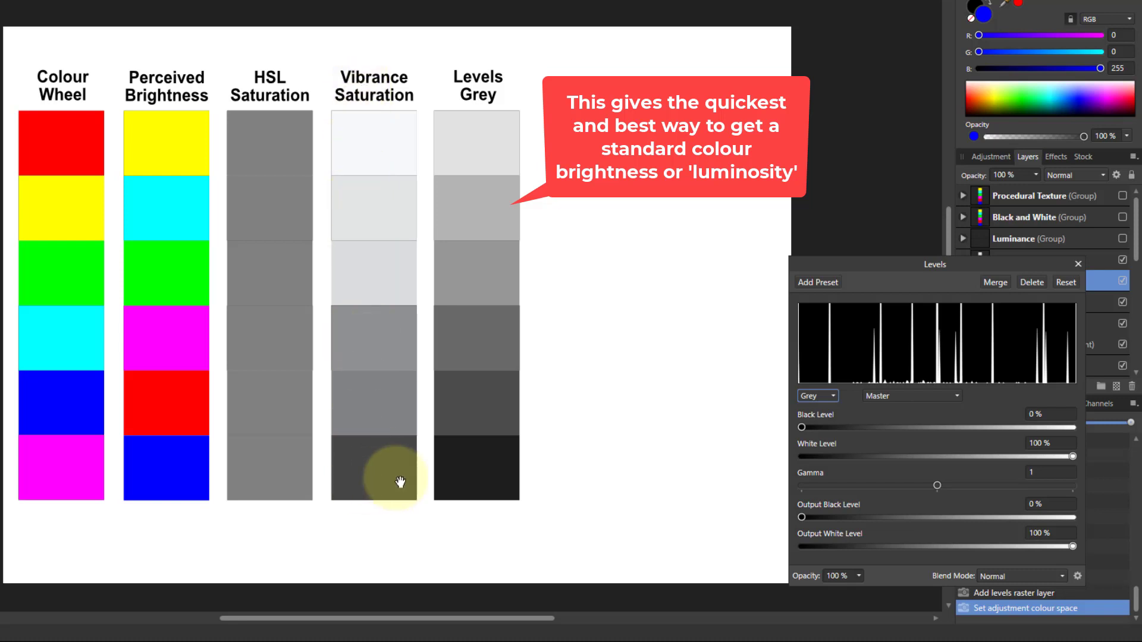
pyautogui.moveTo(450, 473)
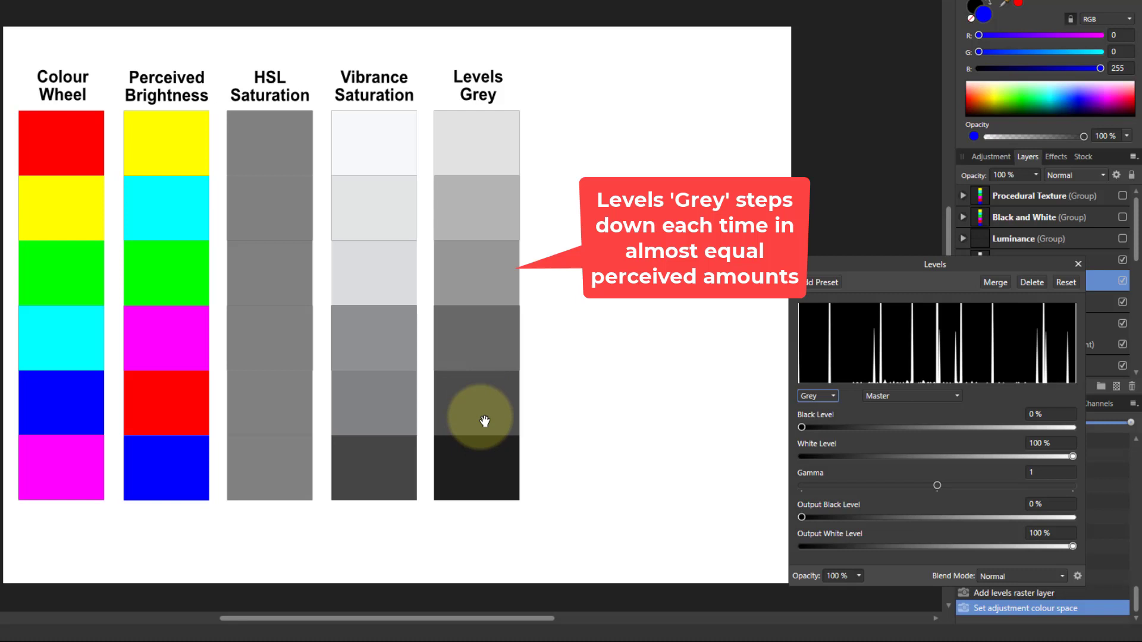
pyautogui.moveTo(483, 169)
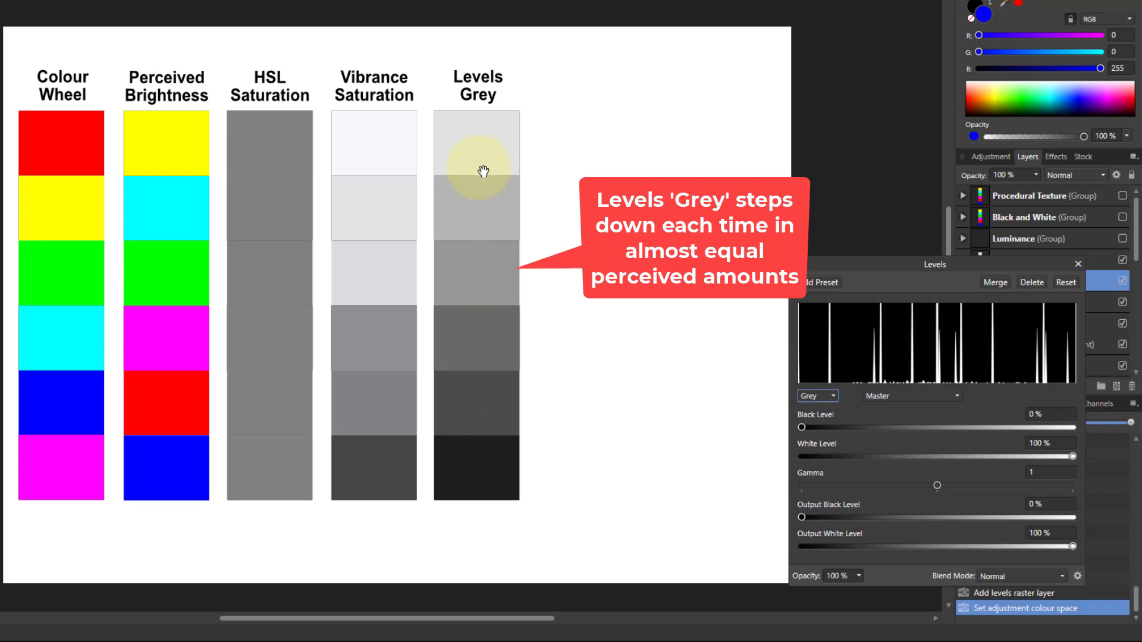
pyautogui.moveTo(483, 132)
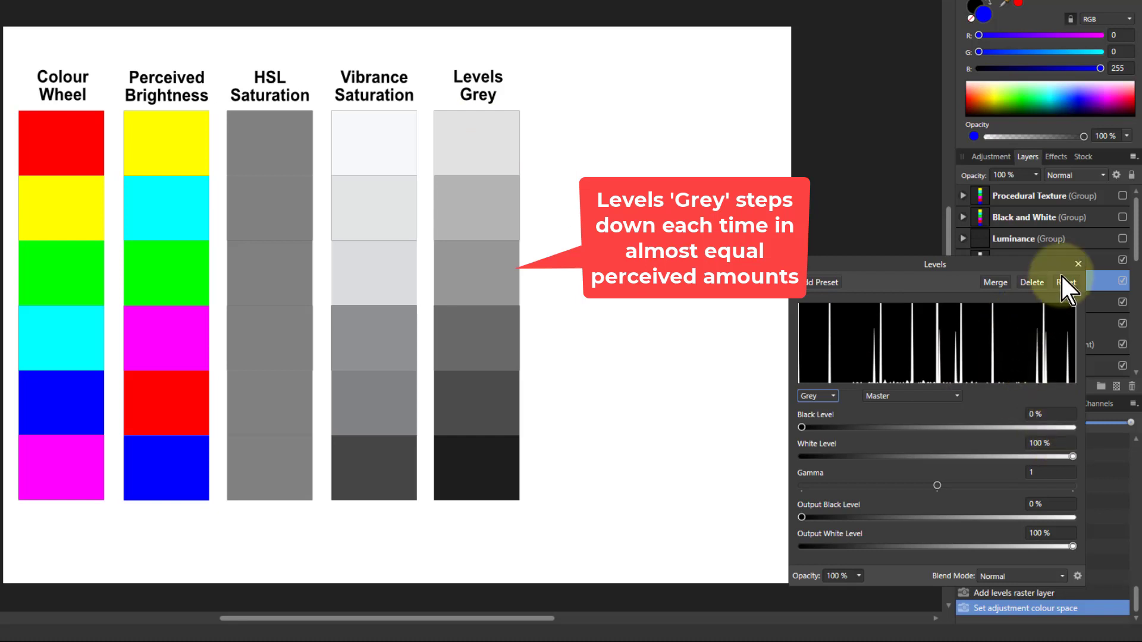
pyautogui.click(1077, 264)
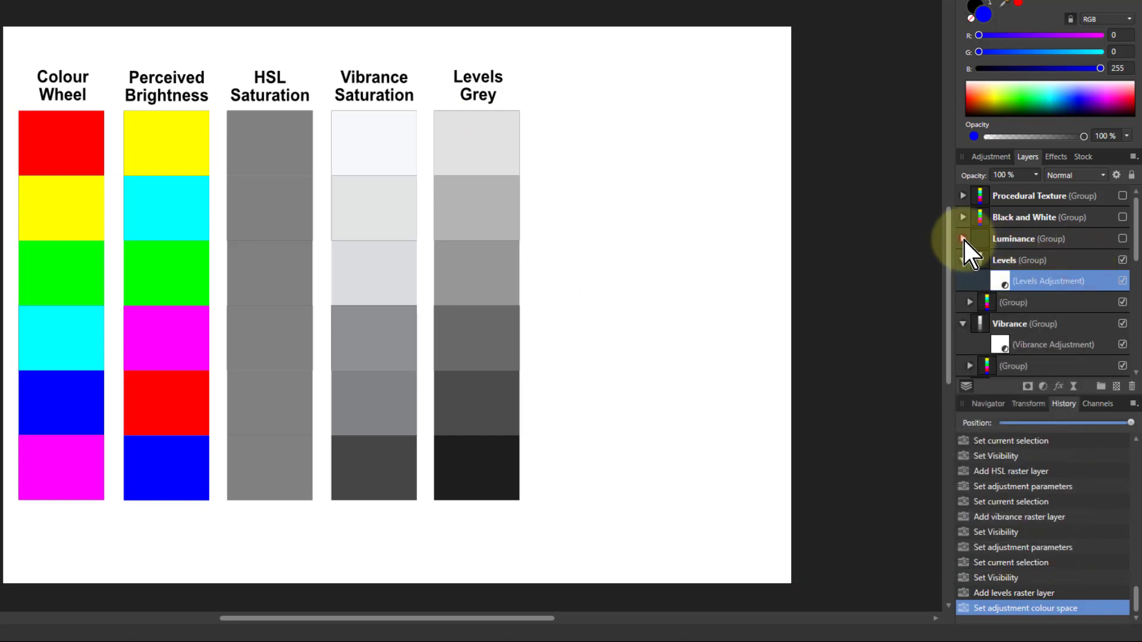
pyautogui.click(963, 238)
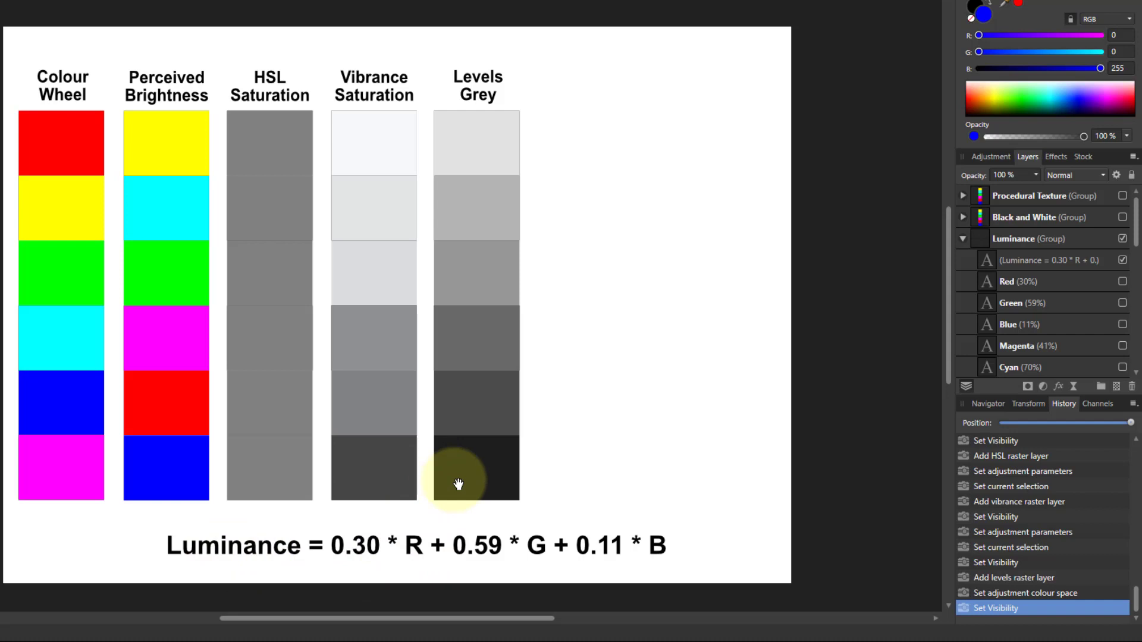
pyautogui.moveTo(479, 472)
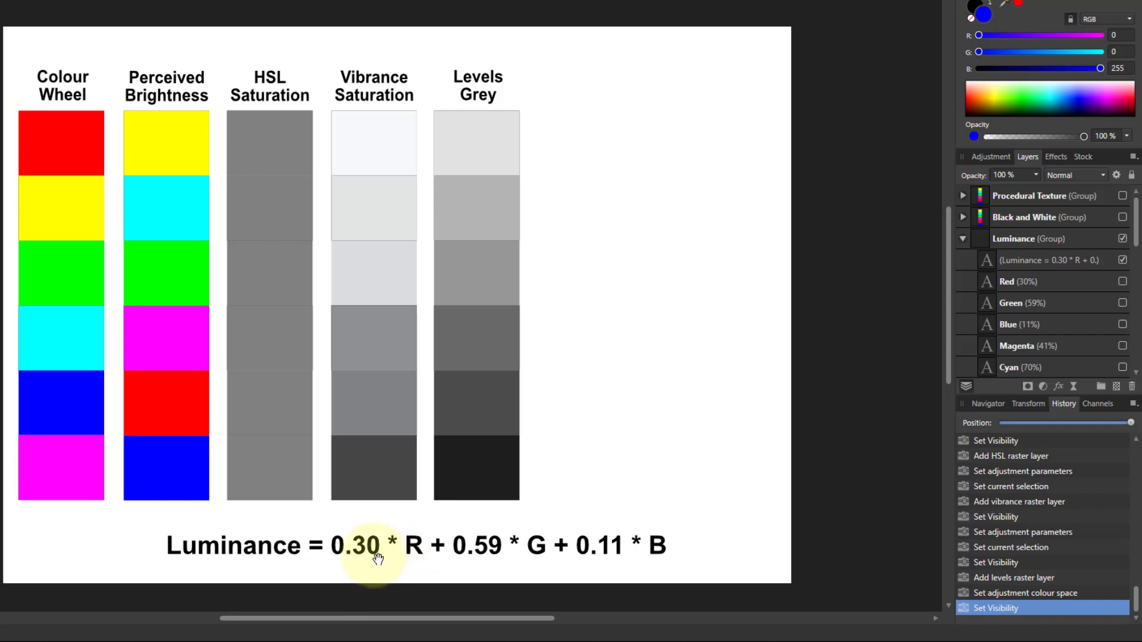
pyautogui.moveTo(475, 562)
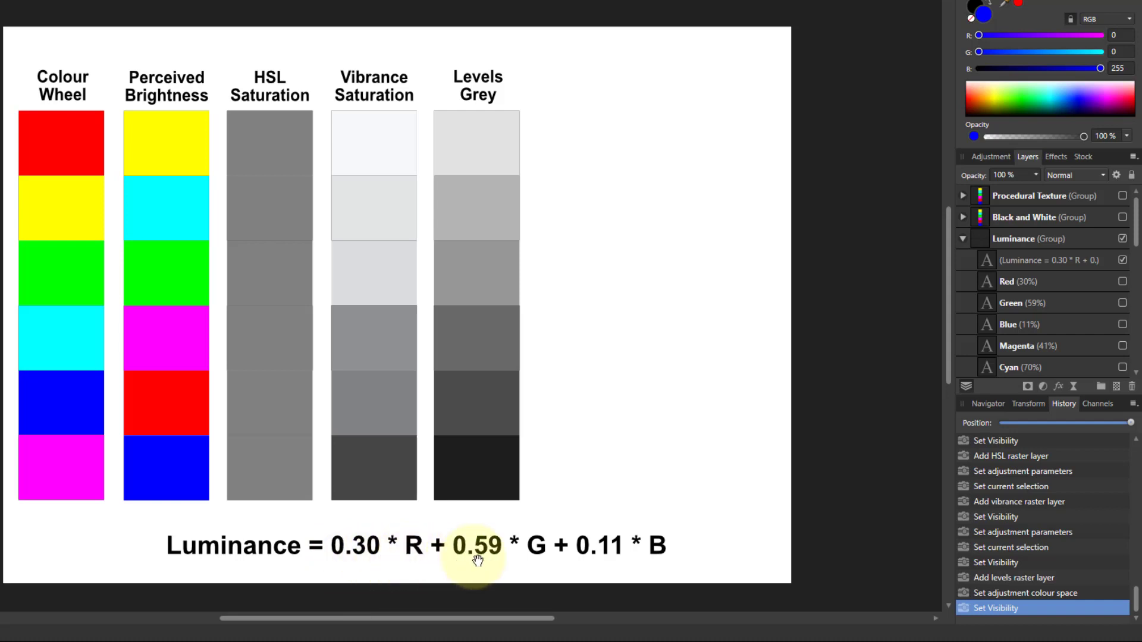
pyautogui.moveTo(536, 557)
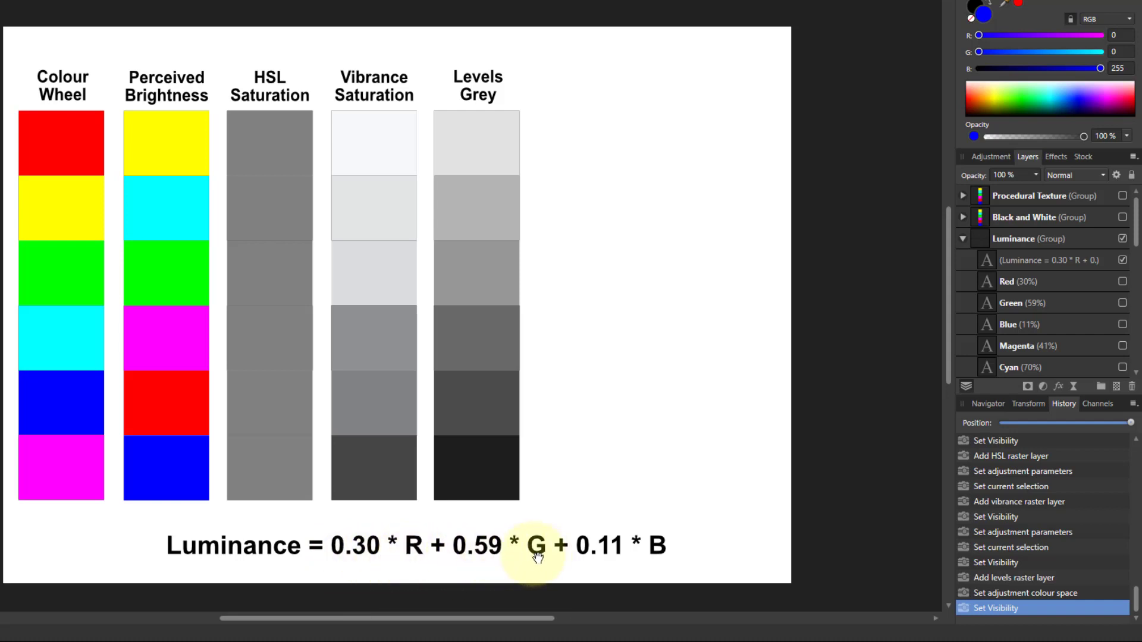
pyautogui.moveTo(596, 558)
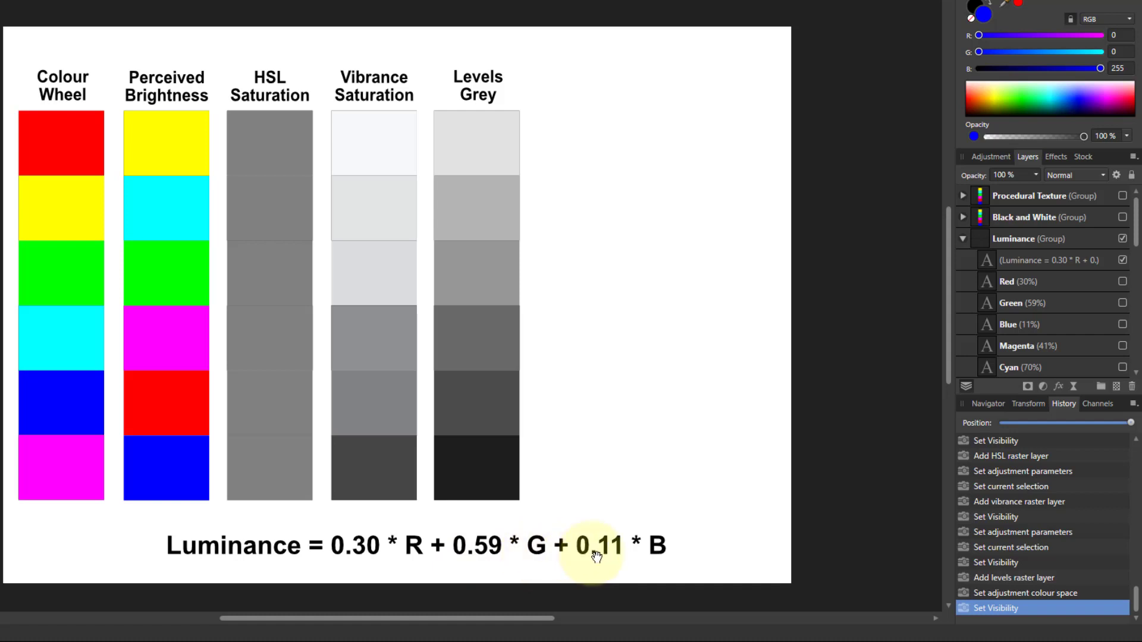
pyautogui.moveTo(625, 552)
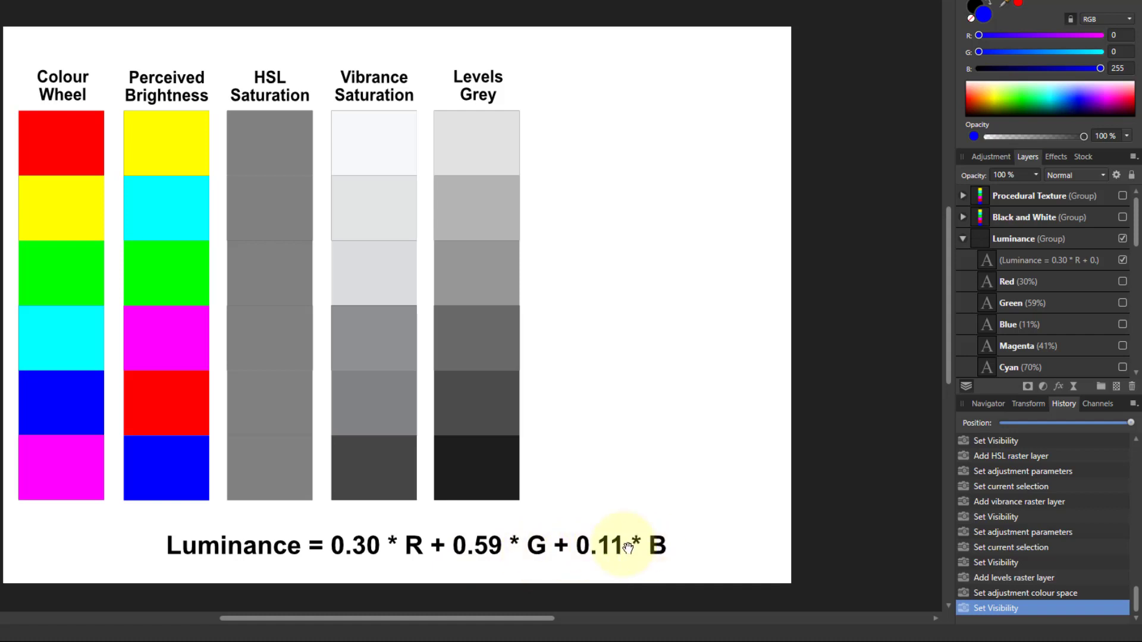
pyautogui.moveTo(492, 524)
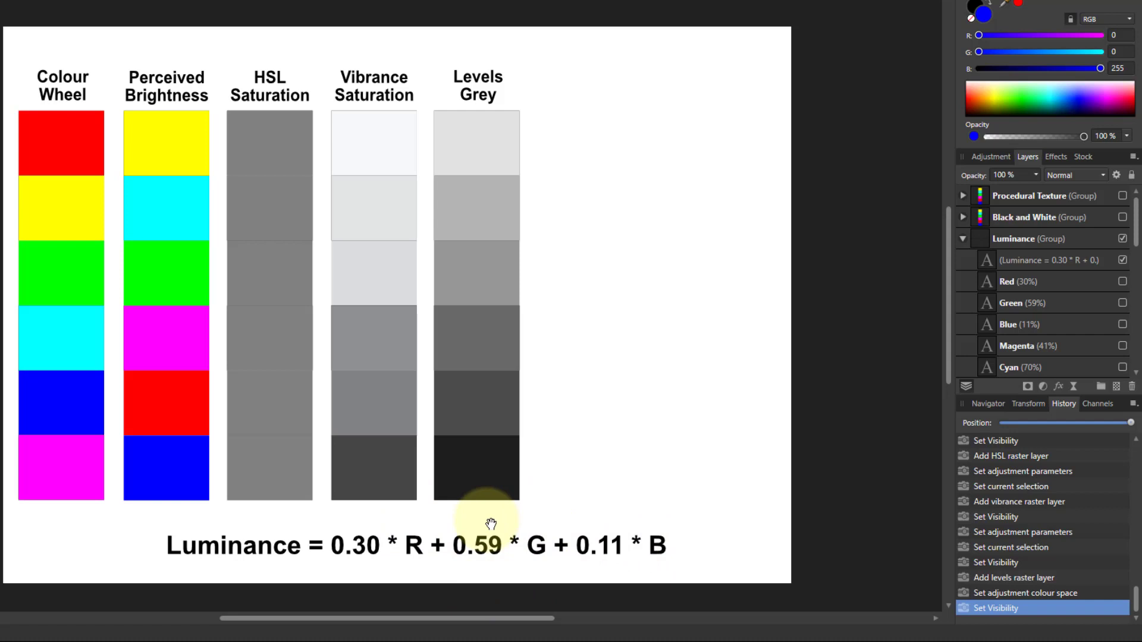
pyautogui.moveTo(390, 561)
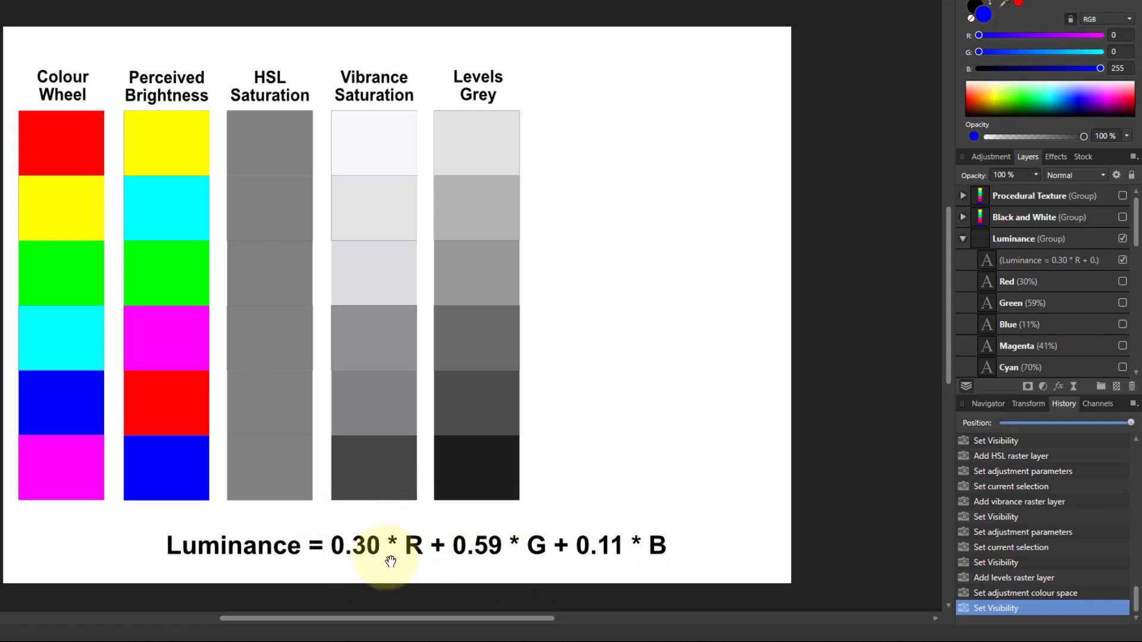
pyautogui.moveTo(649, 548)
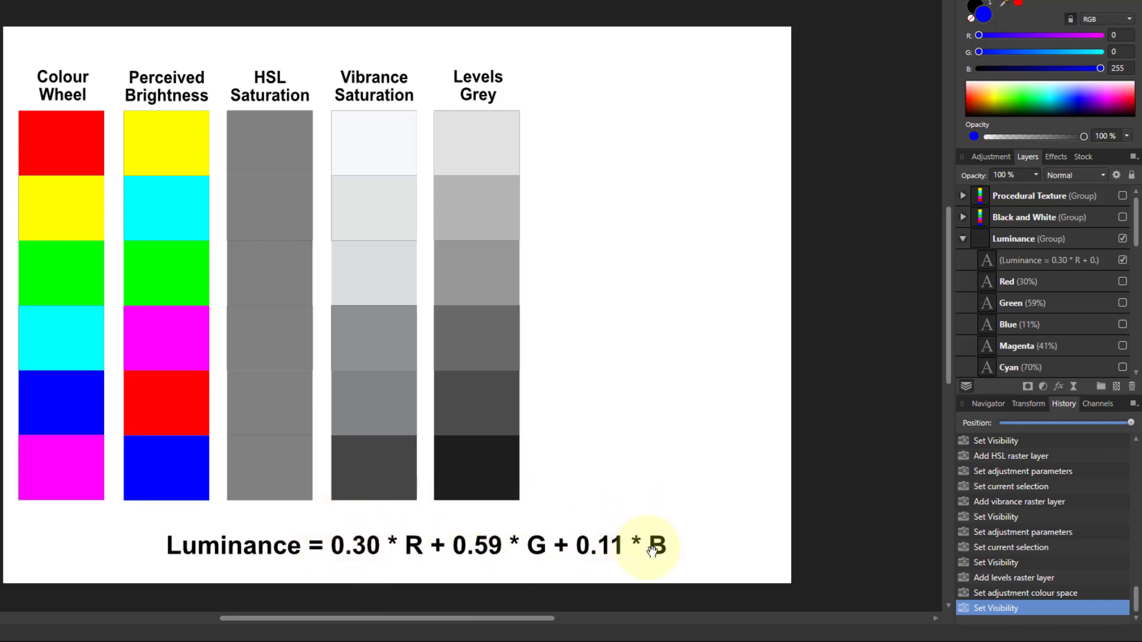
pyautogui.moveTo(647, 518)
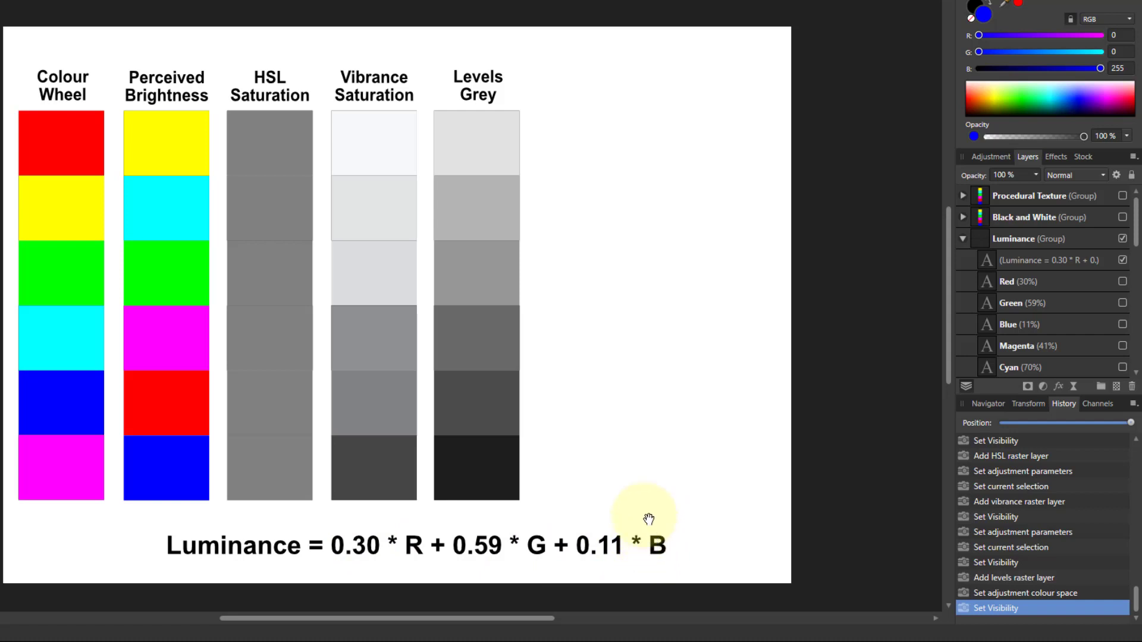
pyautogui.moveTo(623, 565)
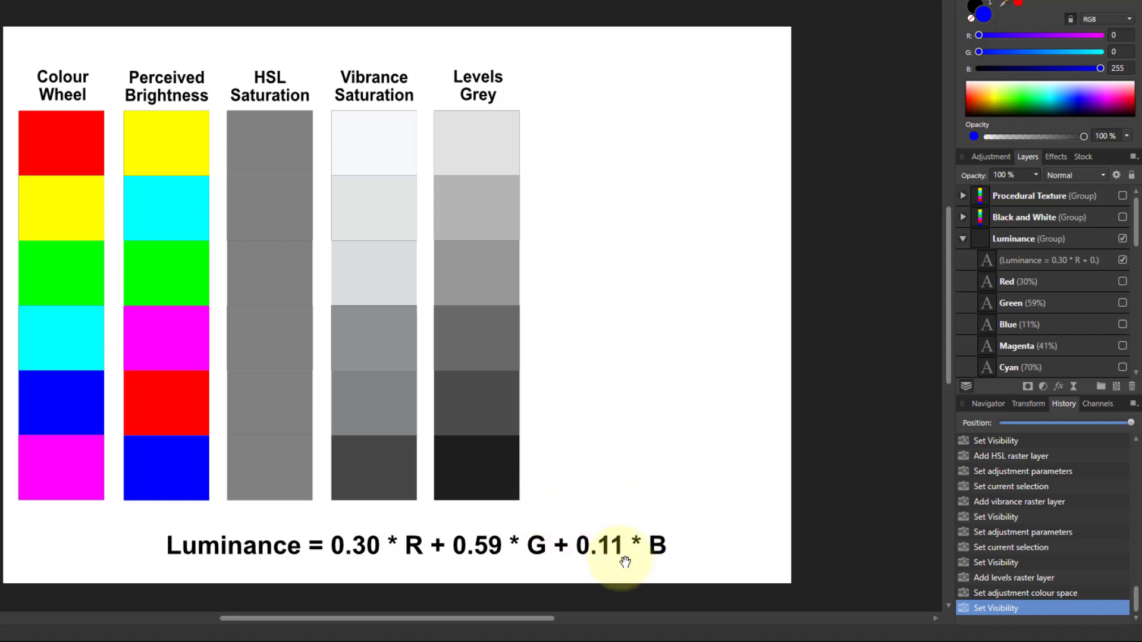
pyautogui.moveTo(945, 410)
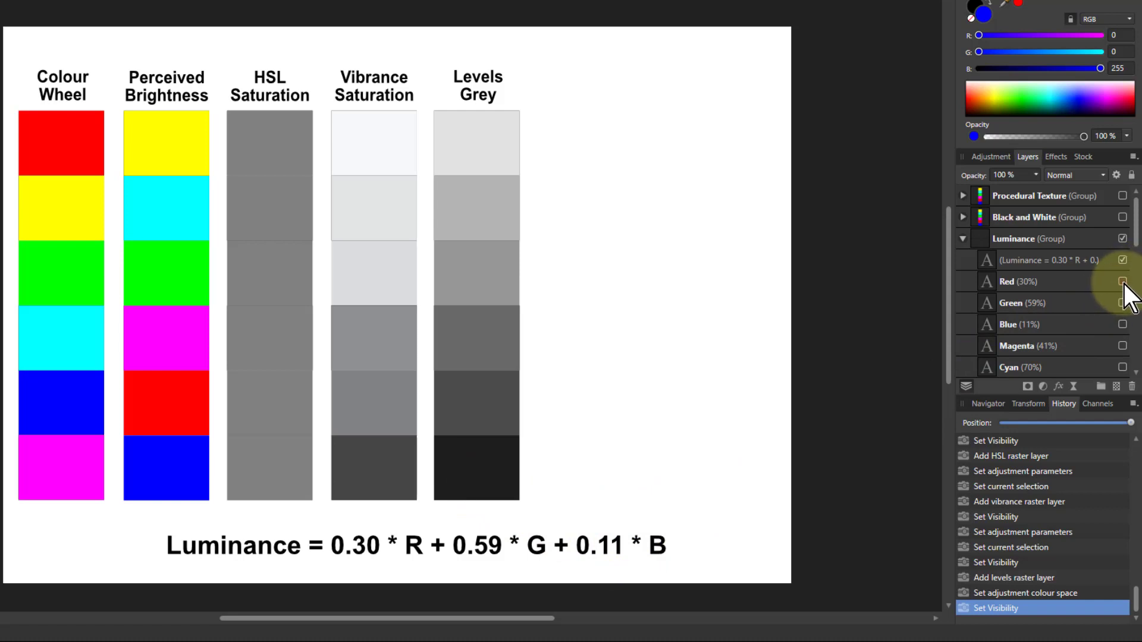
# Show the red 30%, green 59%, magenta 41%, cyan 70% and yellow 89% weight labels.
pyautogui.click(1122, 281)
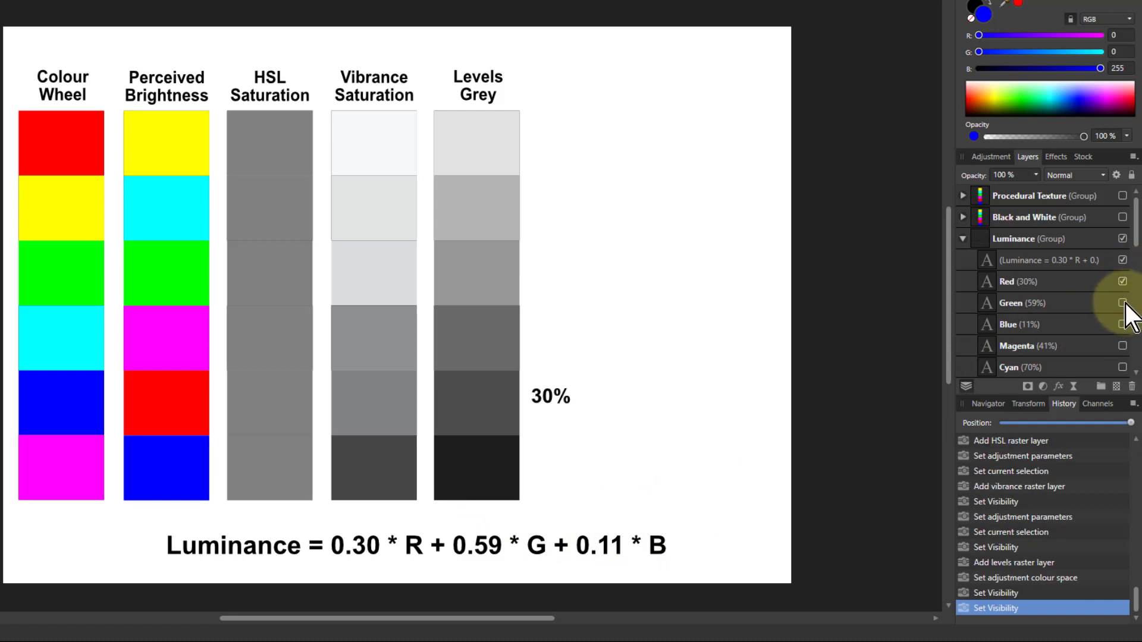
pyautogui.click(1122, 303)
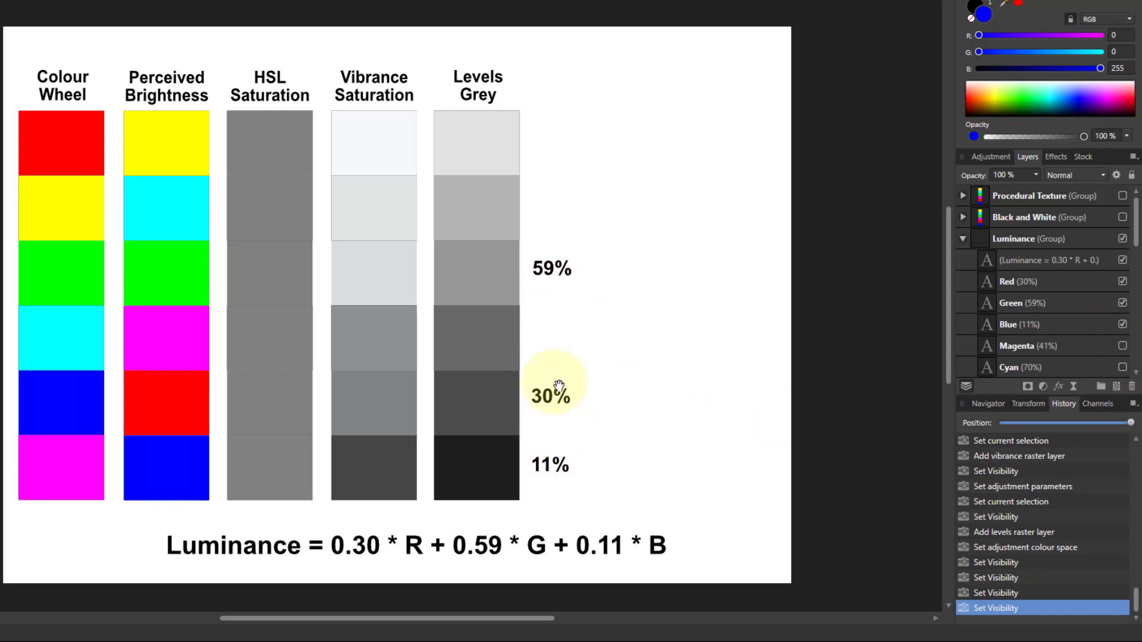
pyautogui.moveTo(1060, 368)
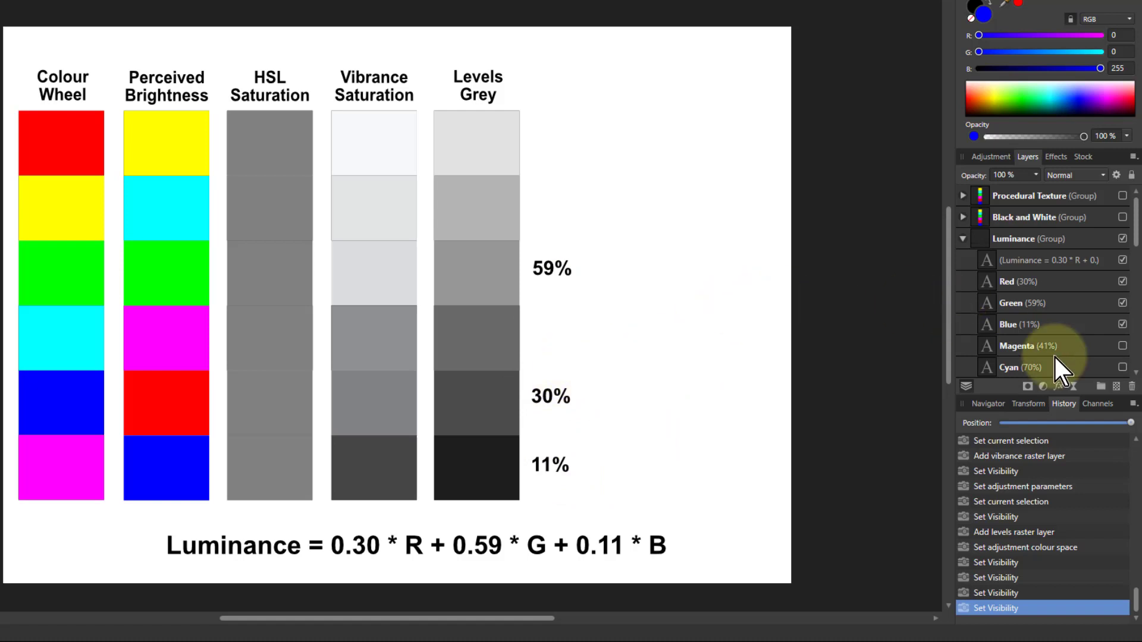
pyautogui.click(1123, 345)
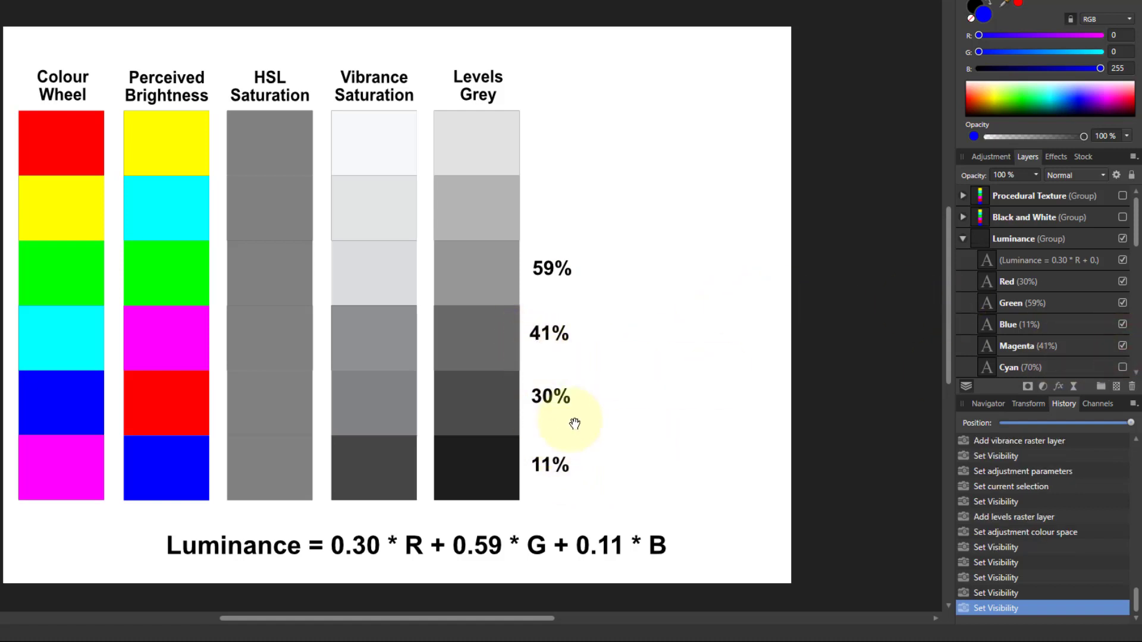
pyautogui.moveTo(161, 343)
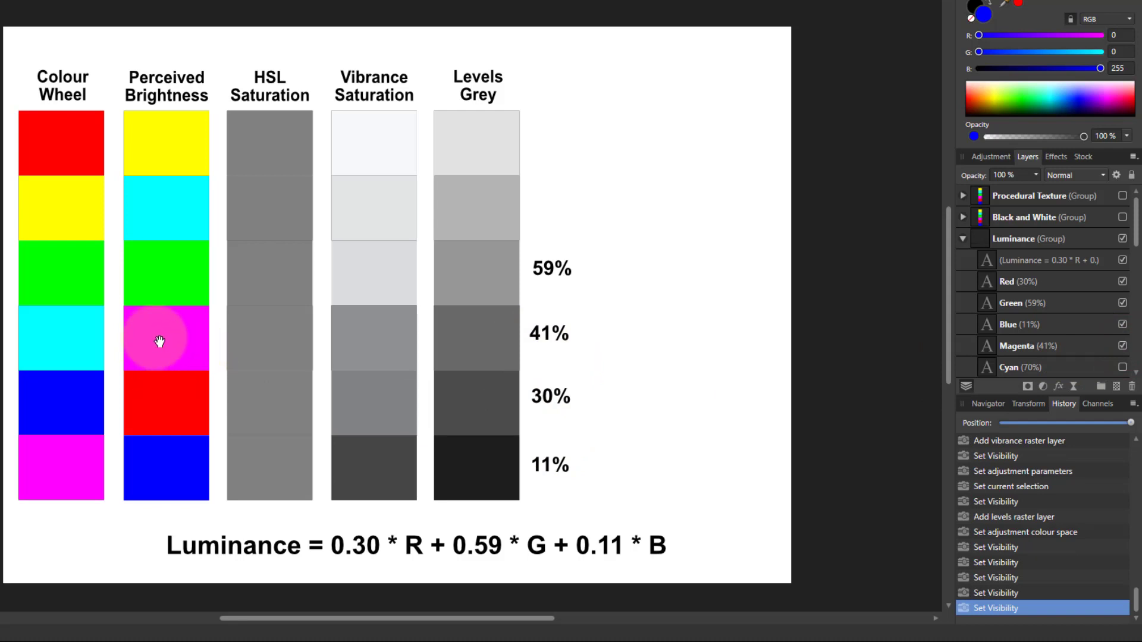
pyautogui.moveTo(543, 399)
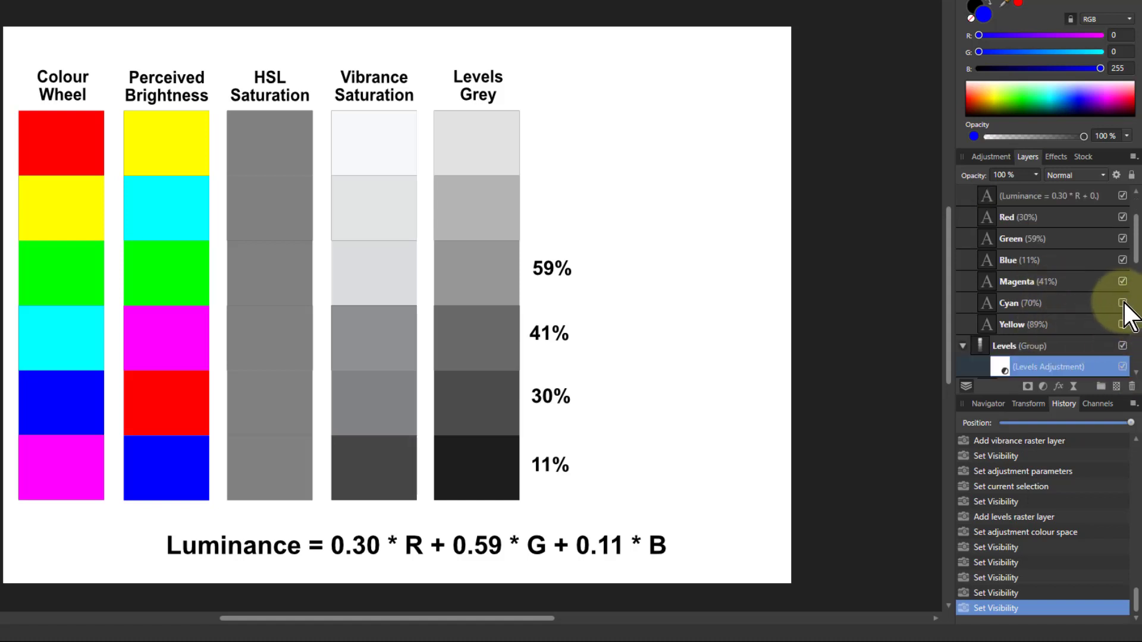
pyautogui.click(1123, 324)
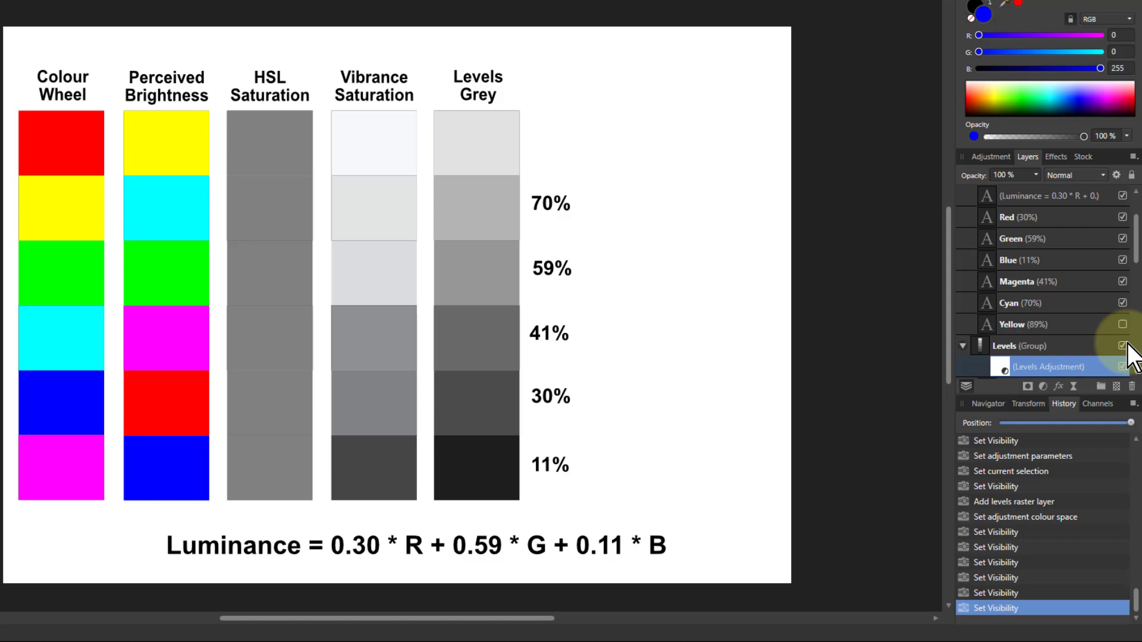
pyautogui.moveTo(1103, 325)
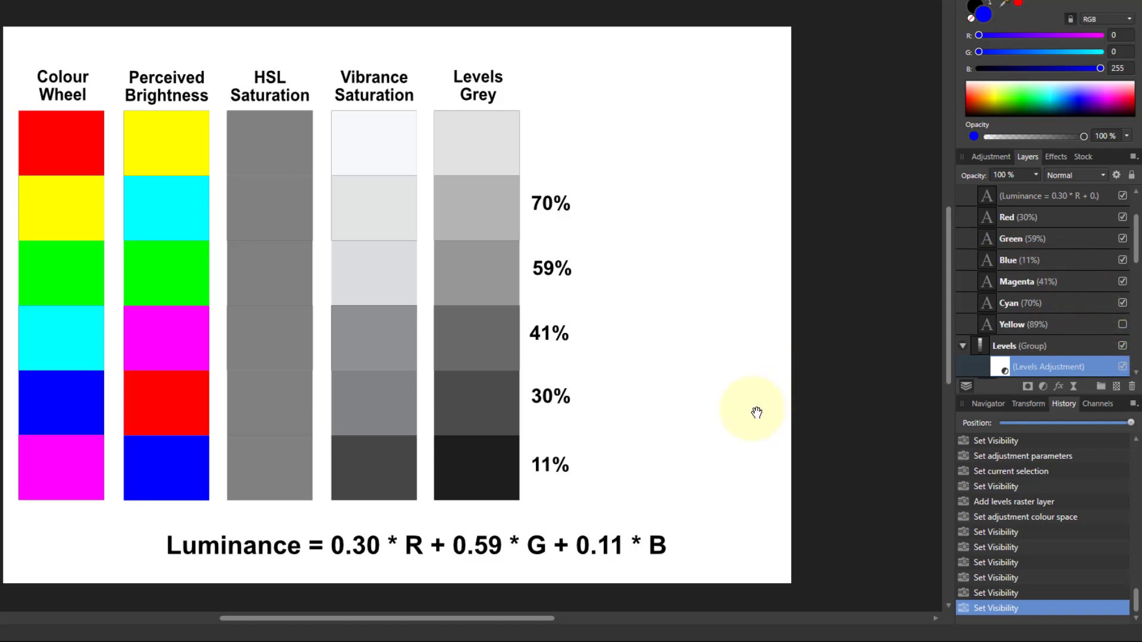
pyautogui.moveTo(559, 470)
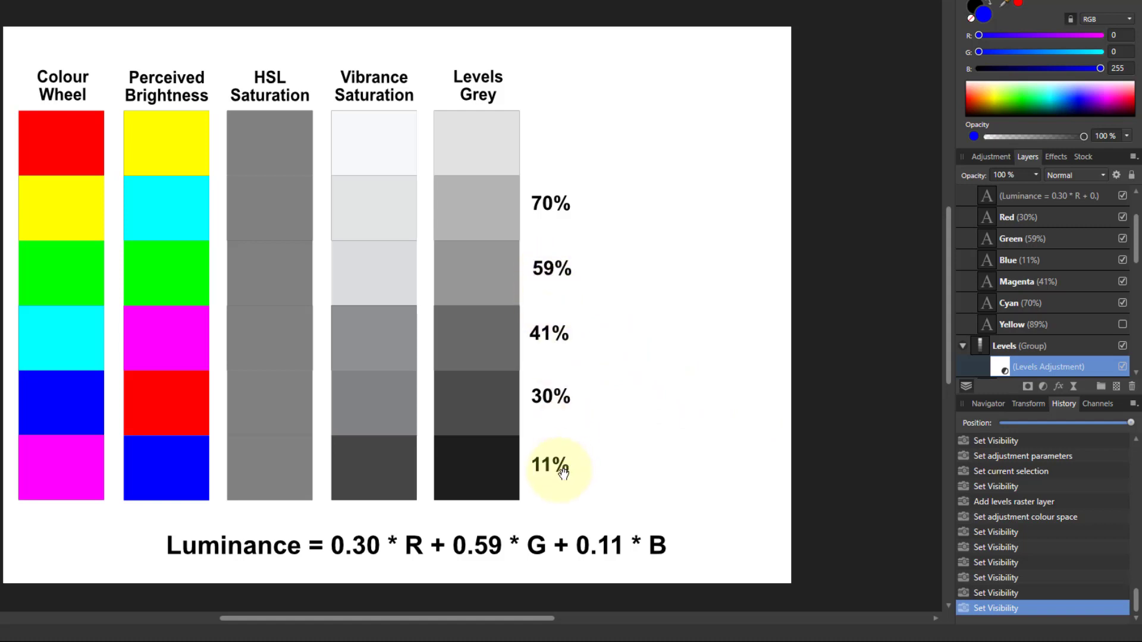
pyautogui.moveTo(1110, 393)
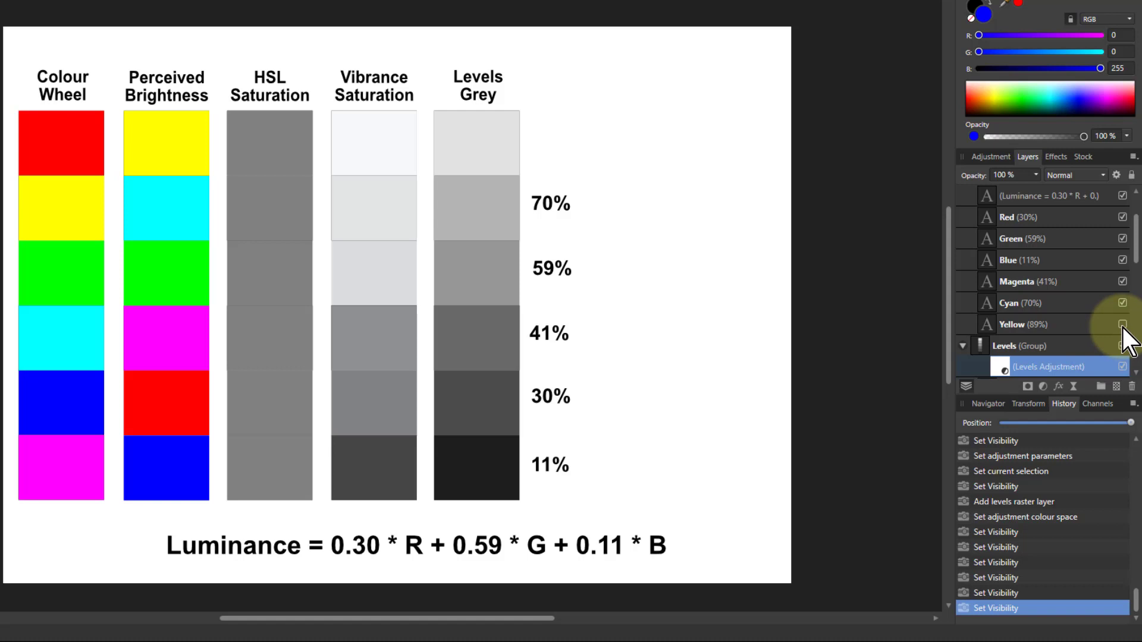
pyautogui.click(1123, 324)
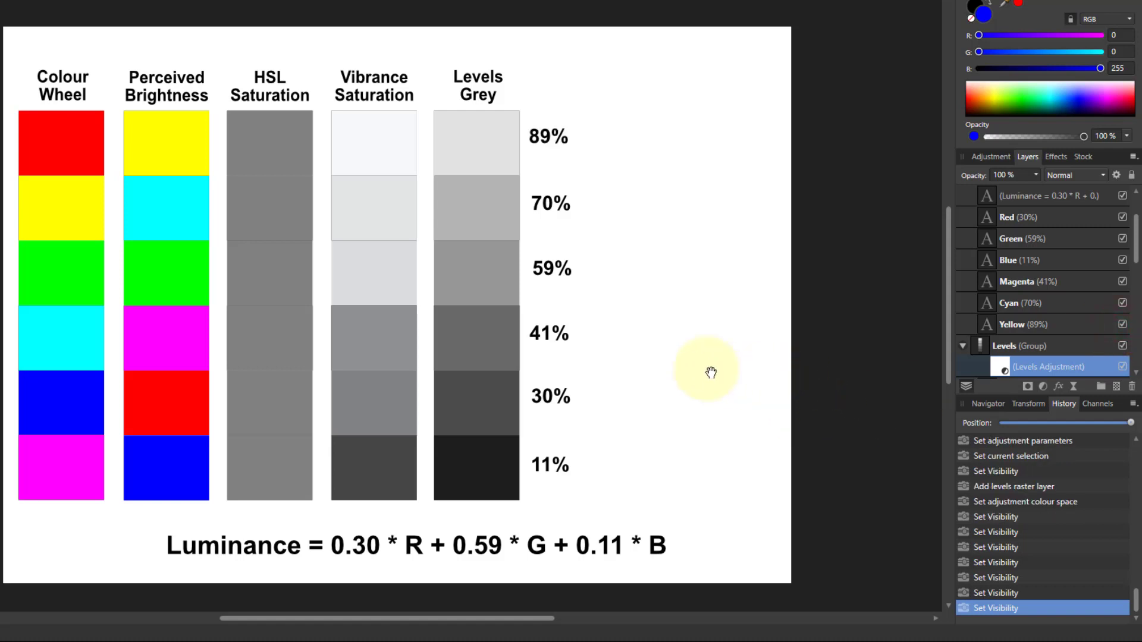
pyautogui.moveTo(555, 401)
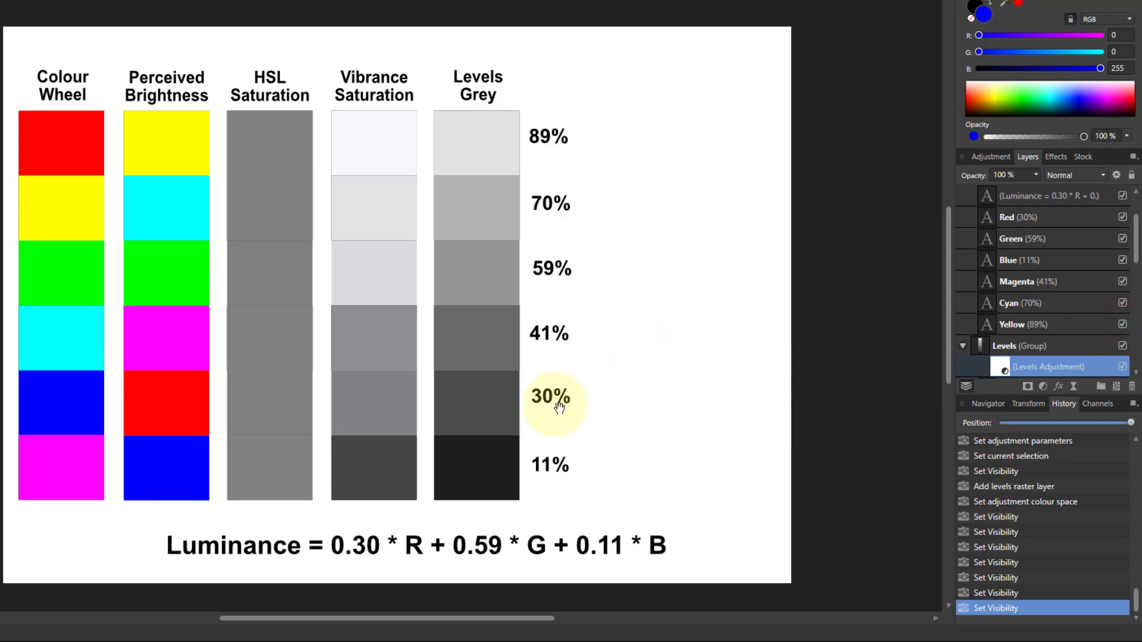
pyautogui.moveTo(554, 268)
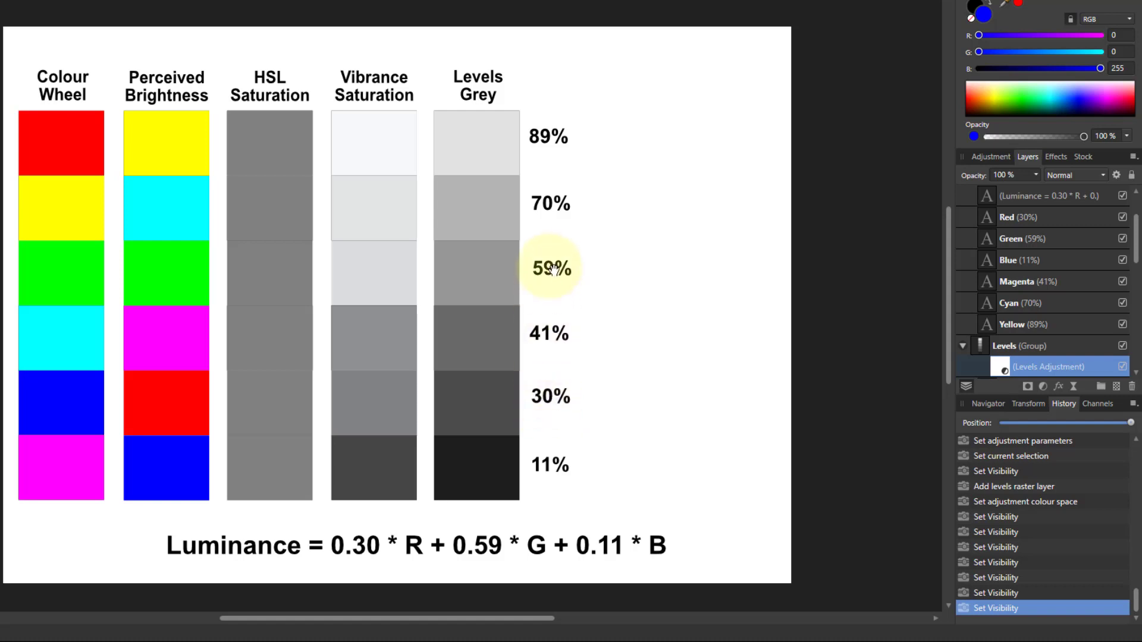
pyautogui.moveTo(1085, 197)
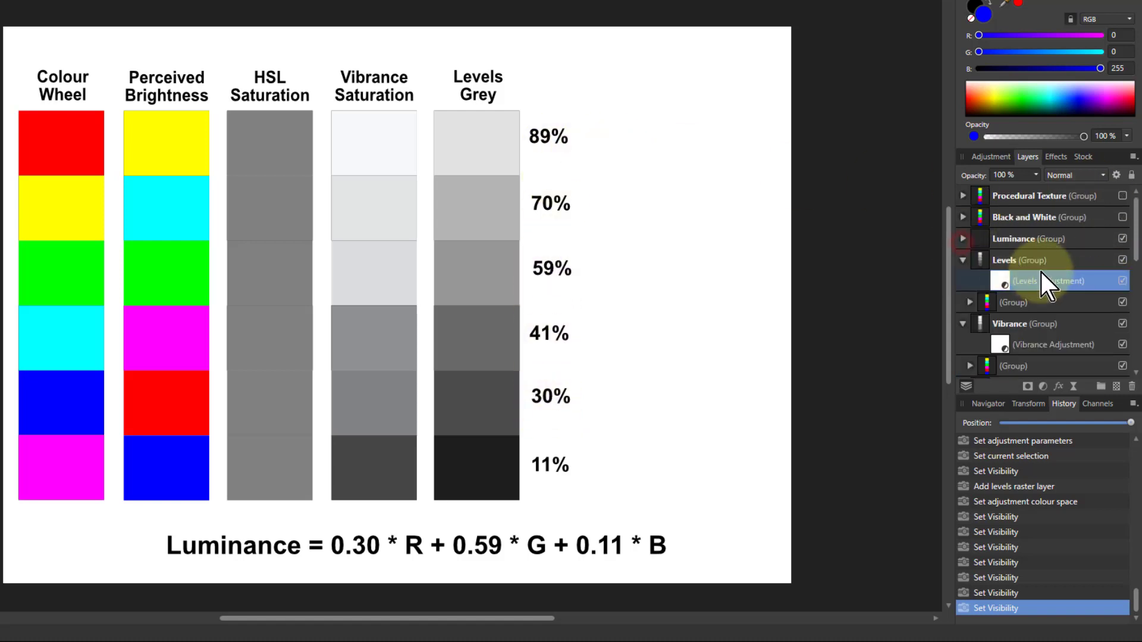
# Expand, show and select the Black and White group, then add a Black & White adjustment.
pyautogui.click(963, 217)
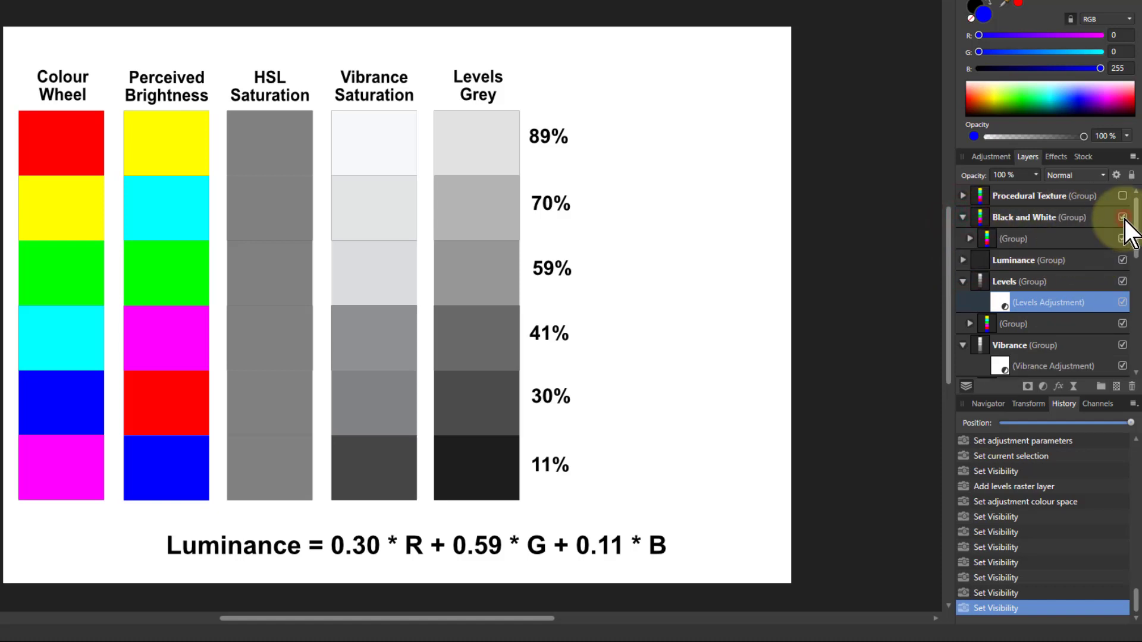
pyautogui.click(1124, 217)
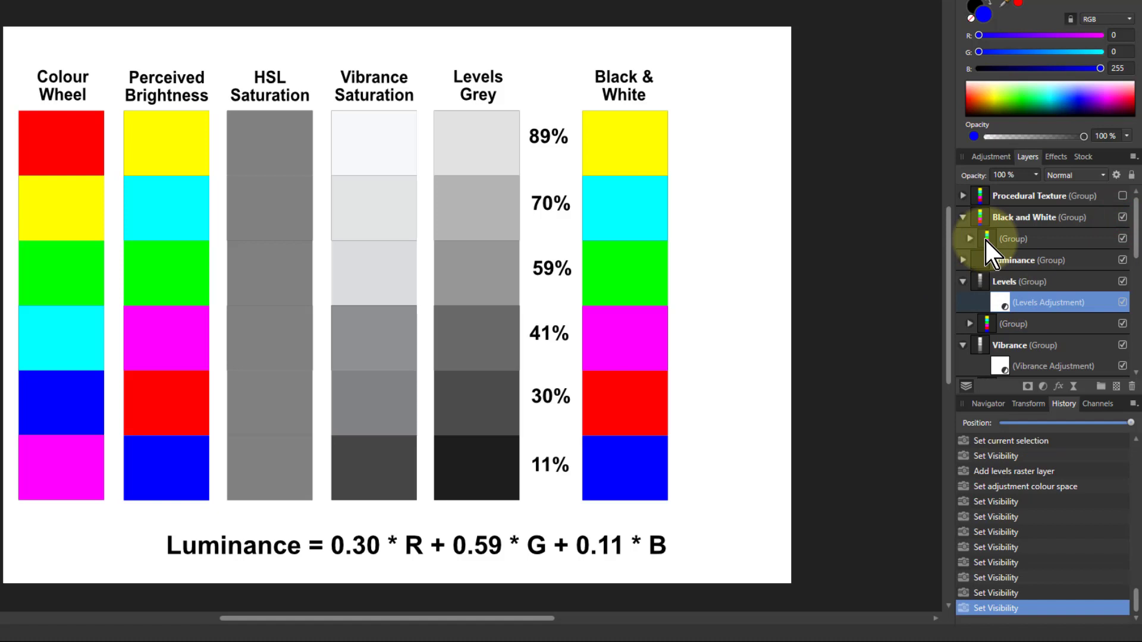
pyautogui.click(1028, 217)
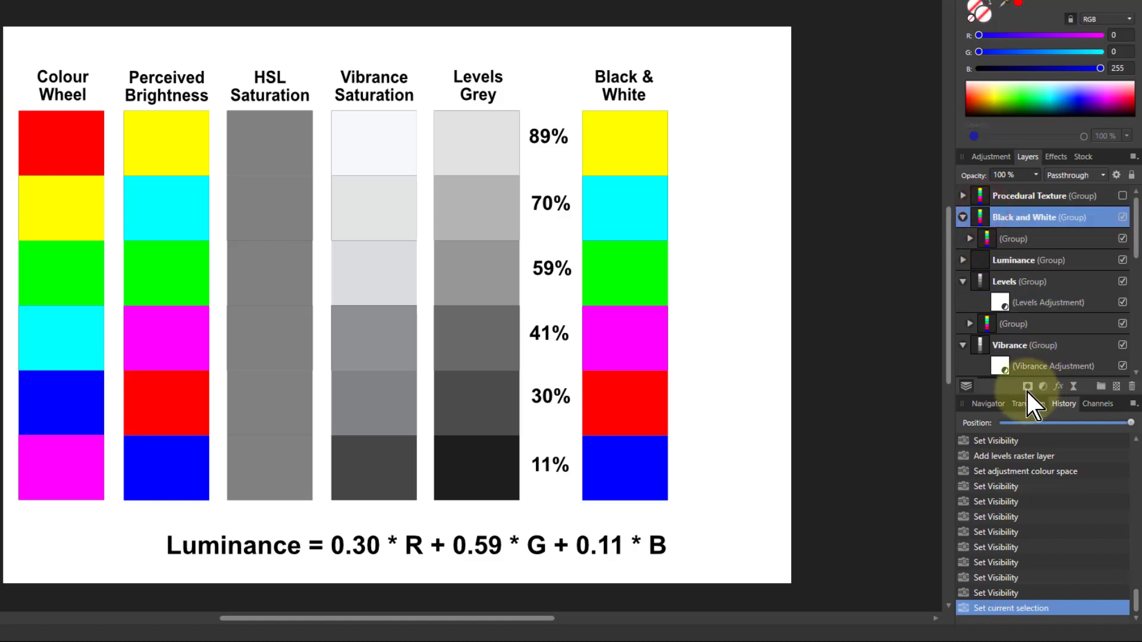
pyautogui.click(1027, 386)
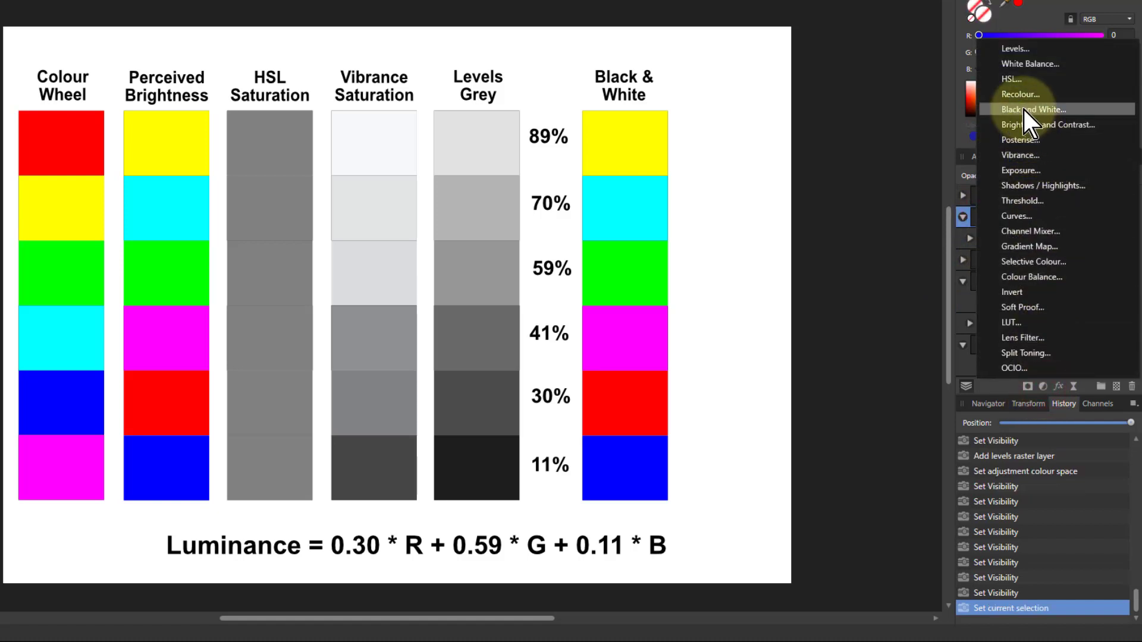
pyautogui.click(1032, 110)
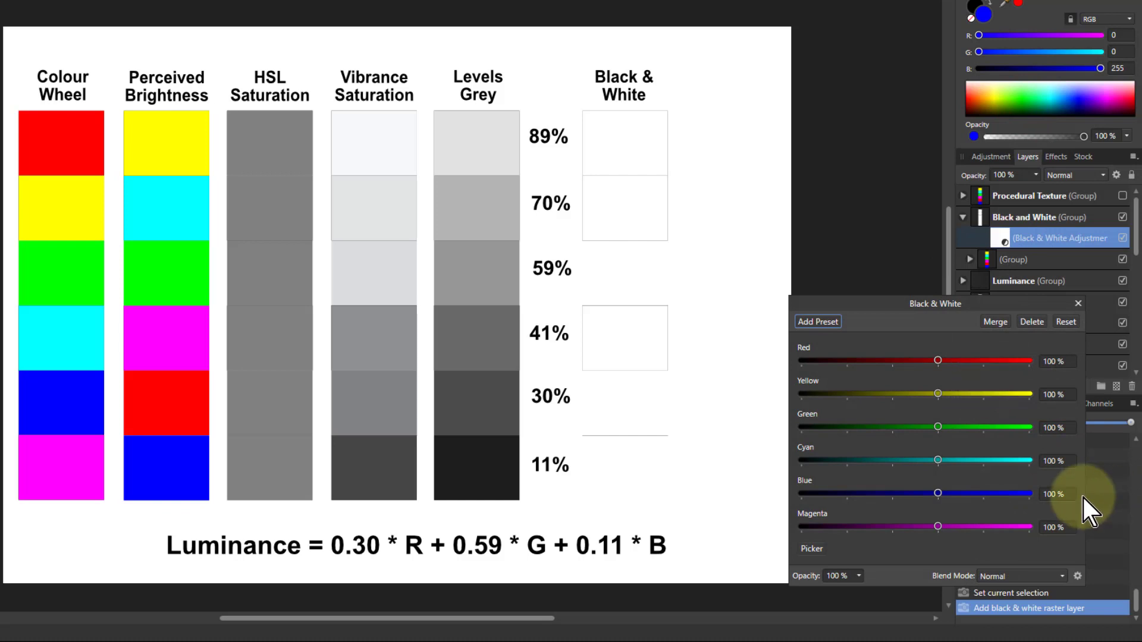
pyautogui.moveTo(938, 361)
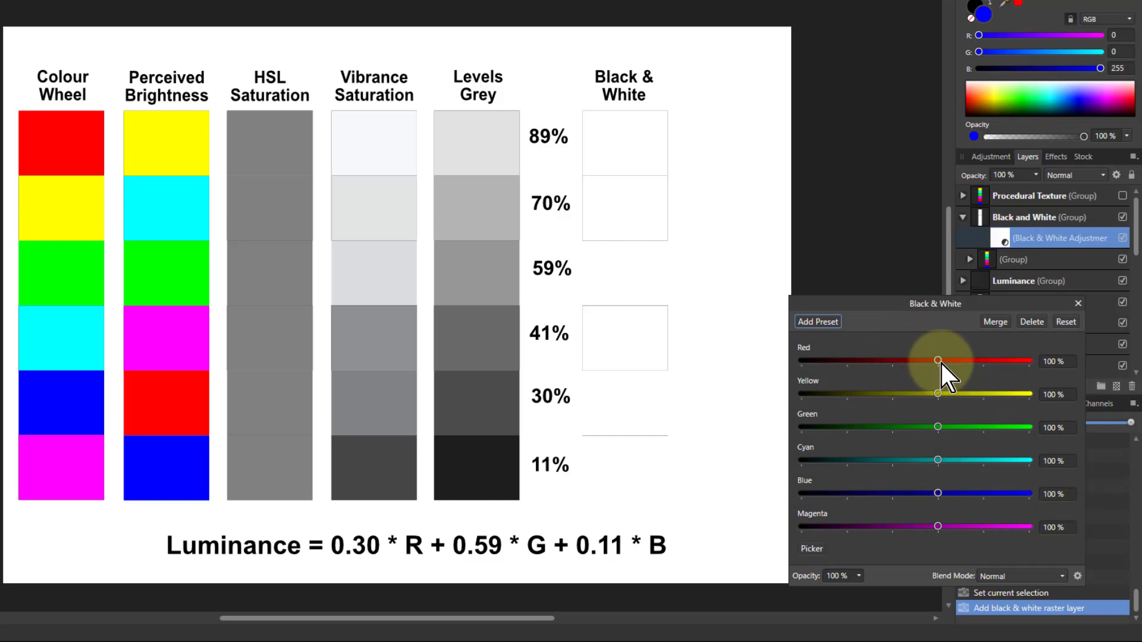
pyautogui.moveTo(549, 496)
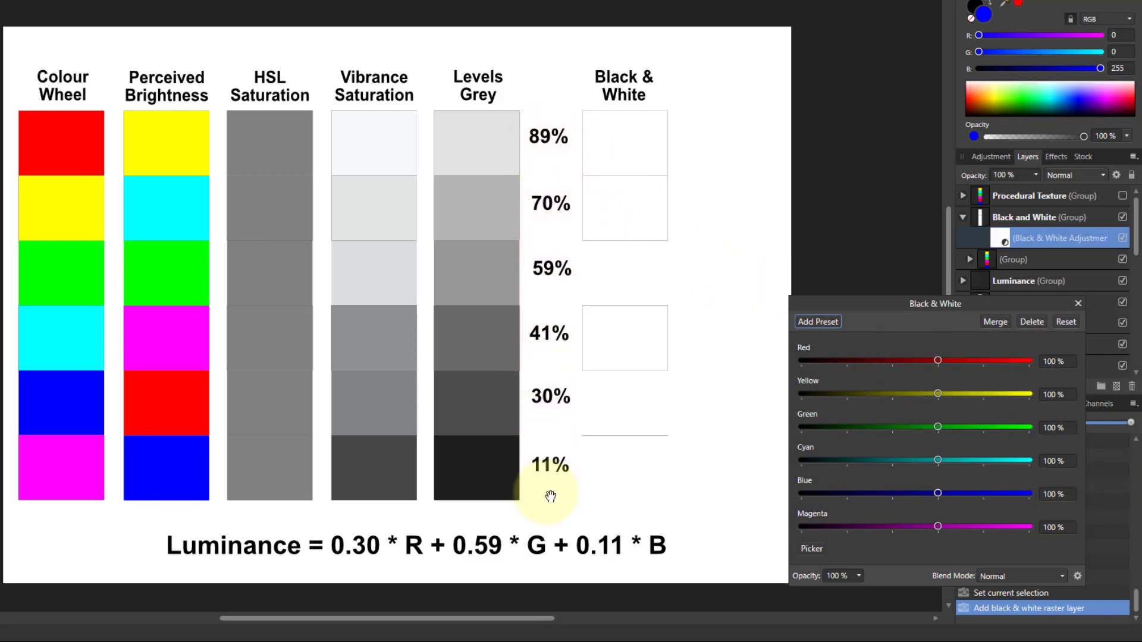
pyautogui.moveTo(548, 137)
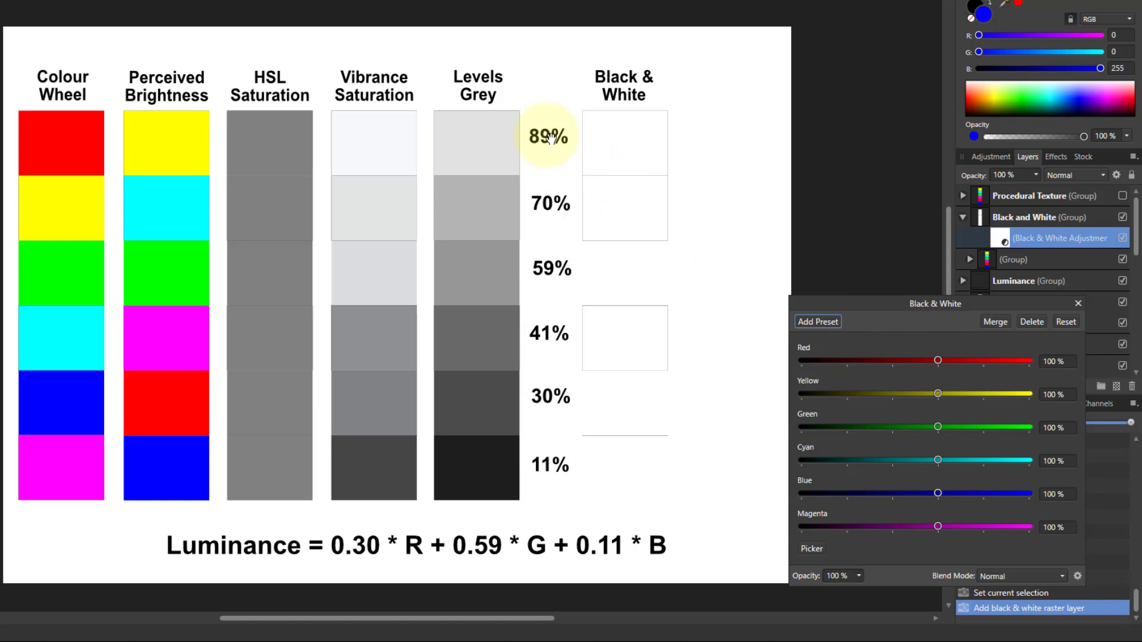
pyautogui.moveTo(185, 253)
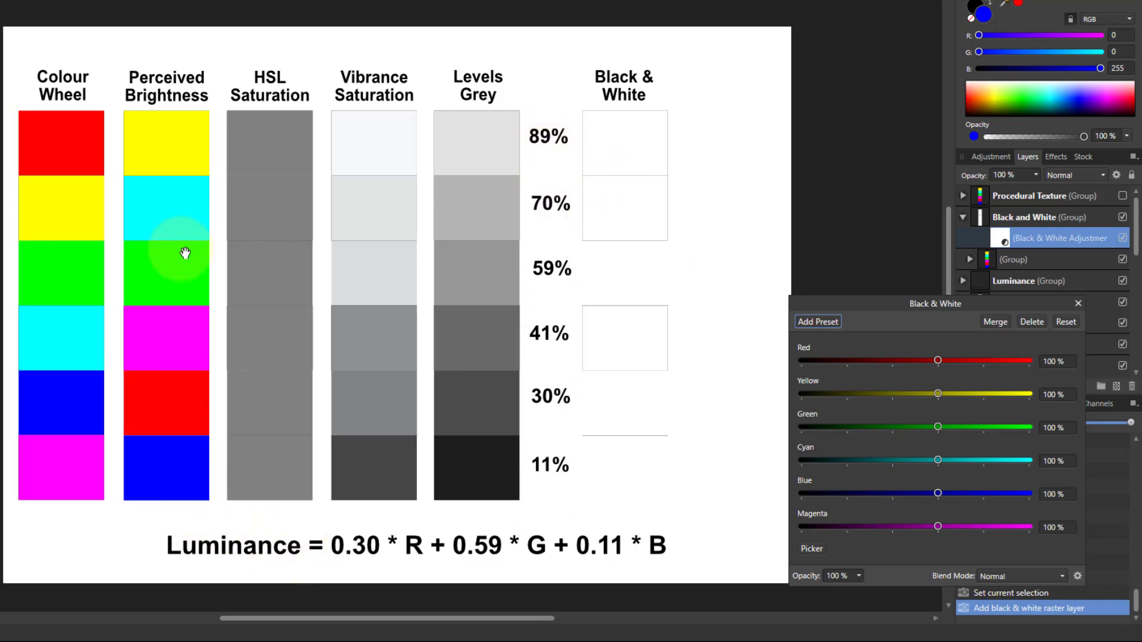
pyautogui.moveTo(483, 418)
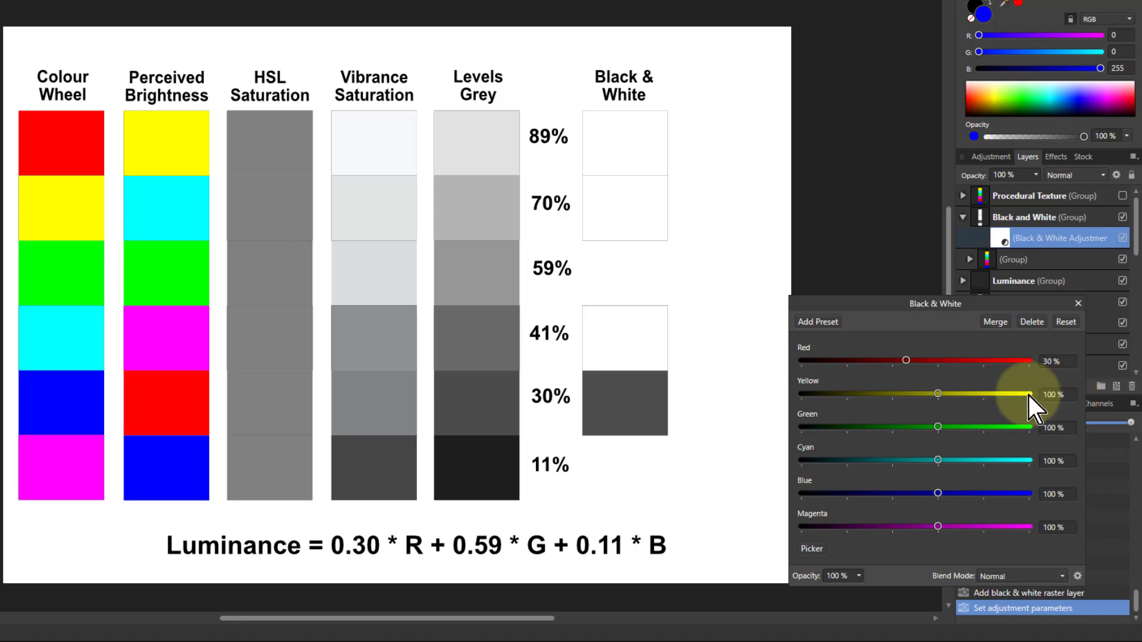
pyautogui.moveTo(950, 517)
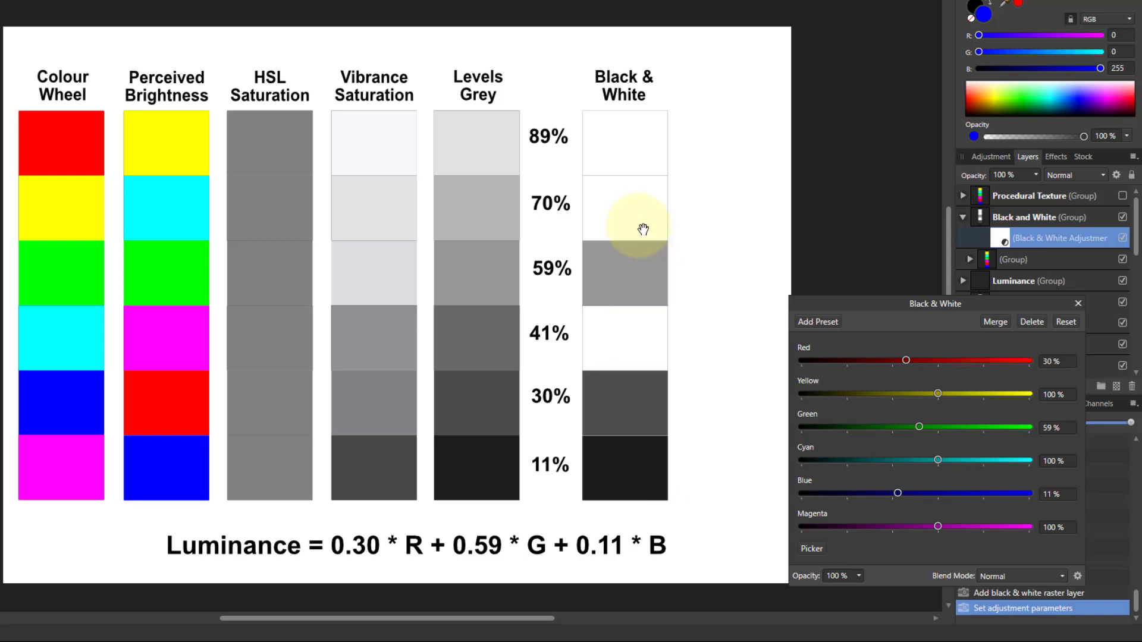
pyautogui.moveTo(643, 360)
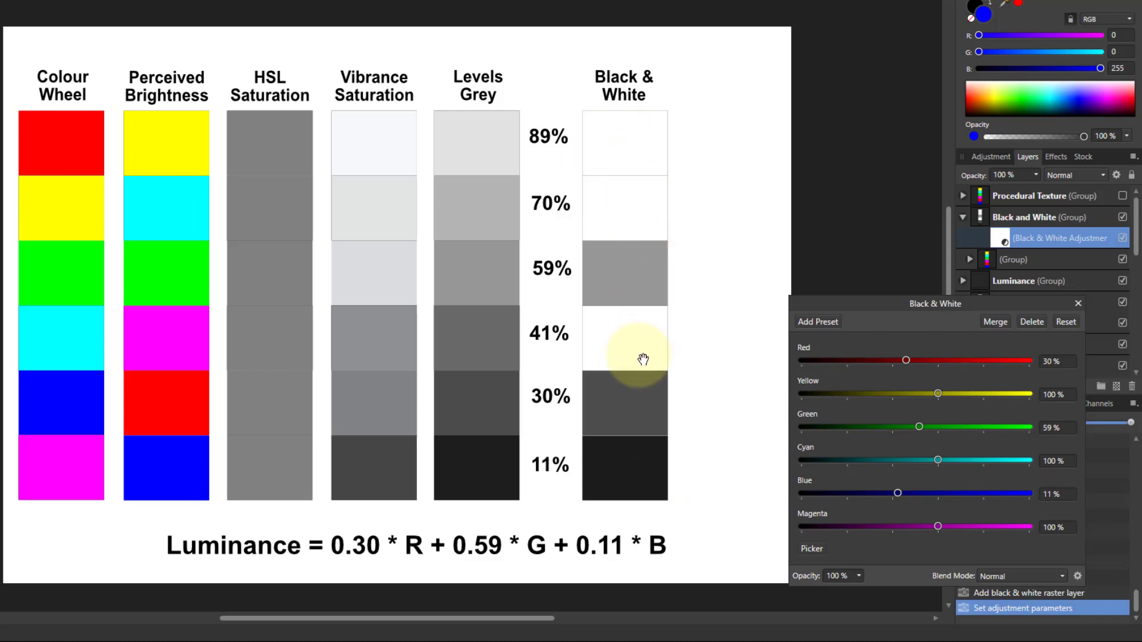
pyautogui.moveTo(823, 322)
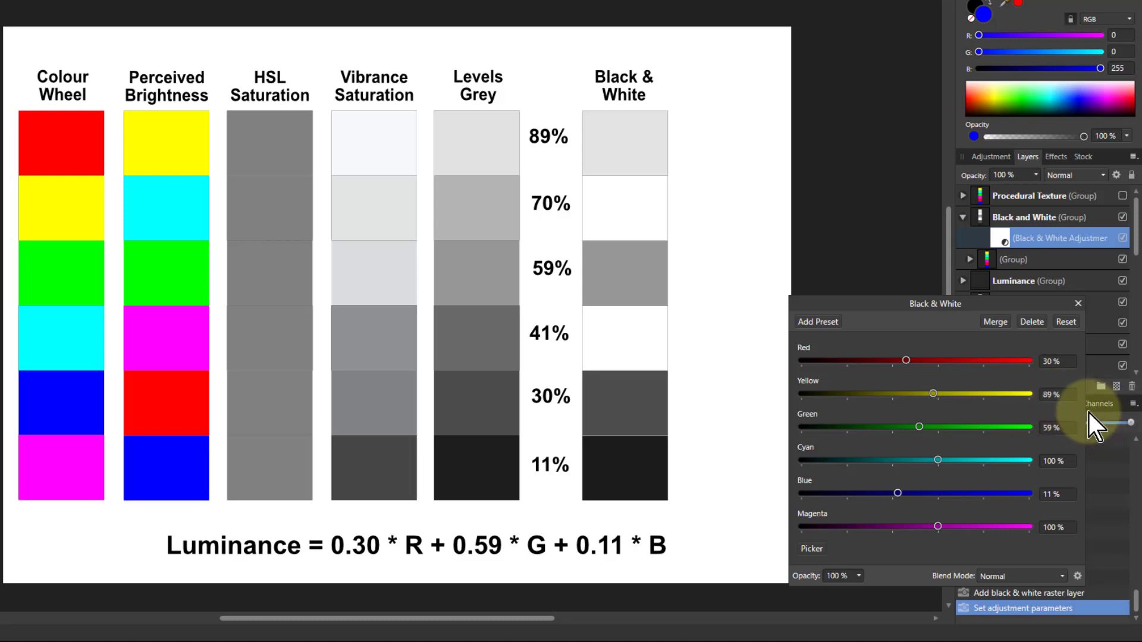
pyautogui.moveTo(623, 137)
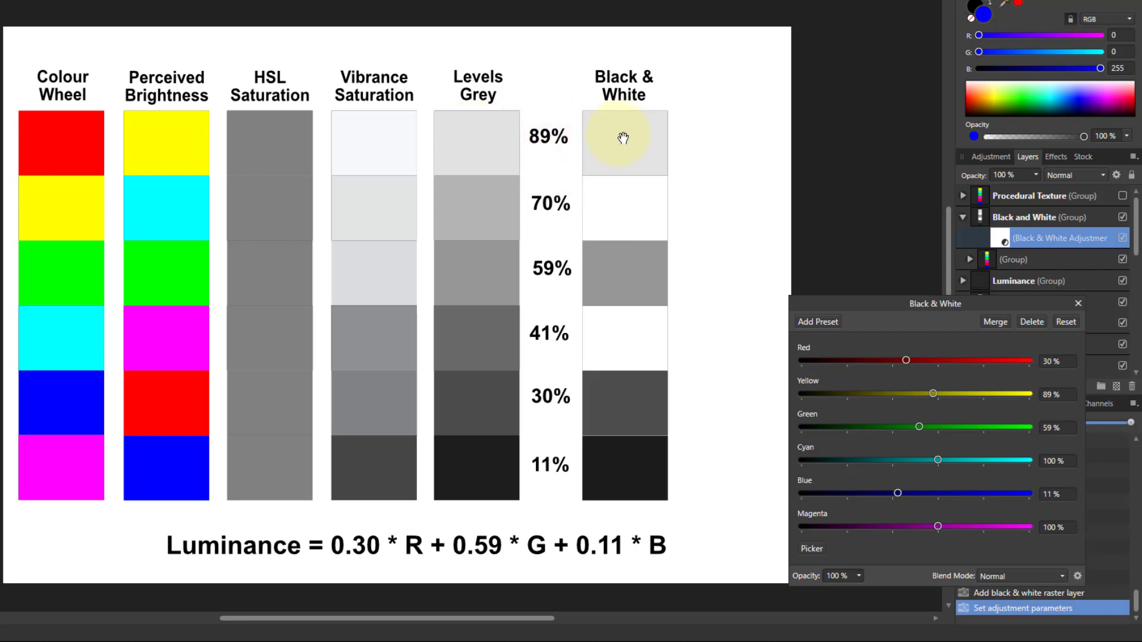
pyautogui.moveTo(477, 142)
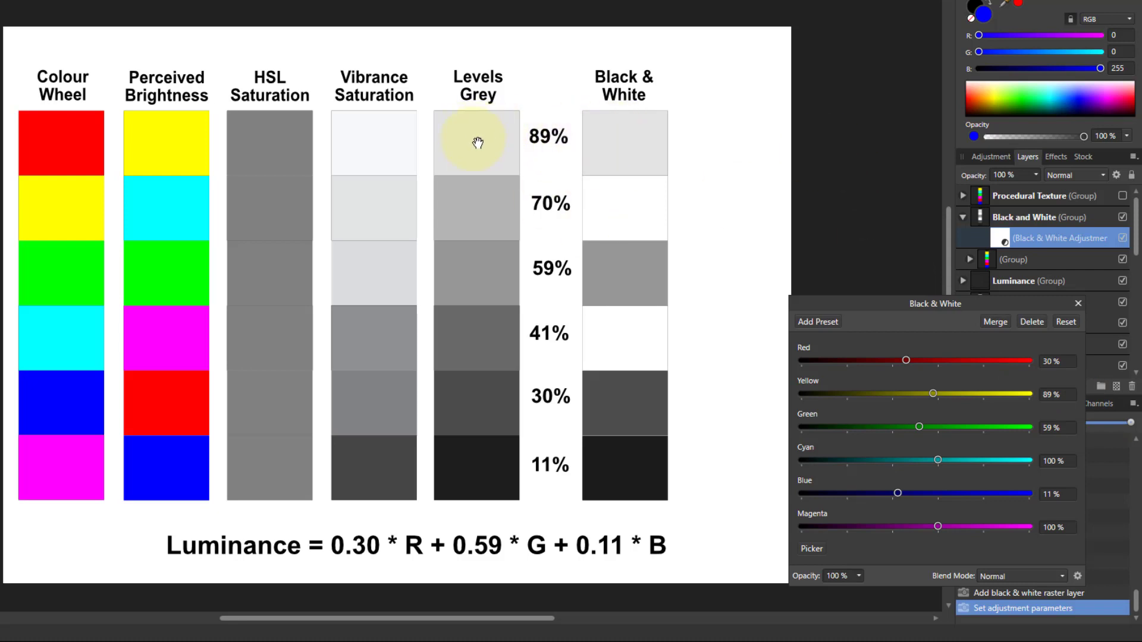
pyautogui.moveTo(980, 444)
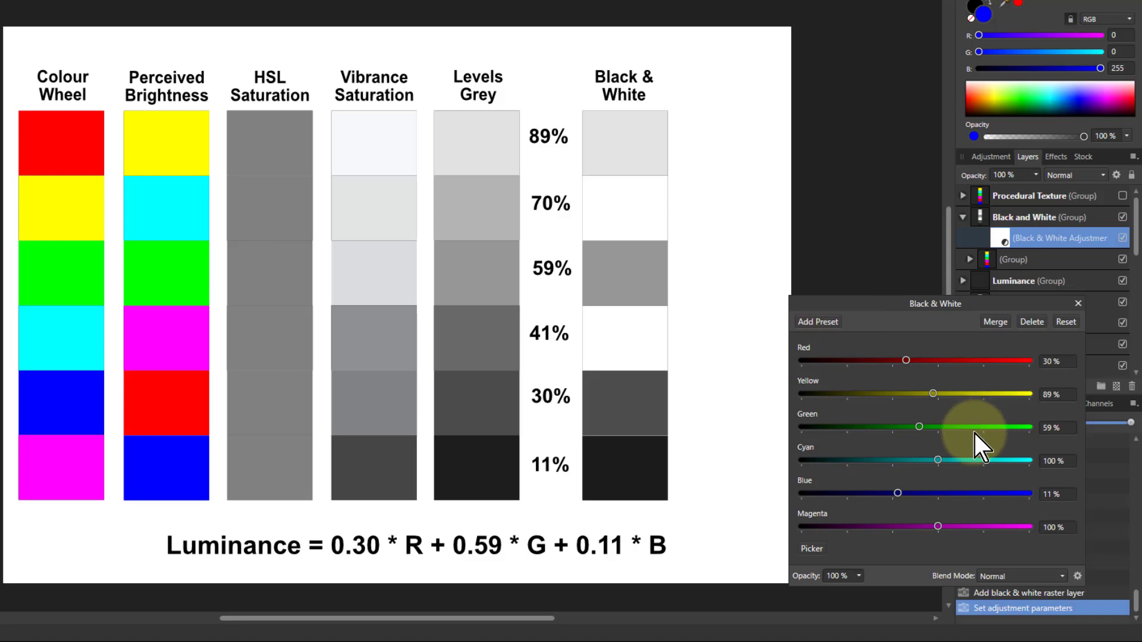
pyautogui.moveTo(943, 470)
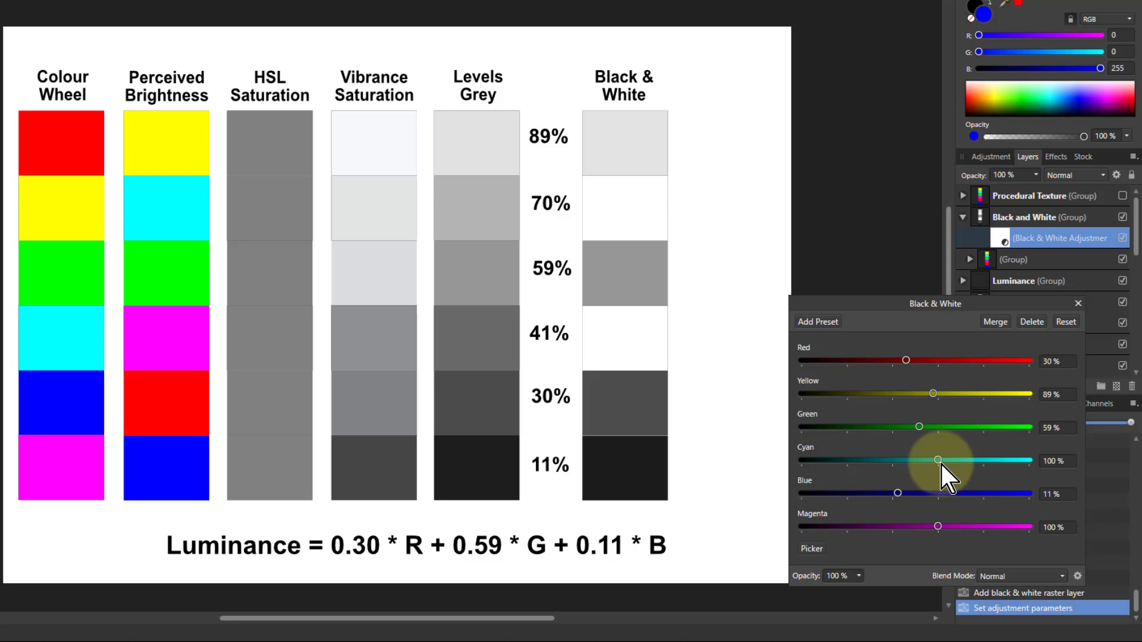
pyautogui.moveTo(171, 207)
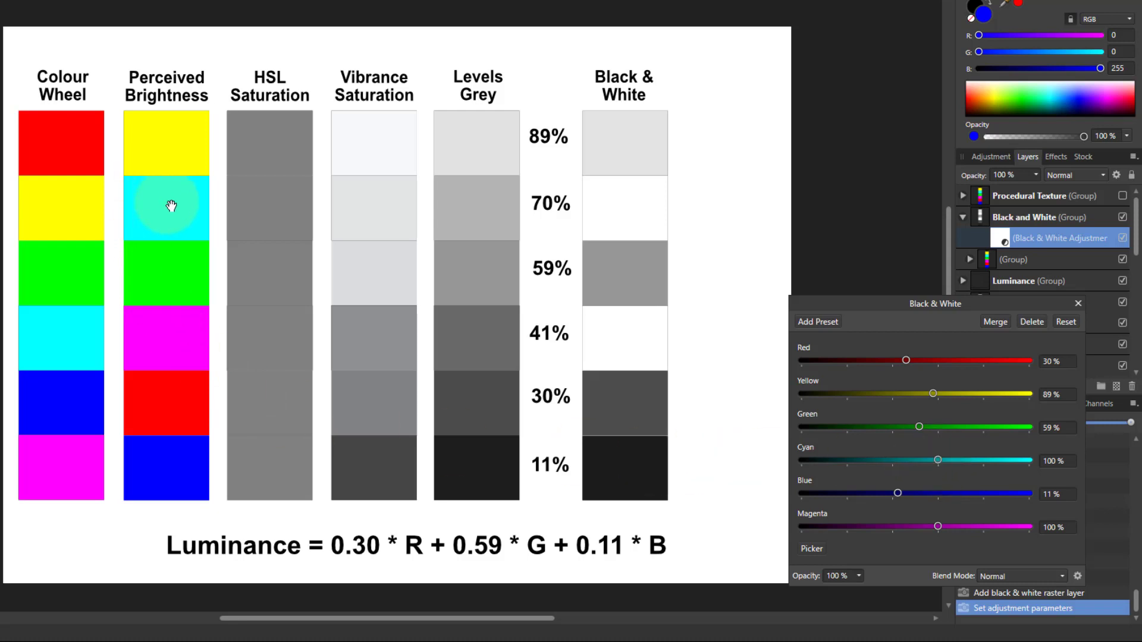
pyautogui.moveTo(1058, 461)
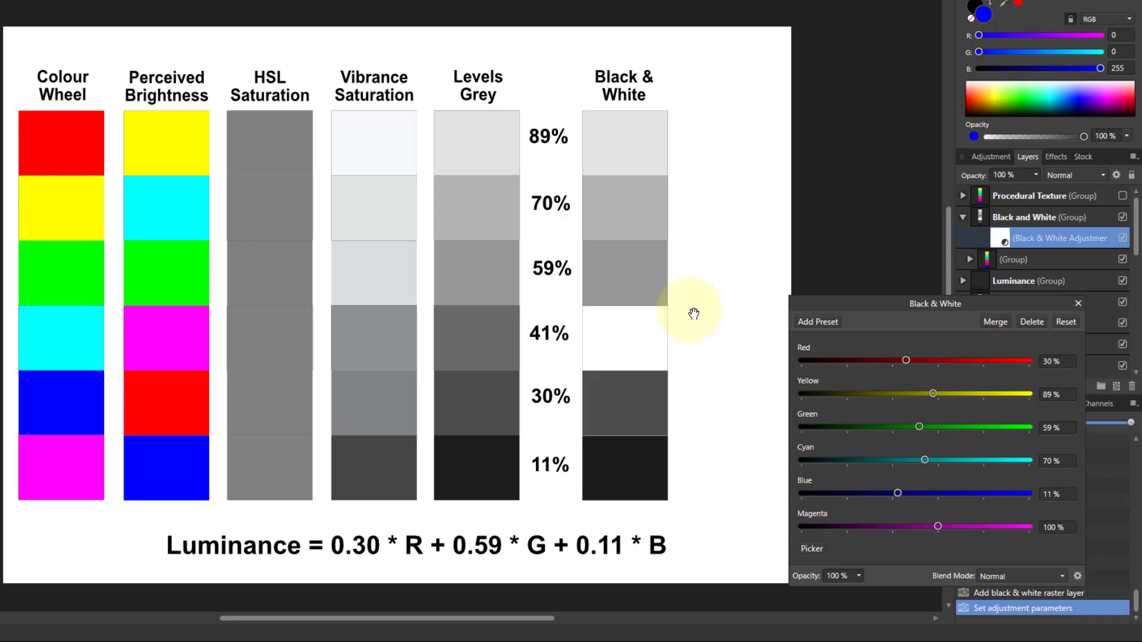
pyautogui.moveTo(640, 346)
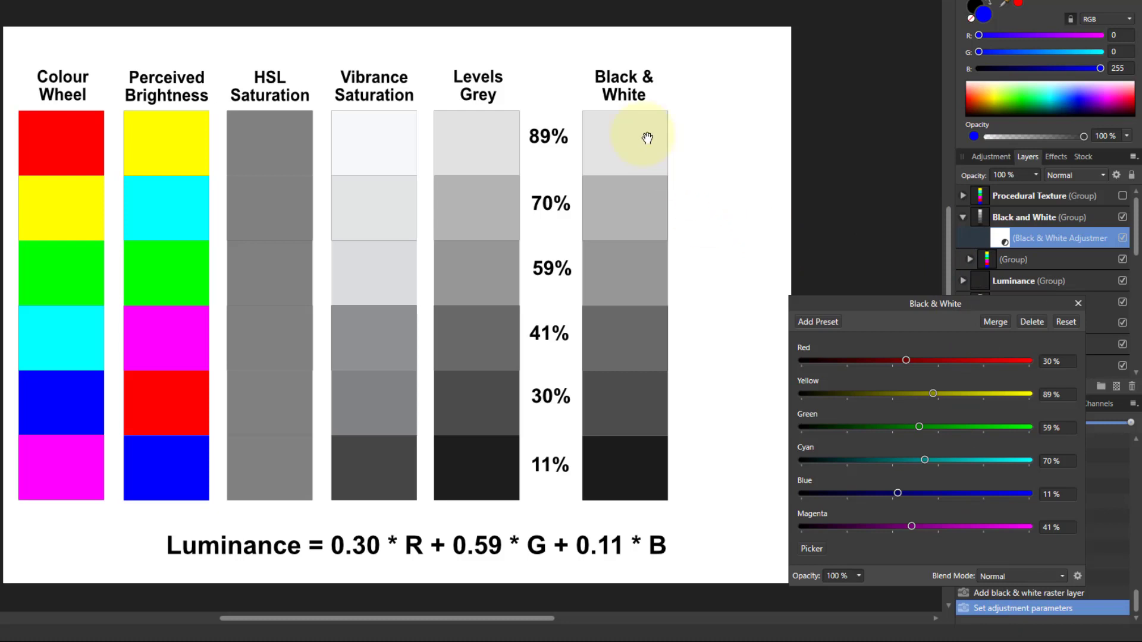
pyautogui.moveTo(556, 115)
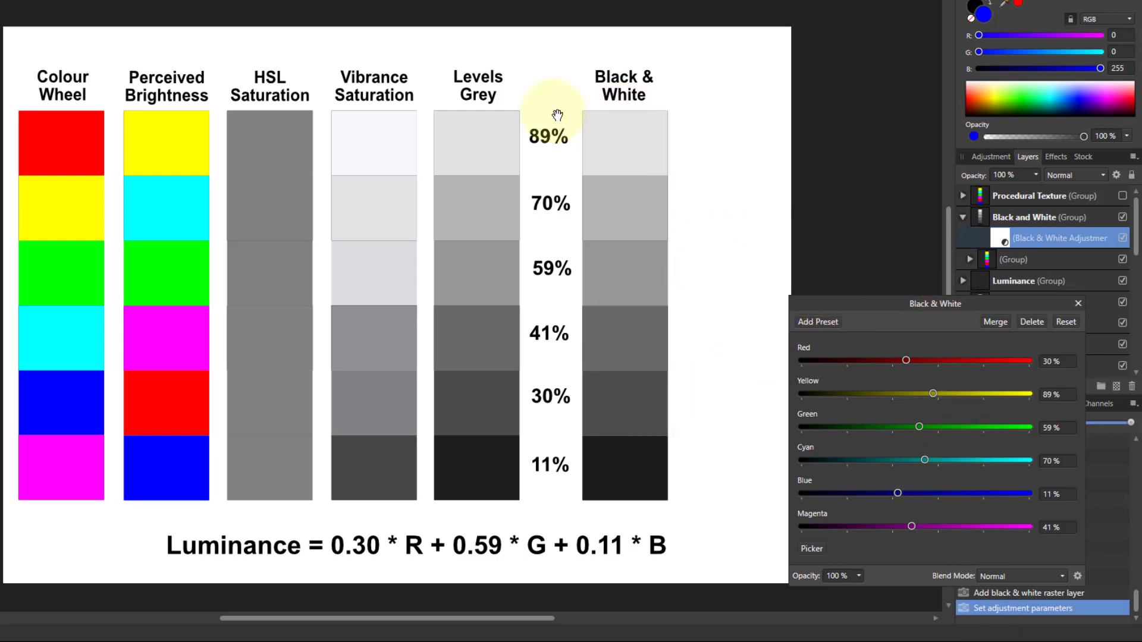
pyautogui.moveTo(521, 488)
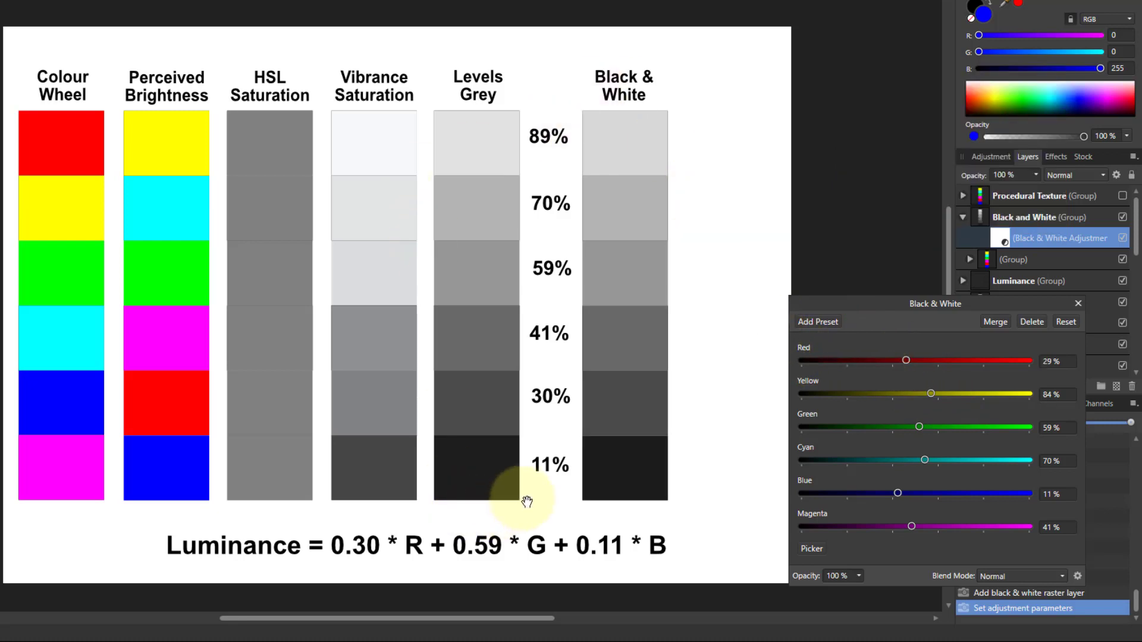
pyautogui.moveTo(914, 496)
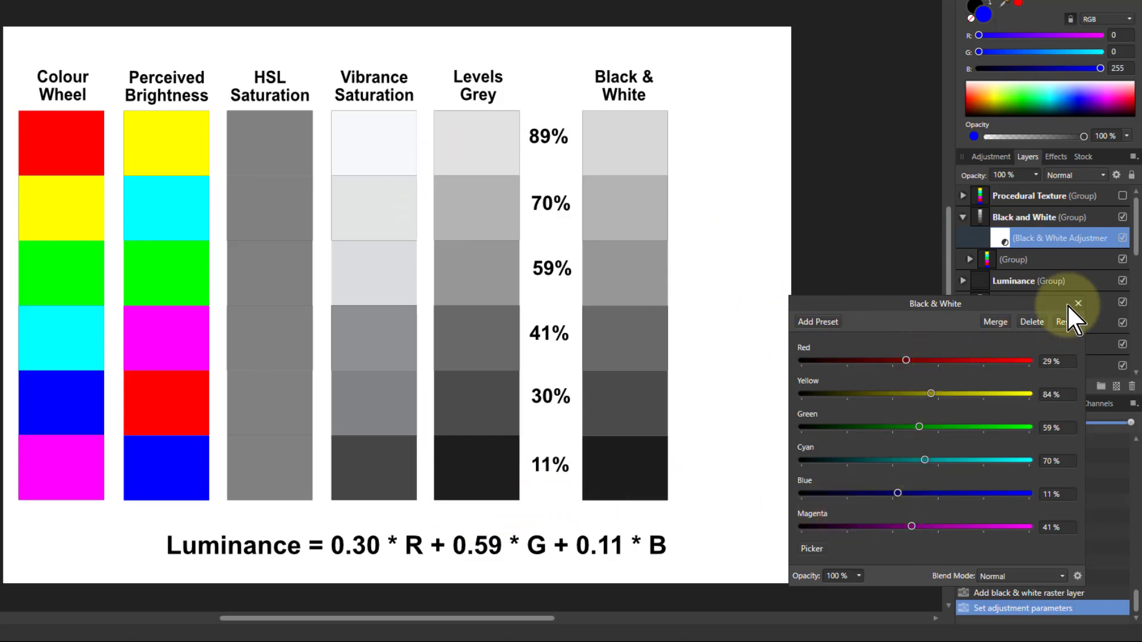
# Close the Black & White settings and make the Procedural Texture group visible.
pyautogui.click(1078, 302)
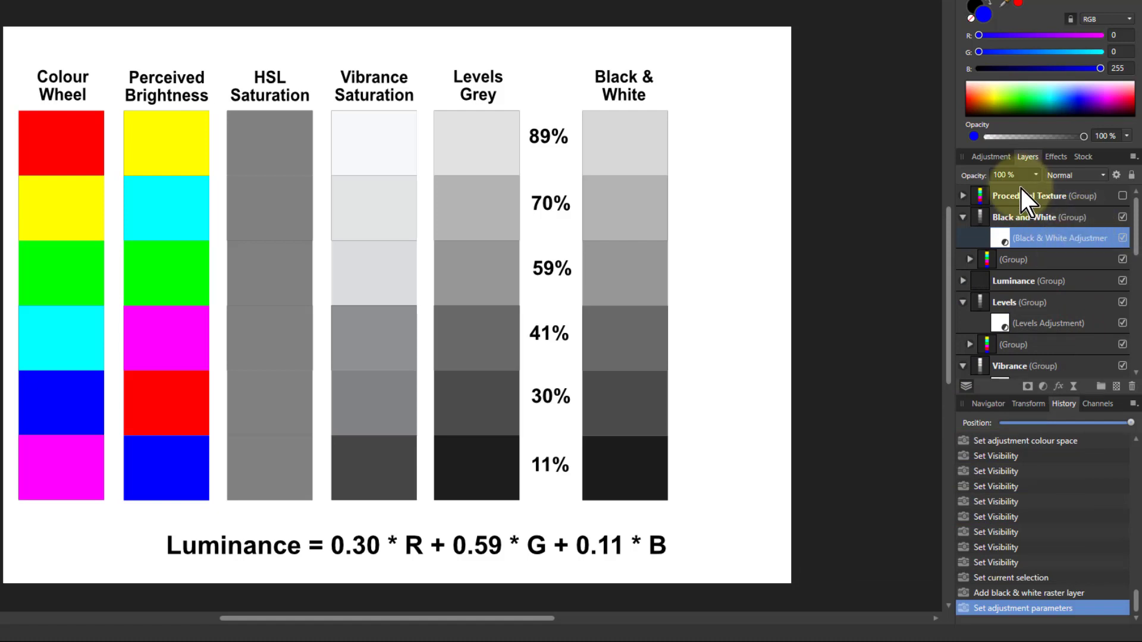
pyautogui.click(1042, 195)
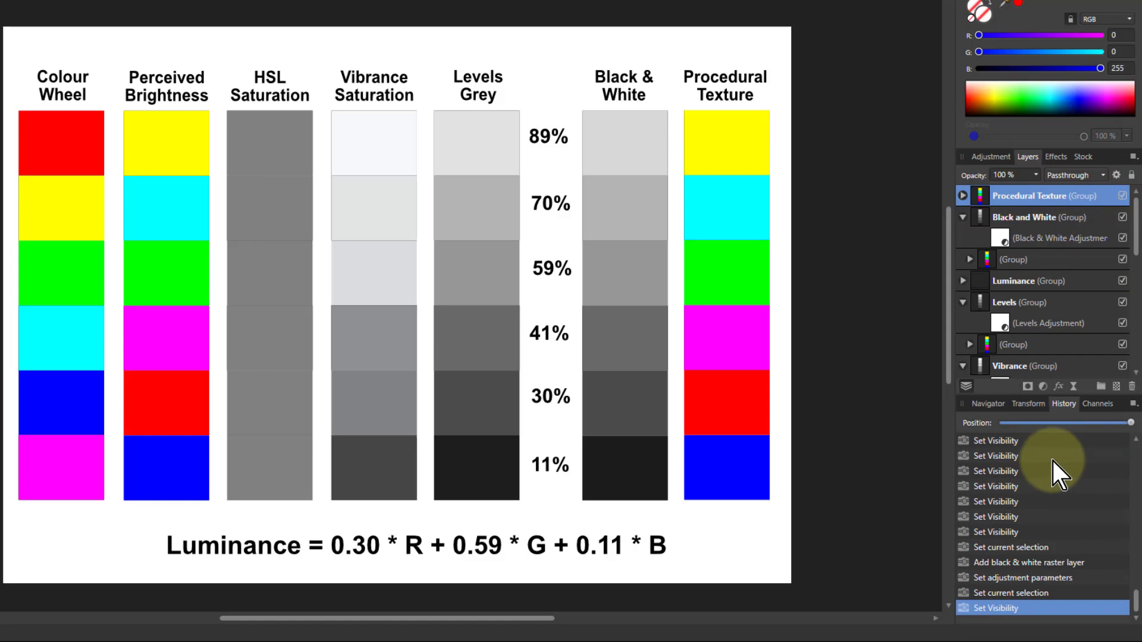
pyautogui.moveTo(1042, 492)
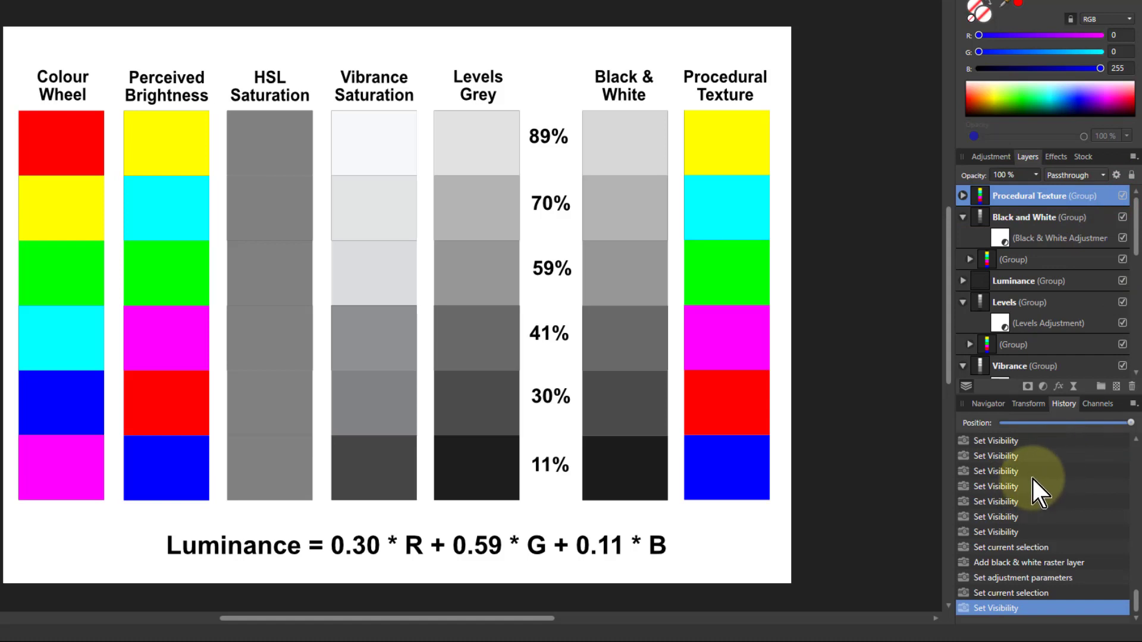
pyautogui.moveTo(1078, 434)
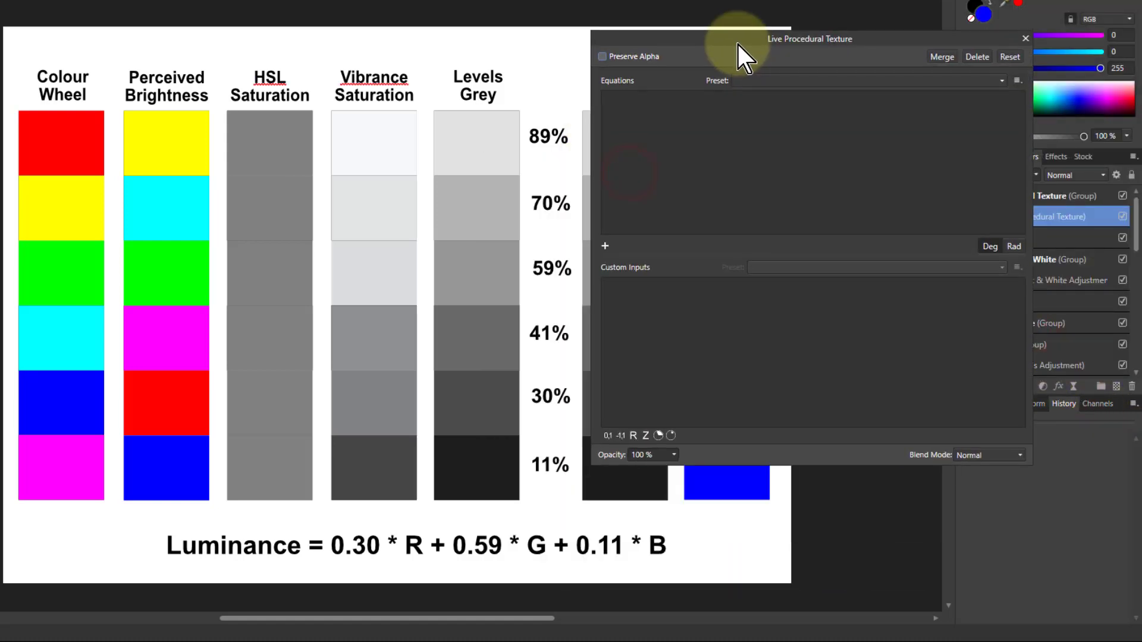
pyautogui.moveTo(606, 245)
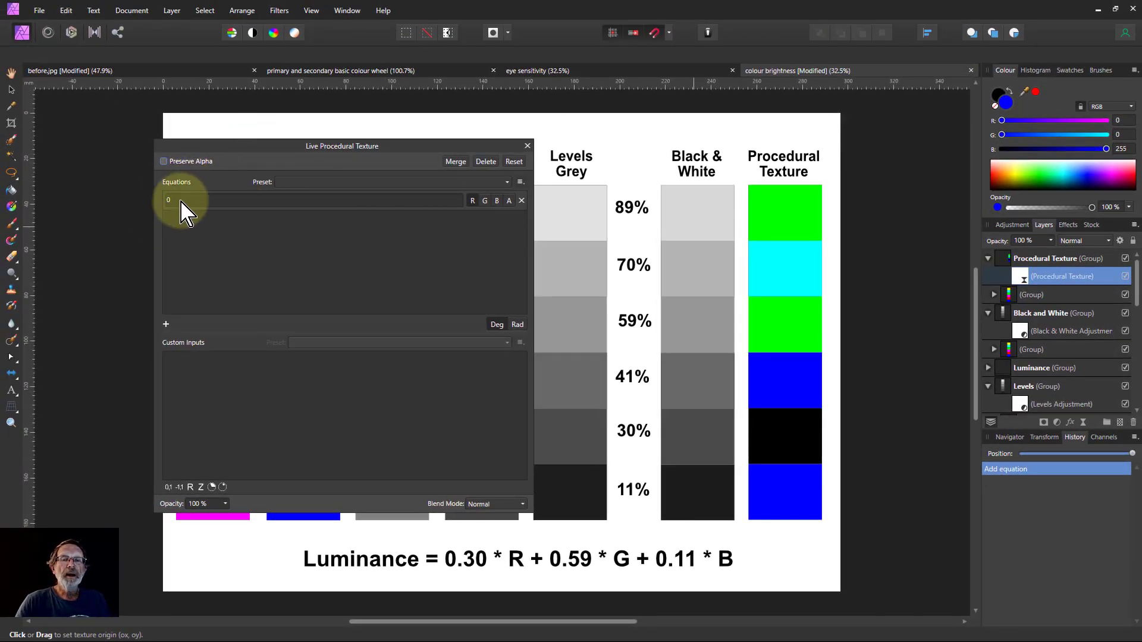
pyautogui.moveTo(477, 218)
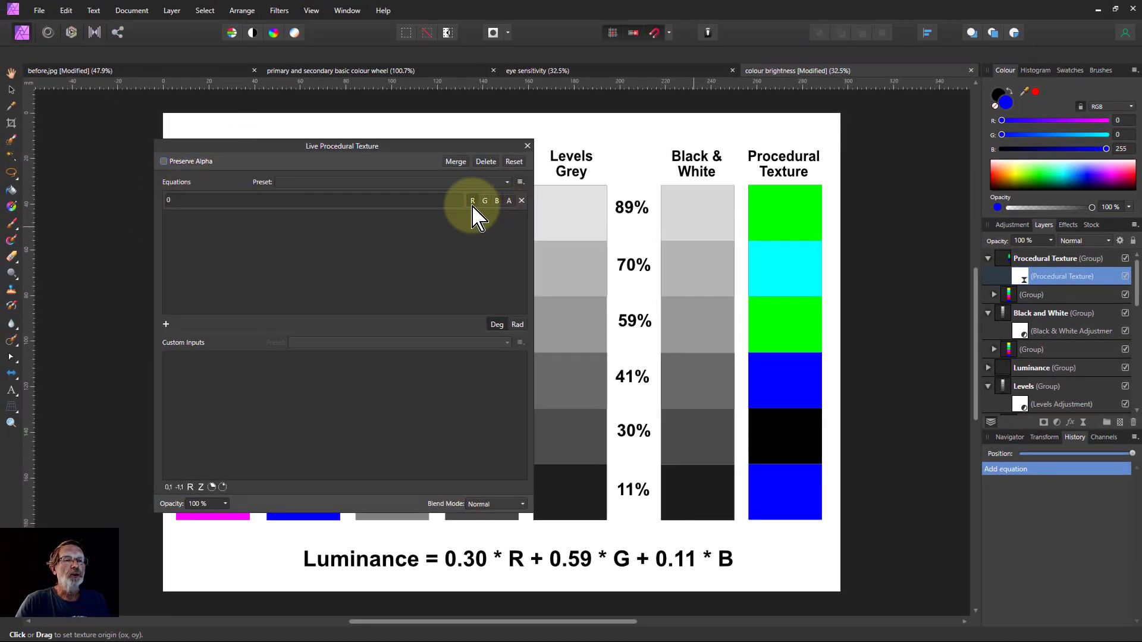
pyautogui.moveTo(539, 226)
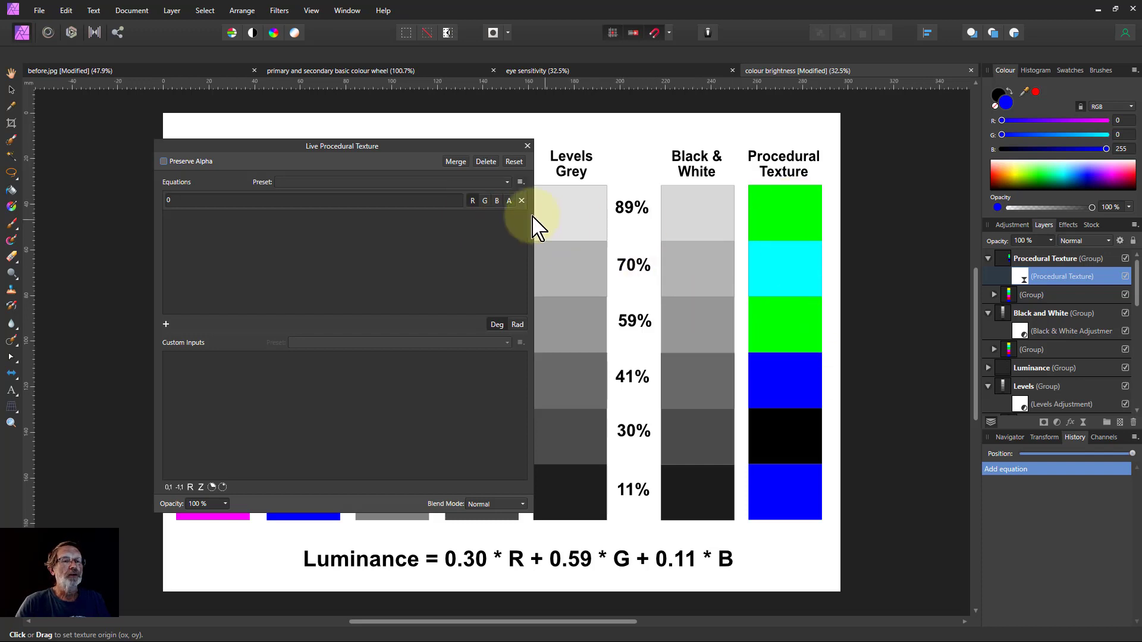
# Apply the '0' equation to the R, G and B channels.
pyautogui.click(496, 201)
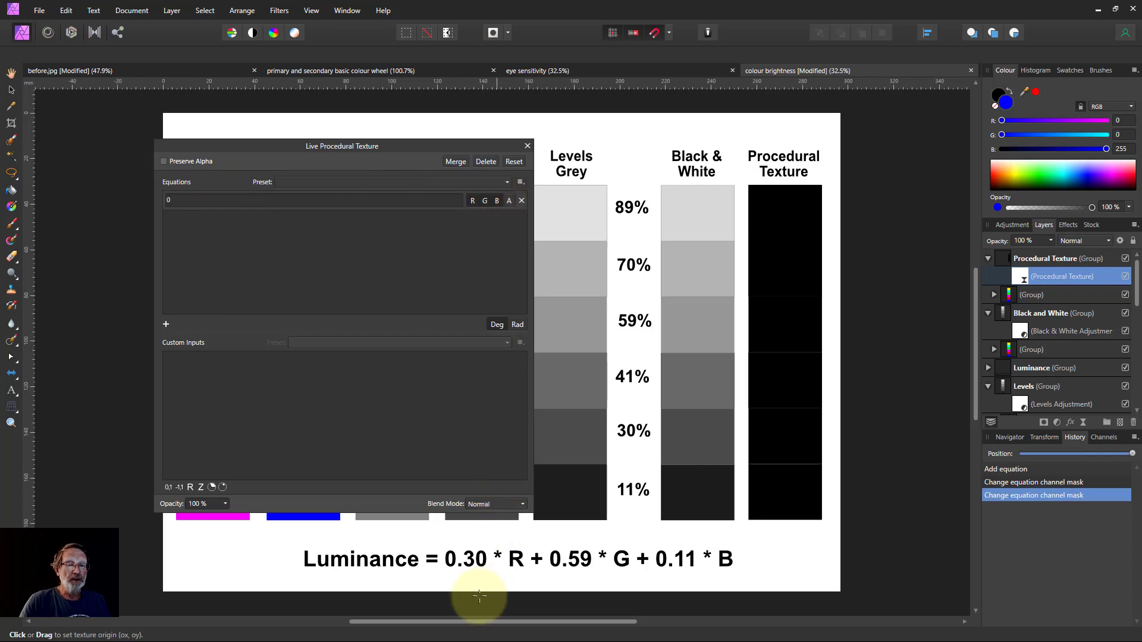
pyautogui.moveTo(15, 405)
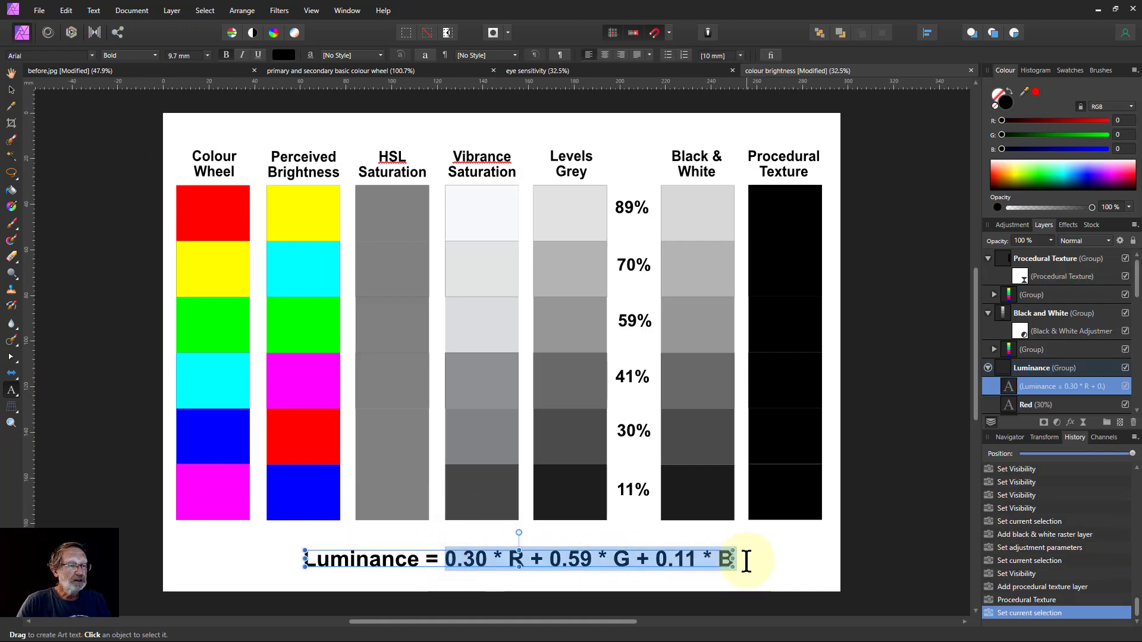
# Enter the weighted formula 0.30 * R + 0.59 * G + 0.11 * B as the texture equation.
pyautogui.click(725, 559)
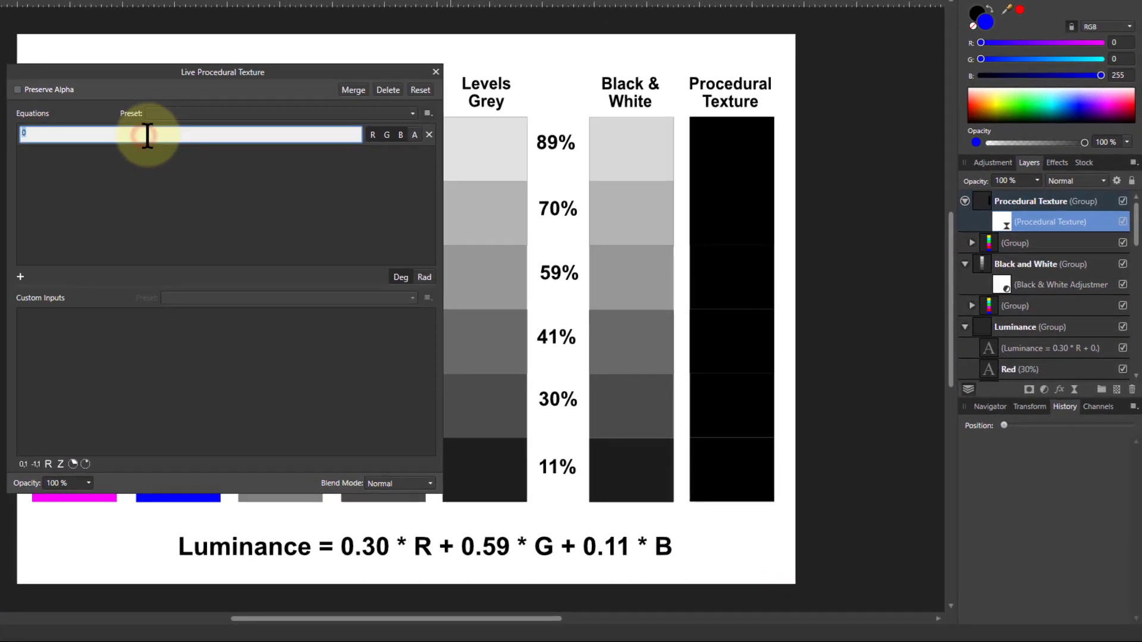
pyautogui.write('0.30 * R + 0.59 * G + 0.11 * B')
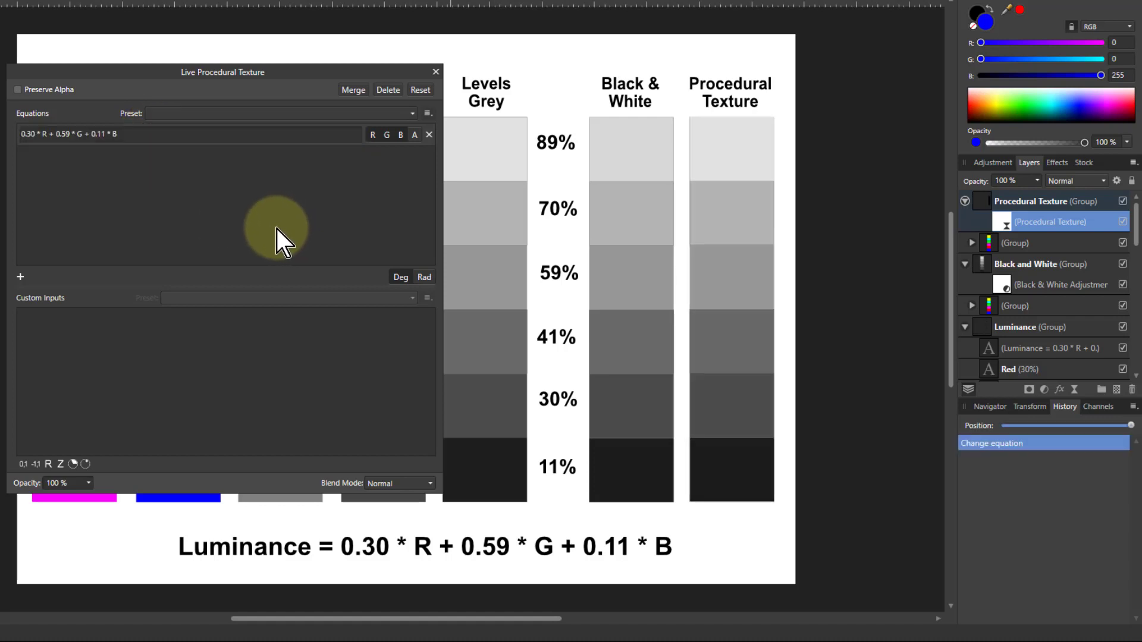
pyautogui.moveTo(590, 204)
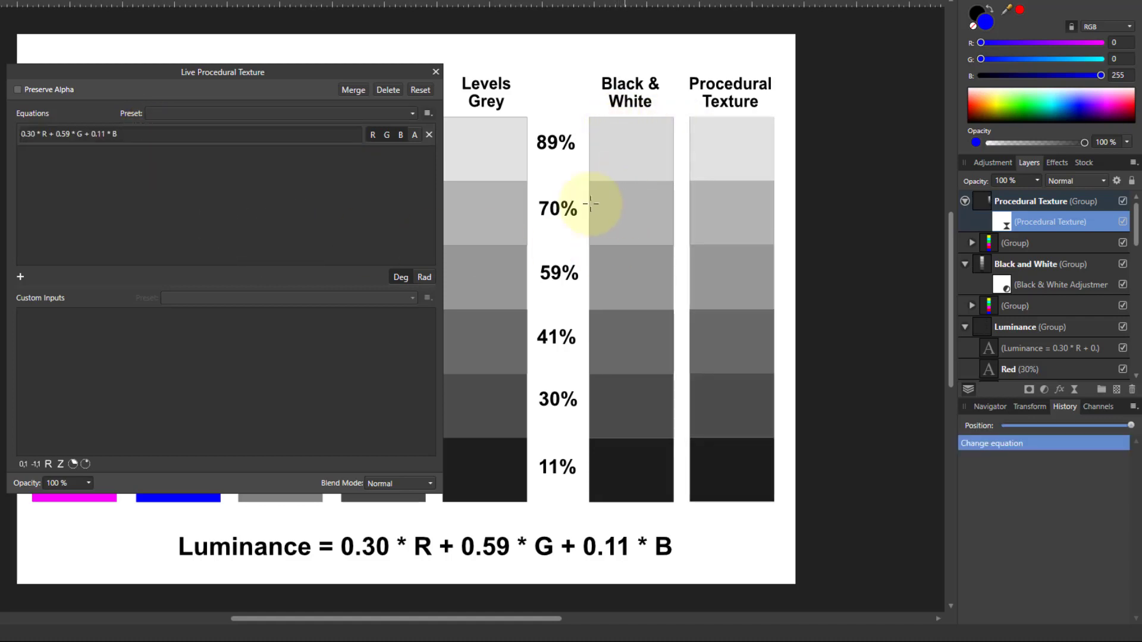
pyautogui.moveTo(348, 126)
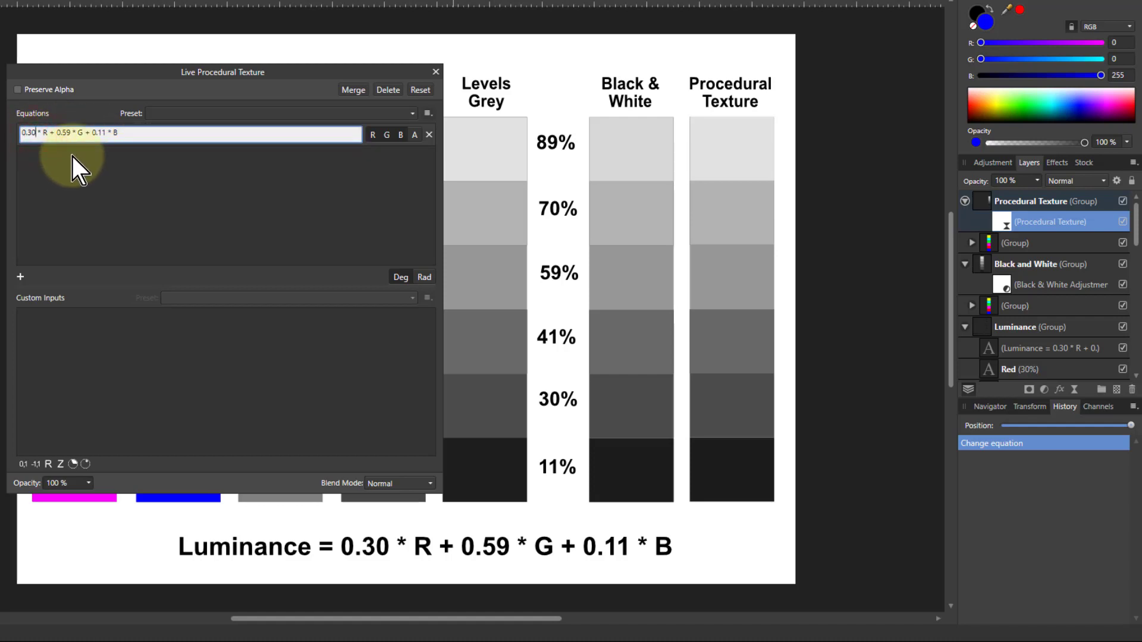
pyautogui.press('Backspace')
pyautogui.write('25')
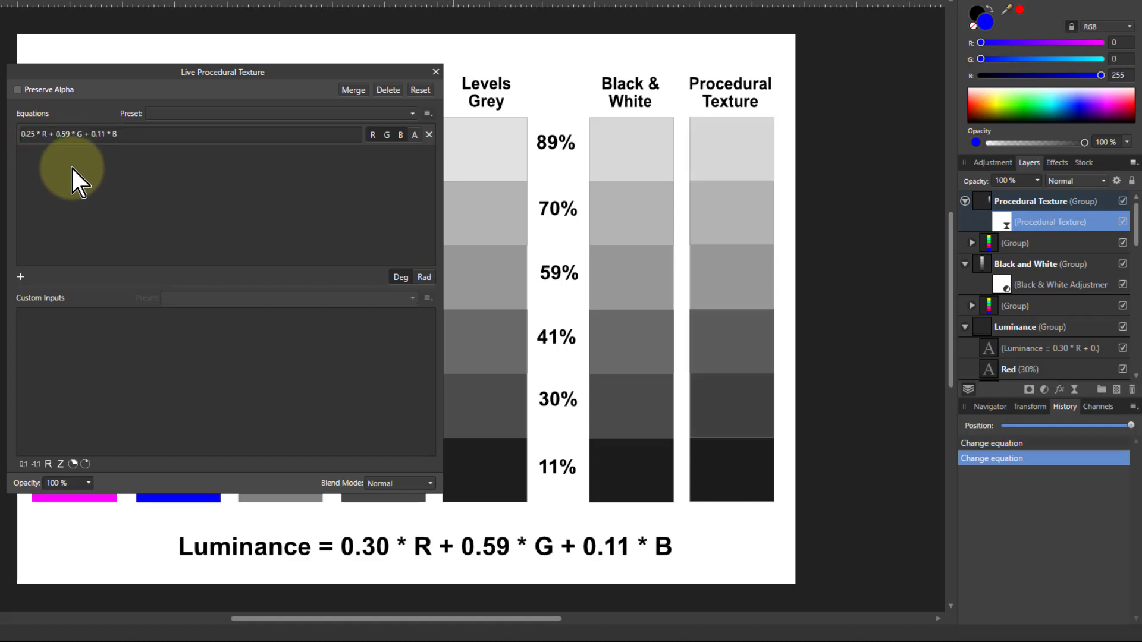
pyautogui.moveTo(164, 156)
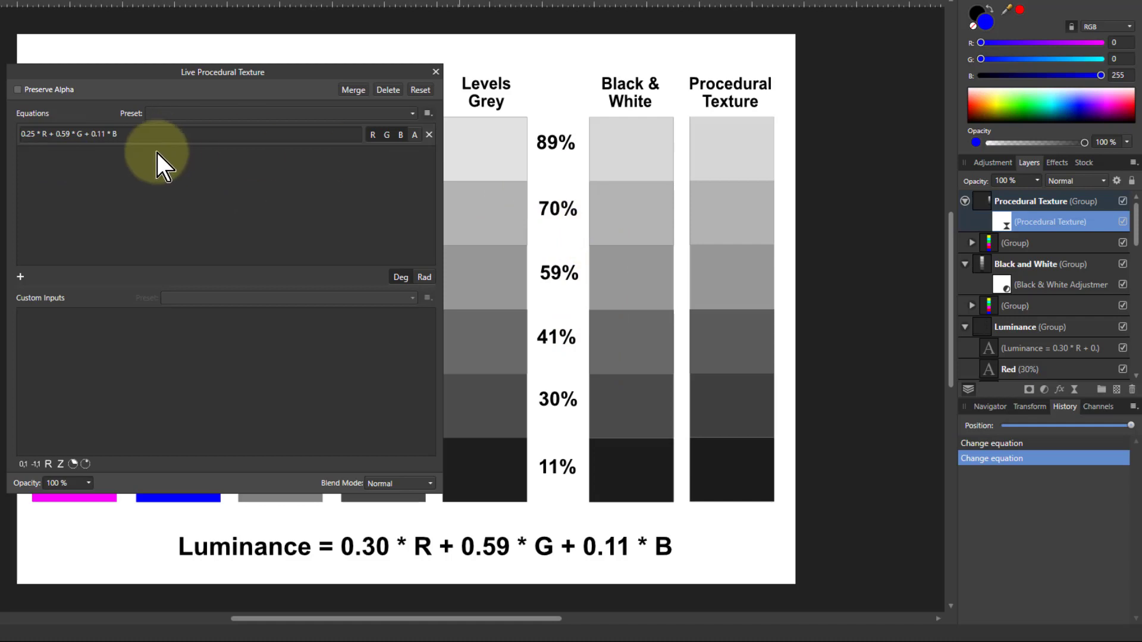
pyautogui.moveTo(19, 495)
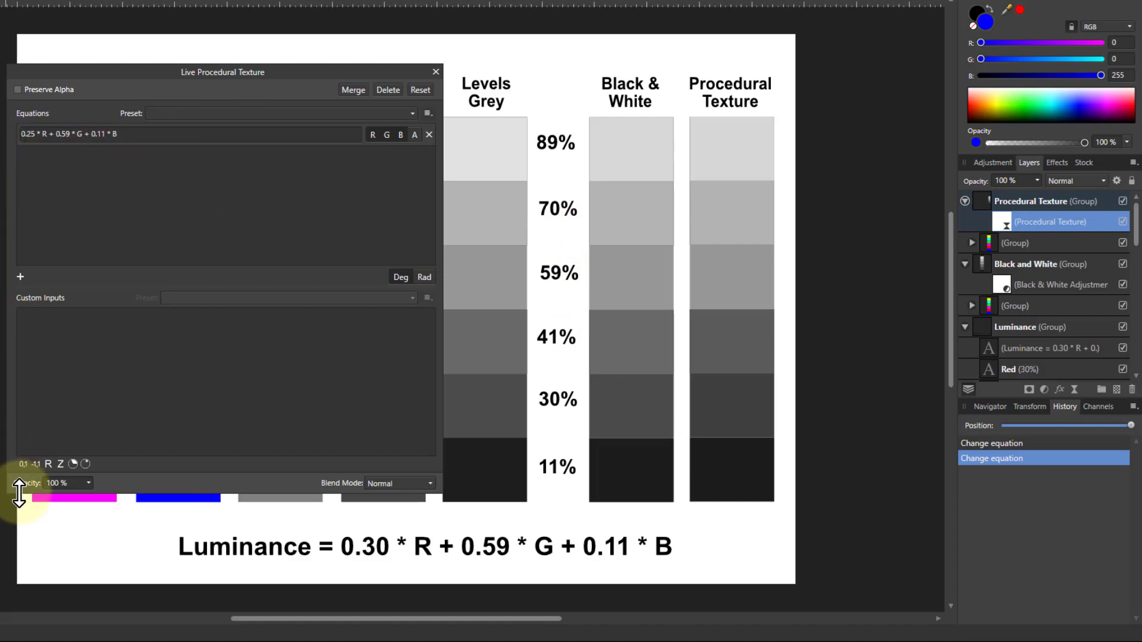
pyautogui.moveTo(25, 473)
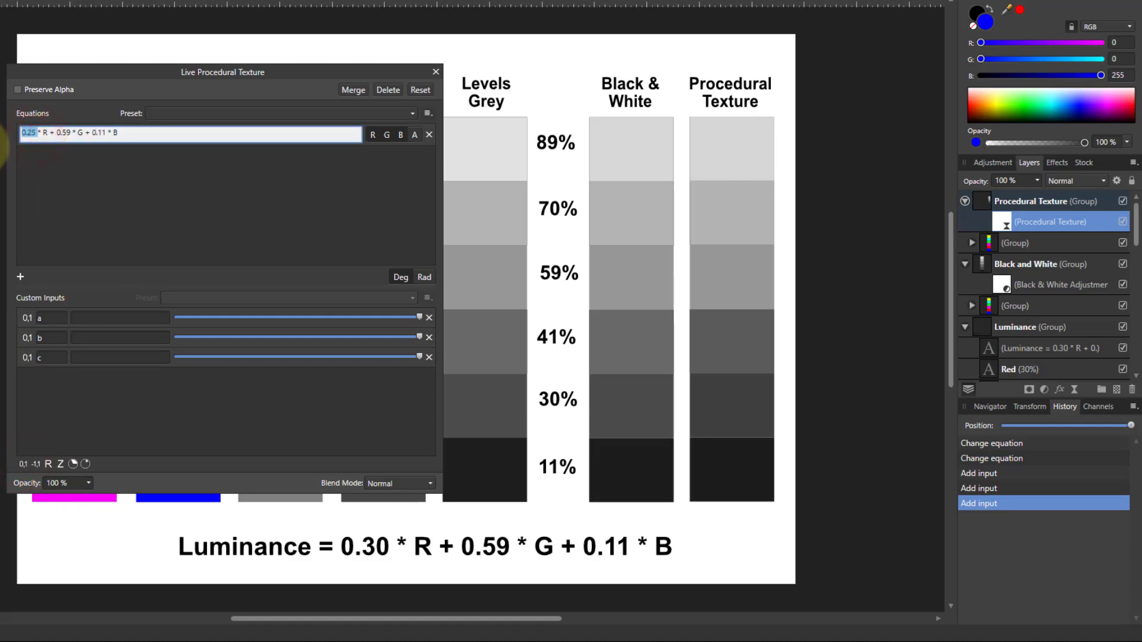
# Describe custom inputs a, b, c as Red, Green, Blue and enter a*R + b*G + c*B.
pyautogui.write('a')
pyautogui.click(120, 317)
pyautogui.write('R')
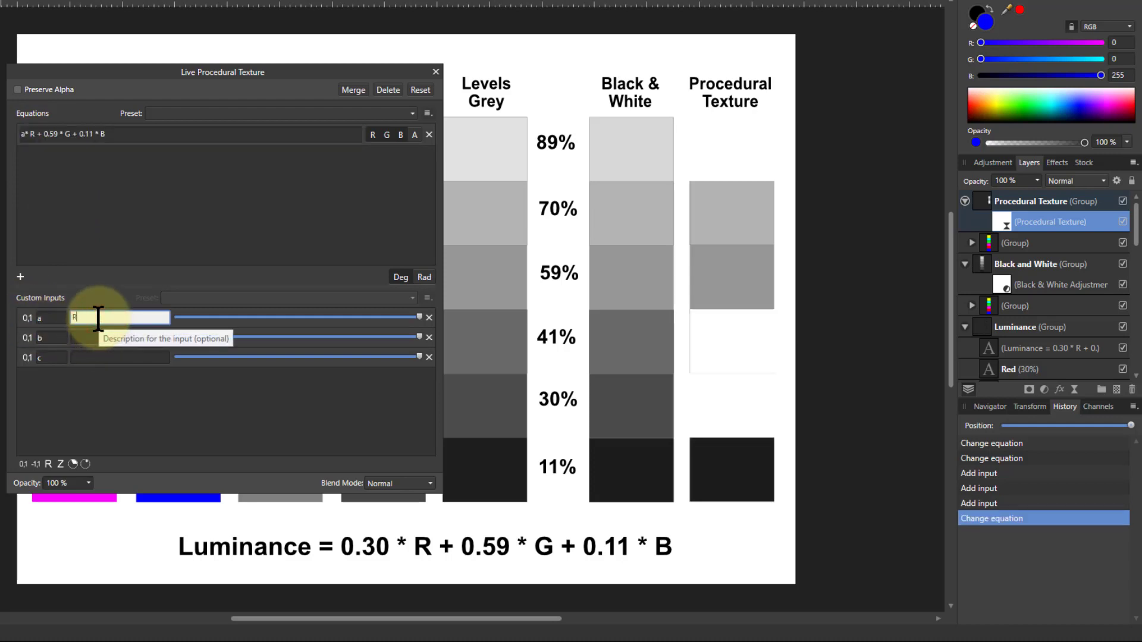
pyautogui.write('ed')
pyautogui.click(120, 337)
pyautogui.write('Green')
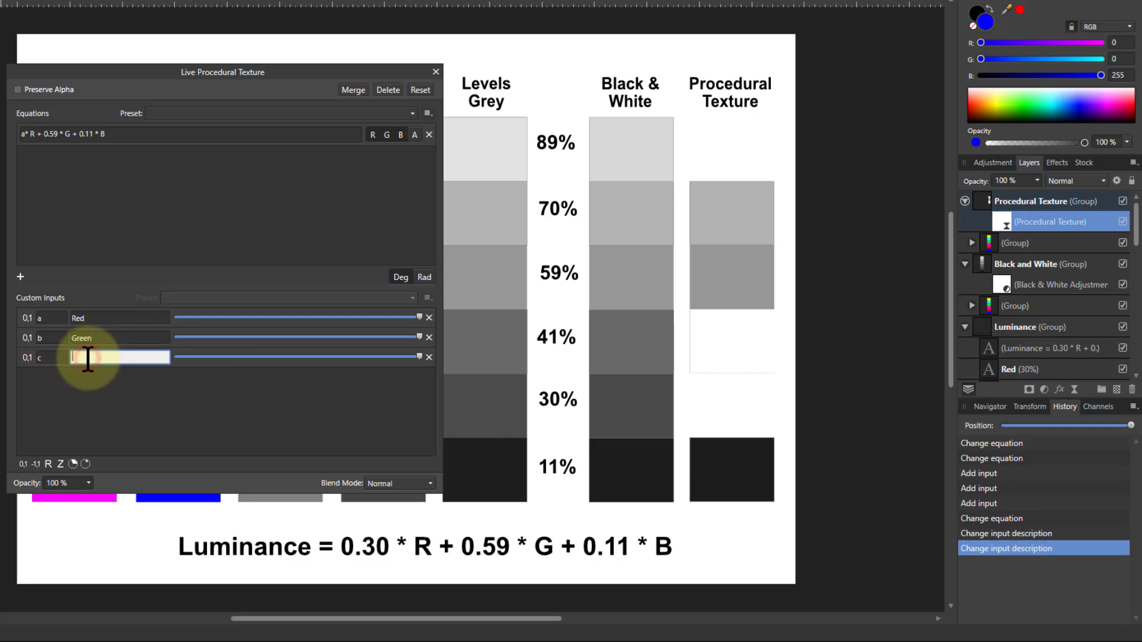
pyautogui.write('Blue')
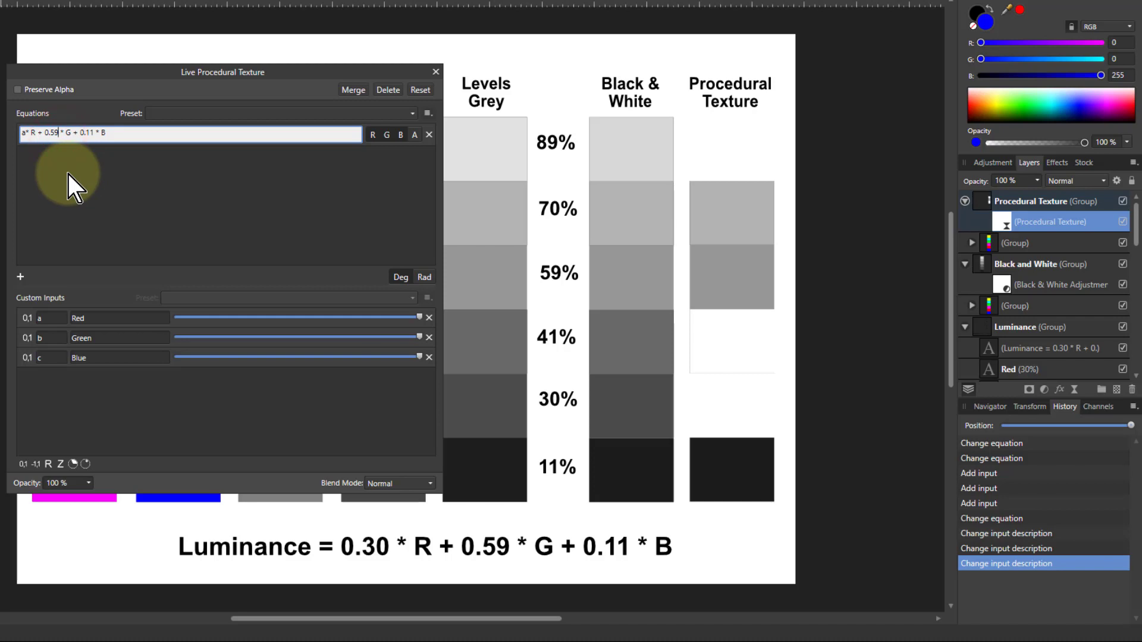
pyautogui.write('b')
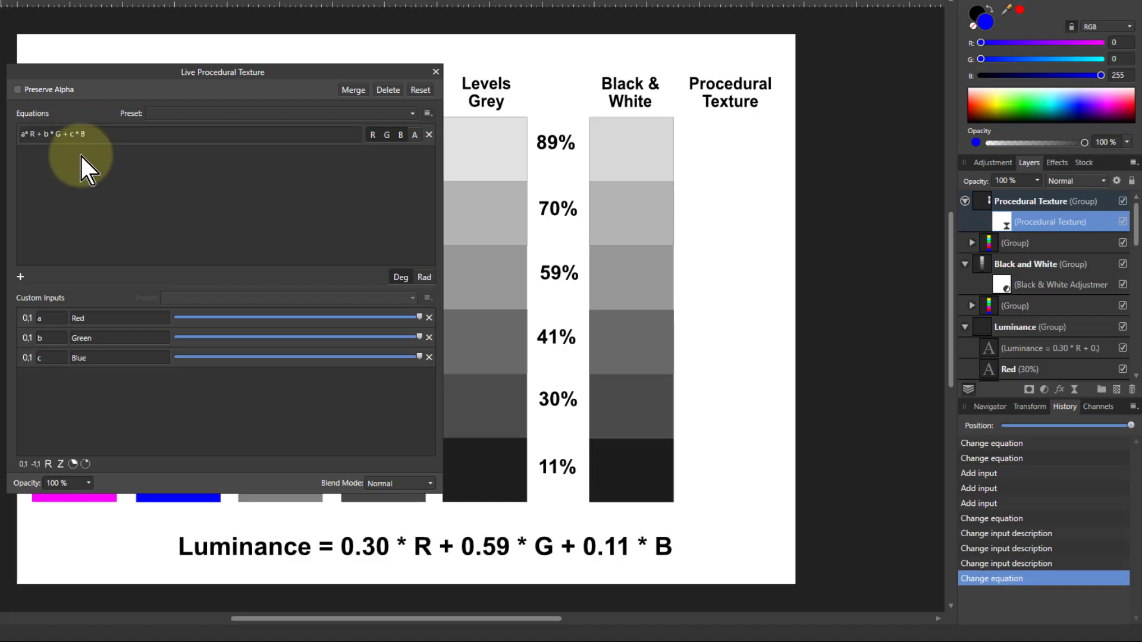
pyautogui.moveTo(429, 324)
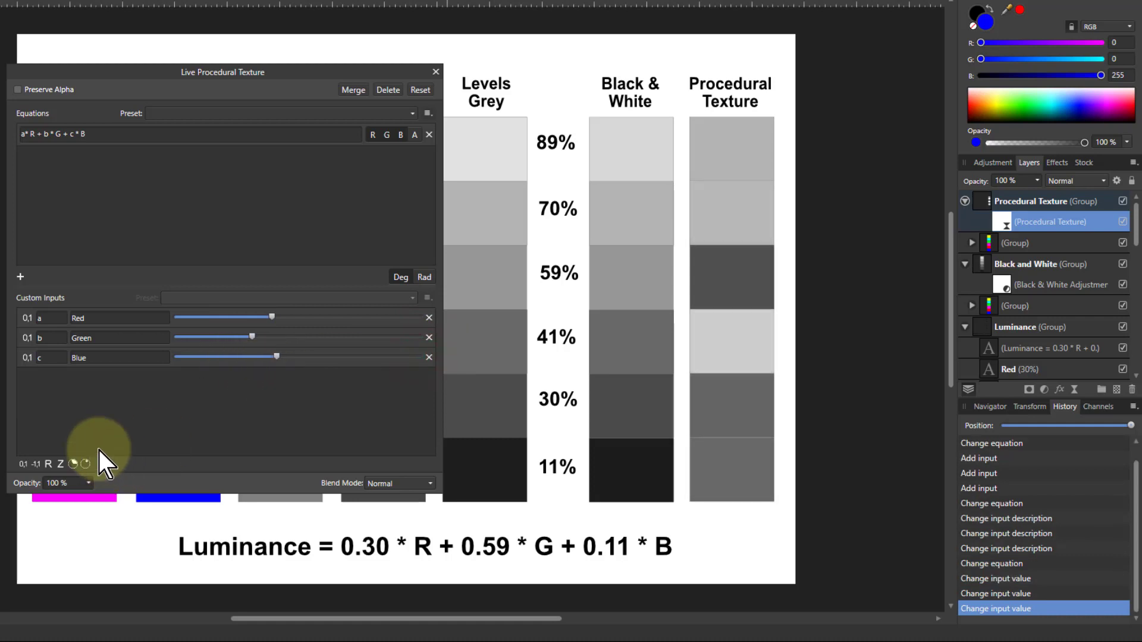
pyautogui.moveTo(24, 474)
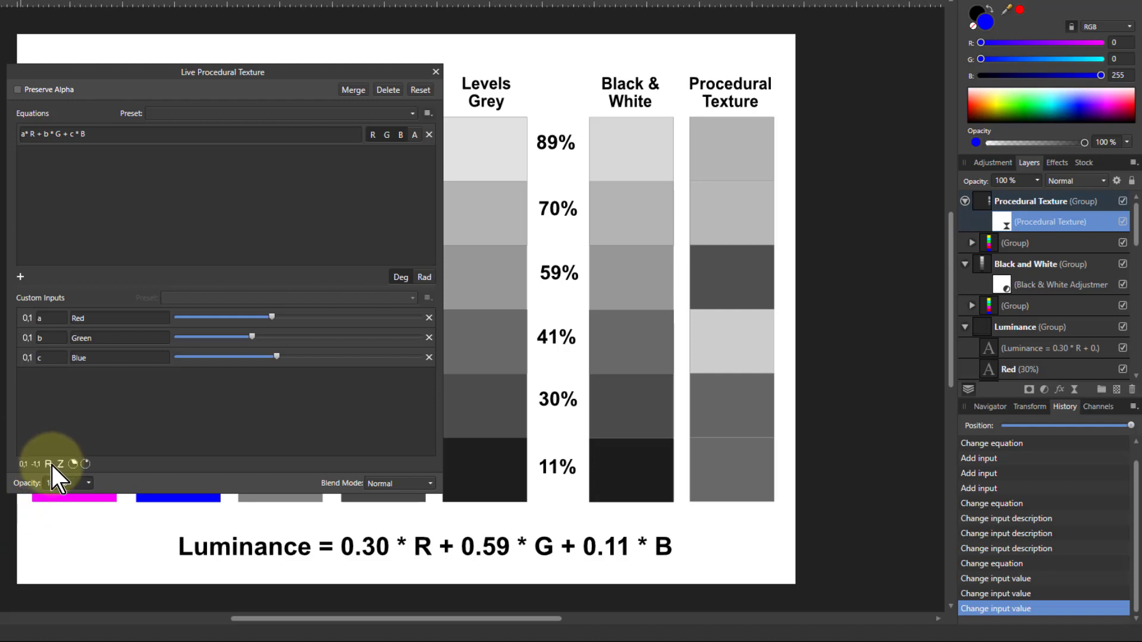
pyautogui.moveTo(55, 481)
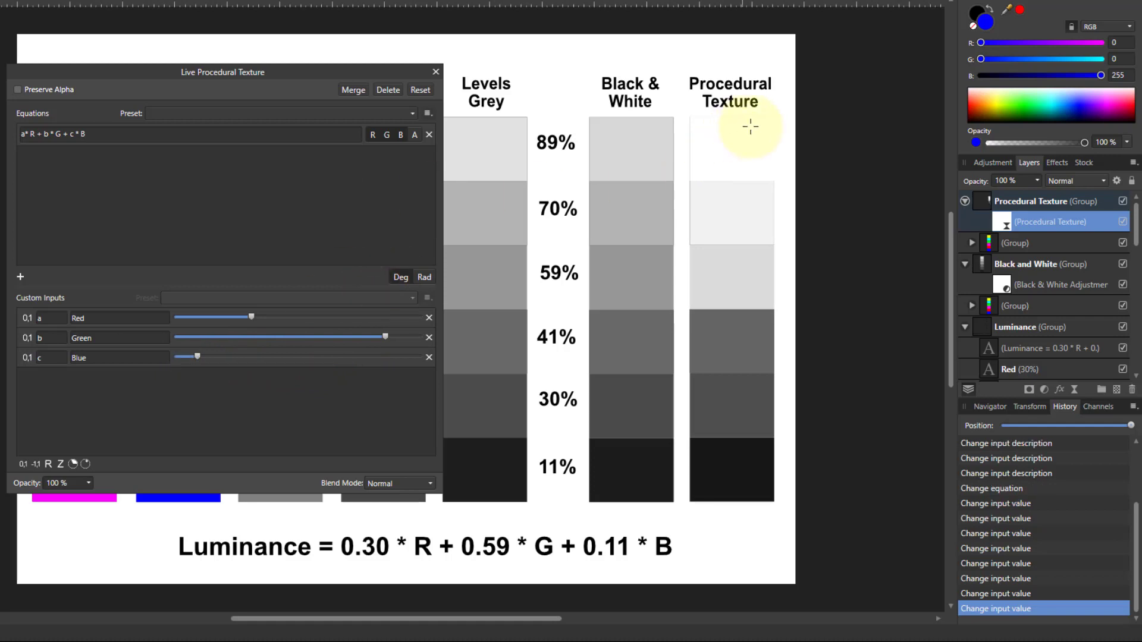
pyautogui.moveTo(730, 335)
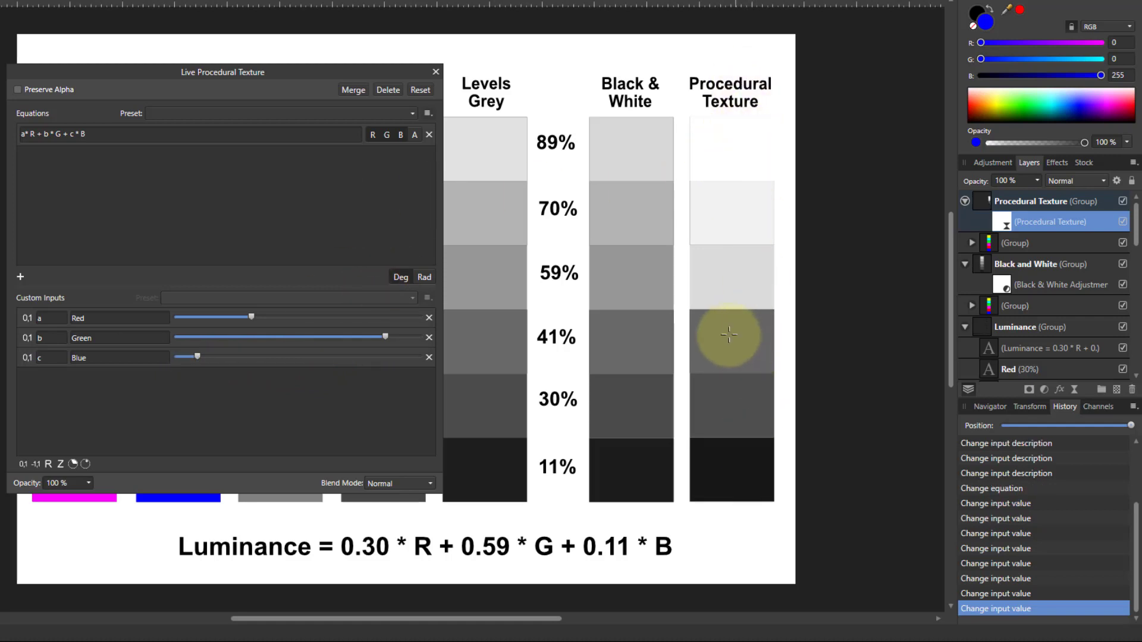
pyautogui.moveTo(347, 404)
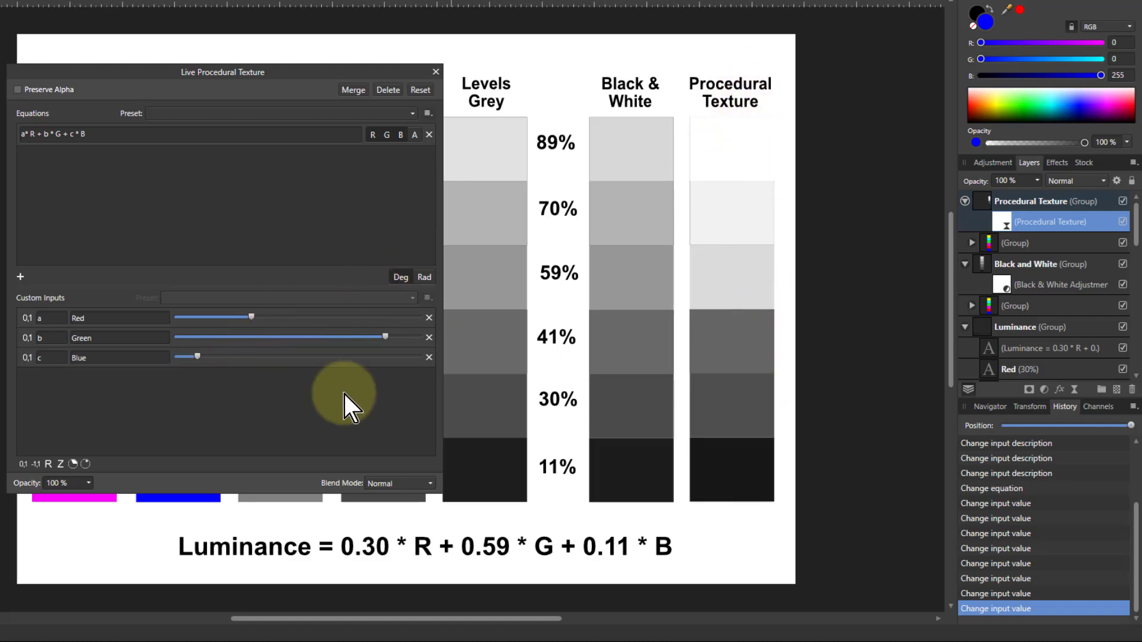
# Delete input c and edit the equation toward a*R + b*G + (1-b-a)*B.
pyautogui.click(429, 357)
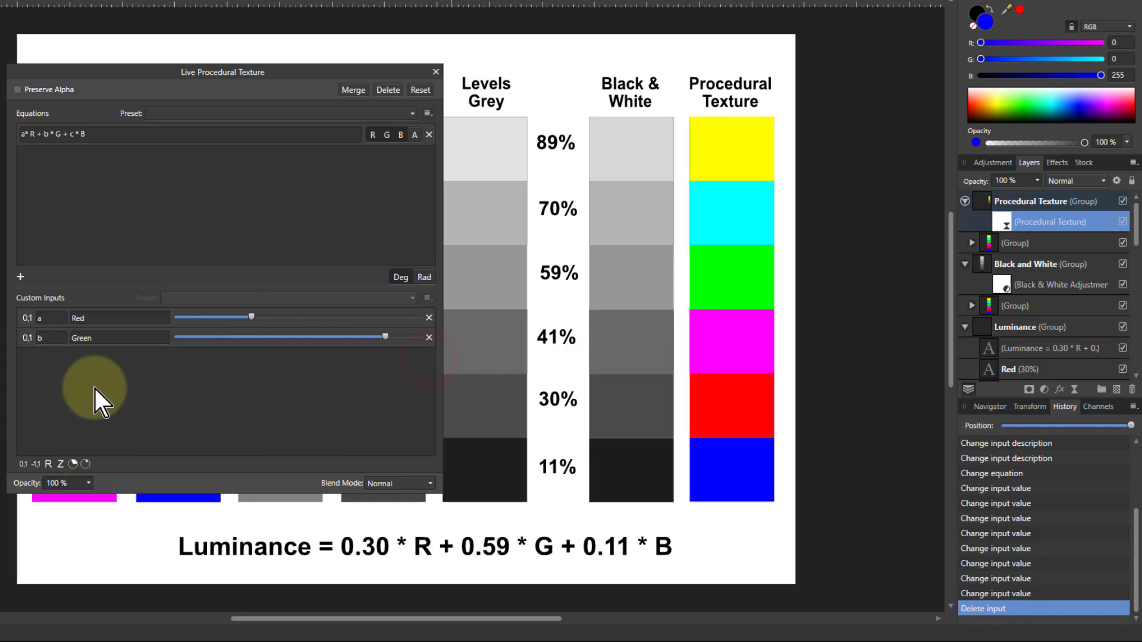
pyautogui.click(72, 134)
pyautogui.write('(1-b-a)')
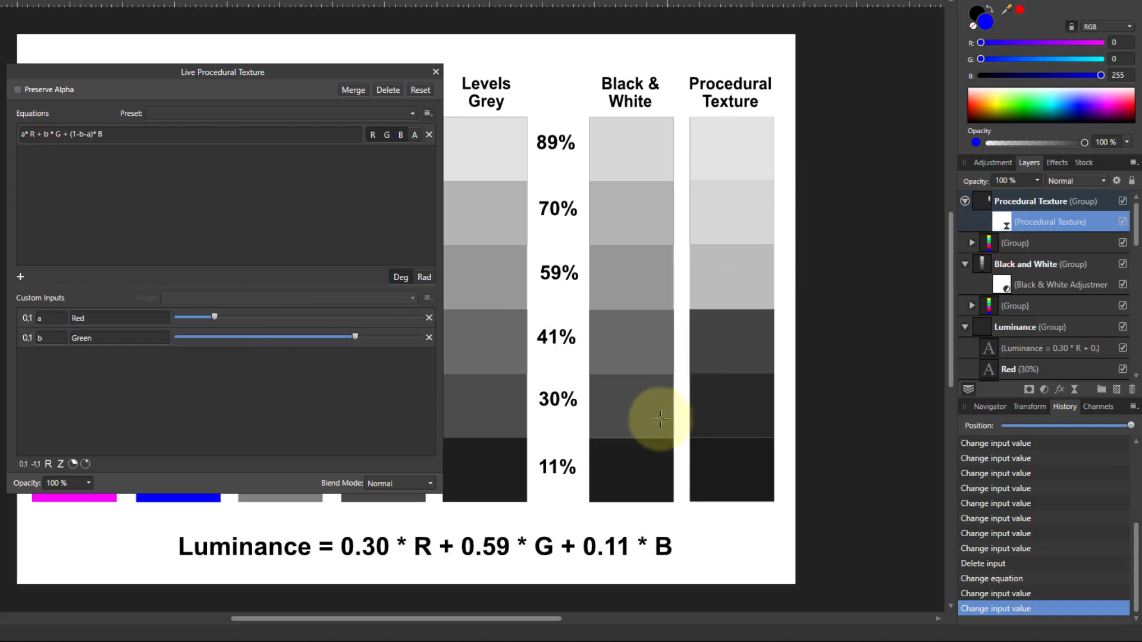
pyautogui.moveTo(484, 90)
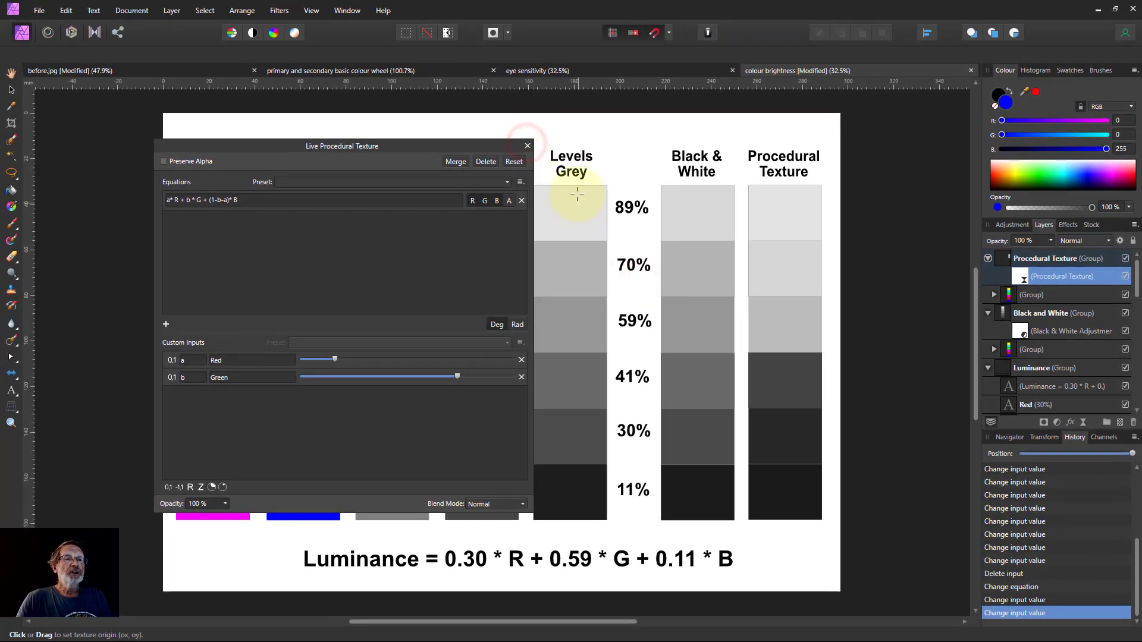
# Close the texture settings and collapse the Procedural Texture, Black and White, Levels and Brightness groups.
pyautogui.click(527, 146)
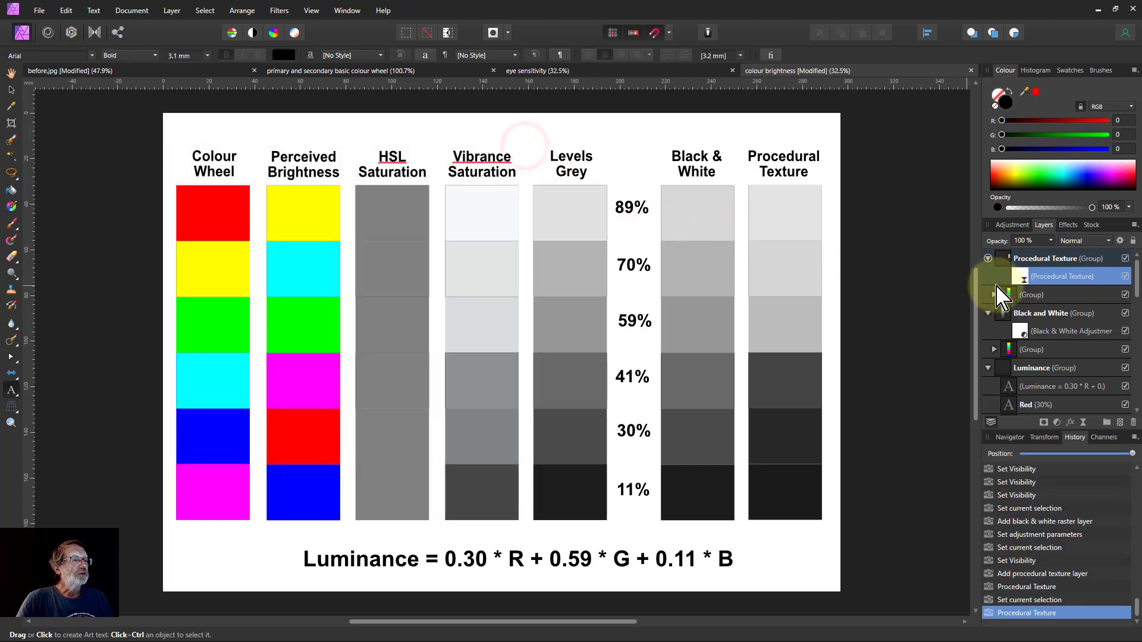
pyautogui.click(989, 259)
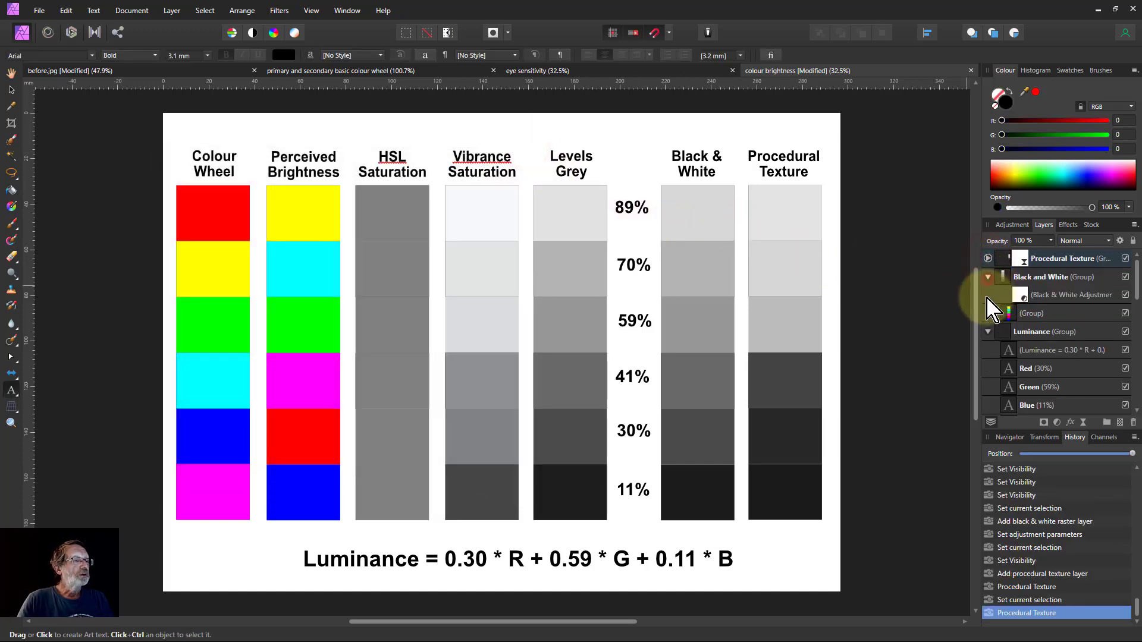
pyautogui.click(989, 276)
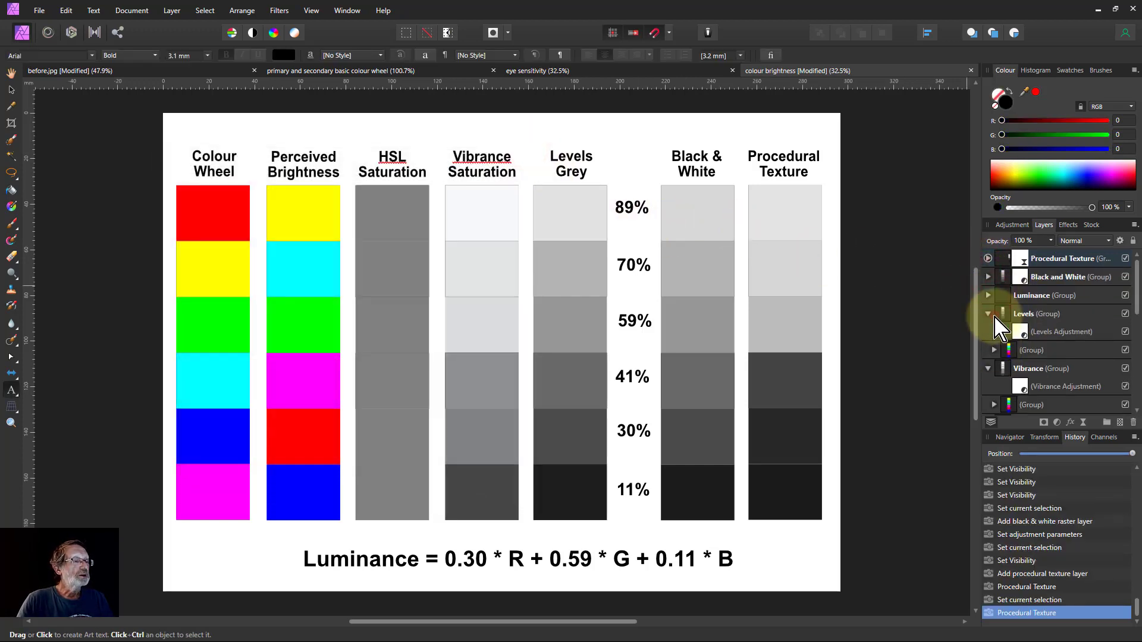
pyautogui.click(1042, 313)
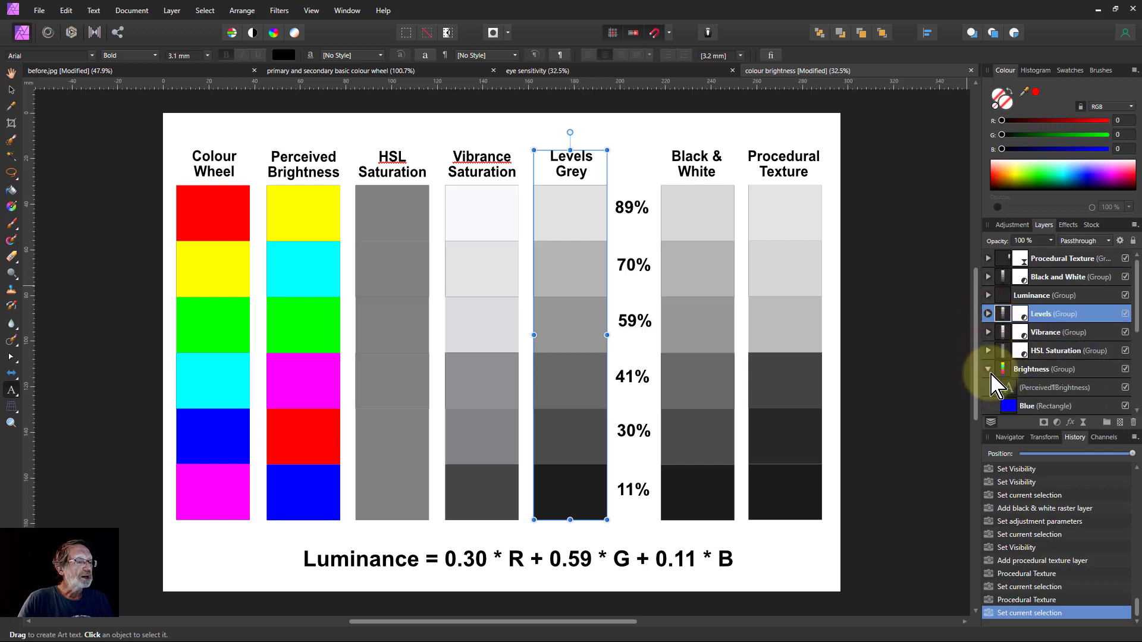
pyautogui.click(988, 370)
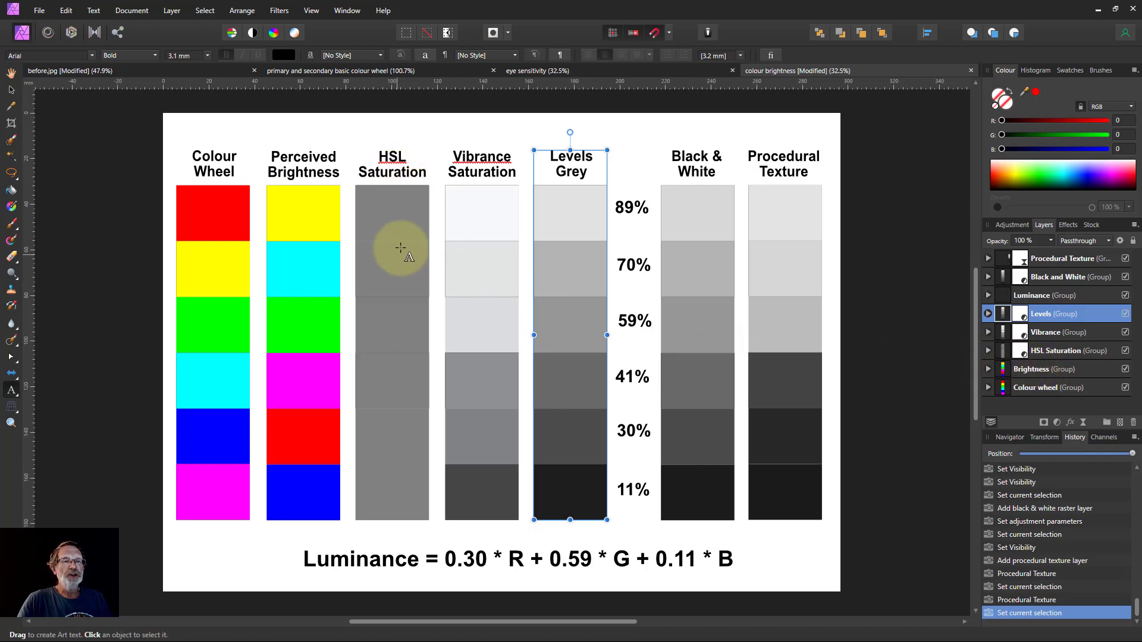
pyautogui.moveTo(474, 434)
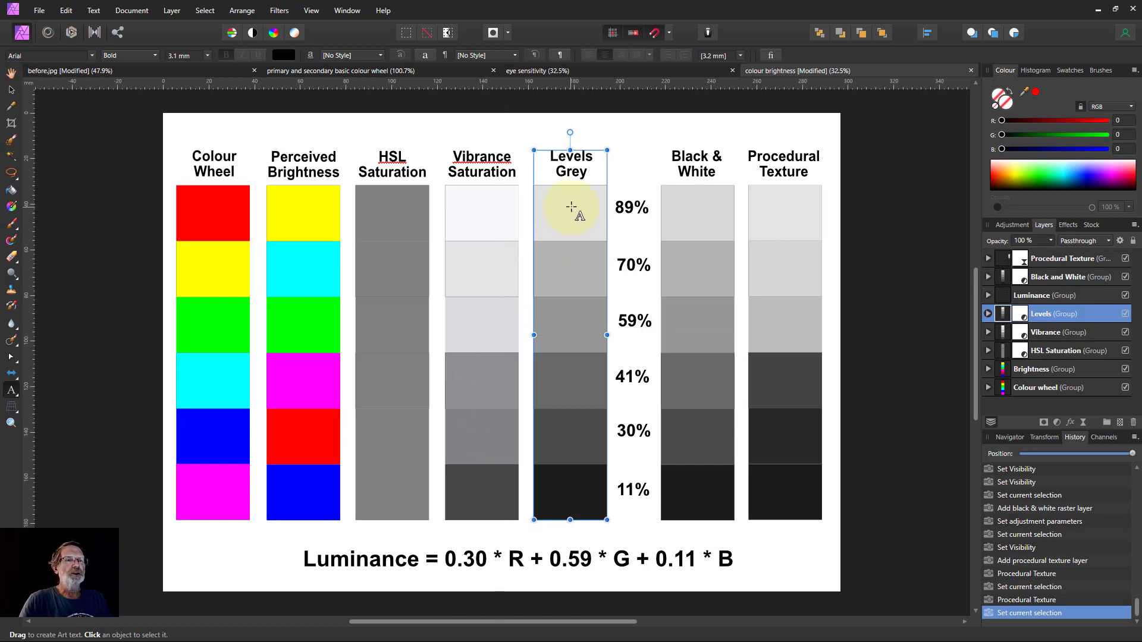
pyautogui.moveTo(579, 230)
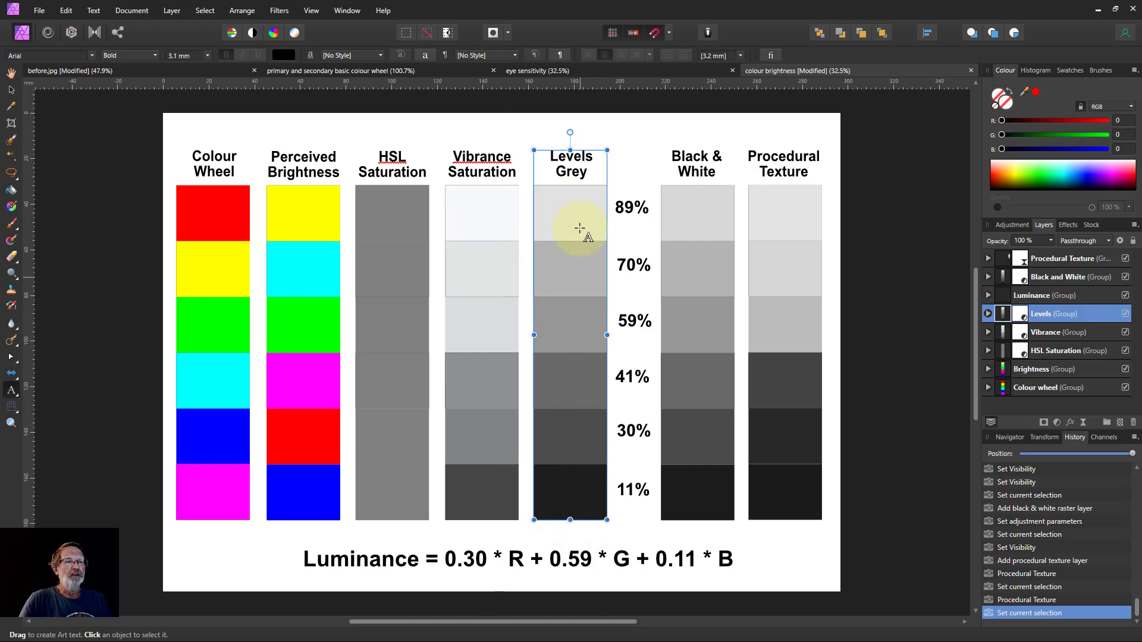
pyautogui.moveTo(660, 189)
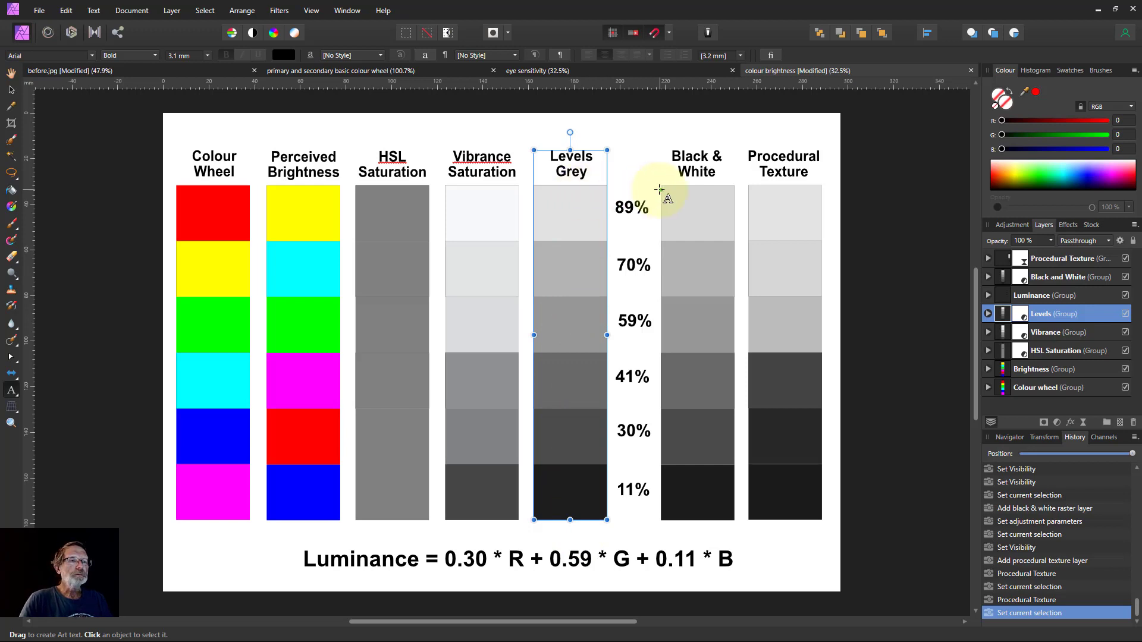
pyautogui.moveTo(685, 510)
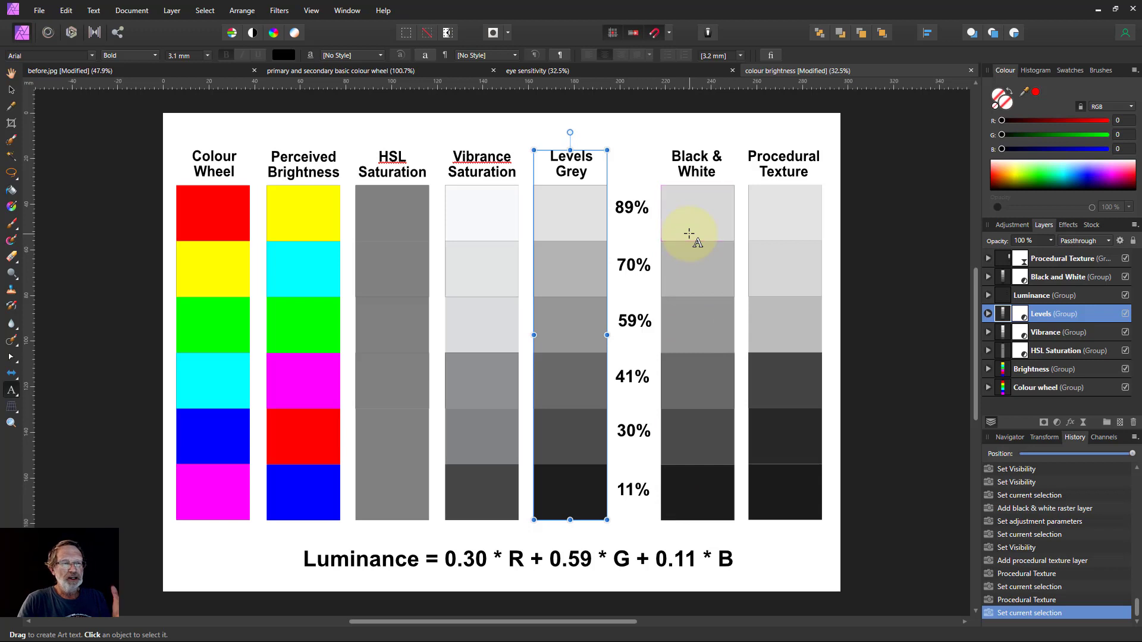
pyautogui.moveTo(790, 412)
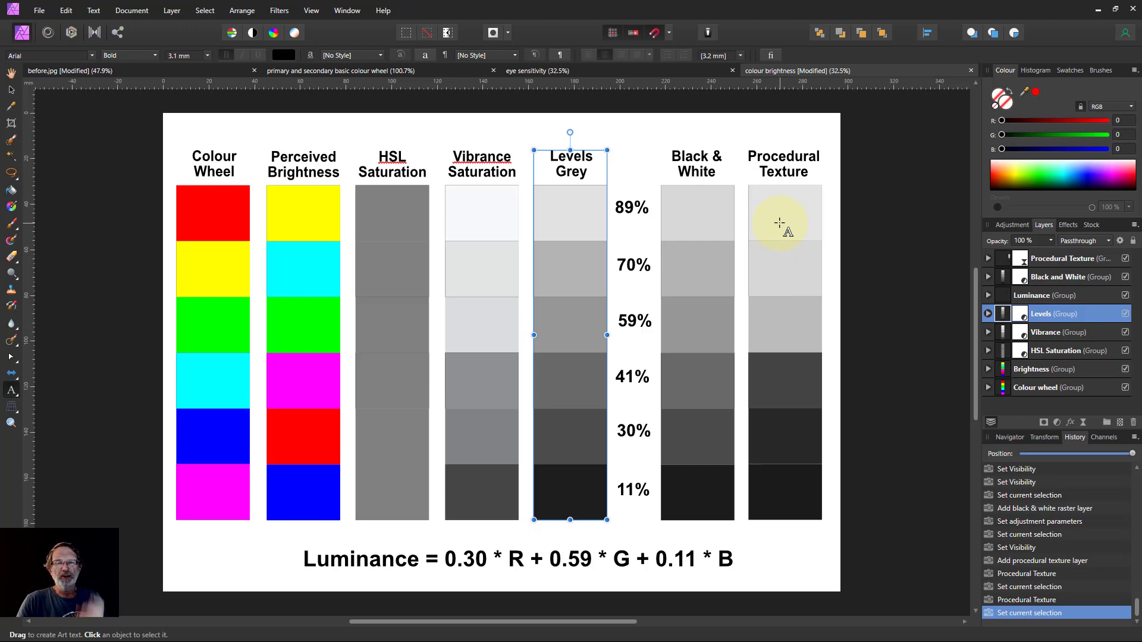
pyautogui.moveTo(666, 240)
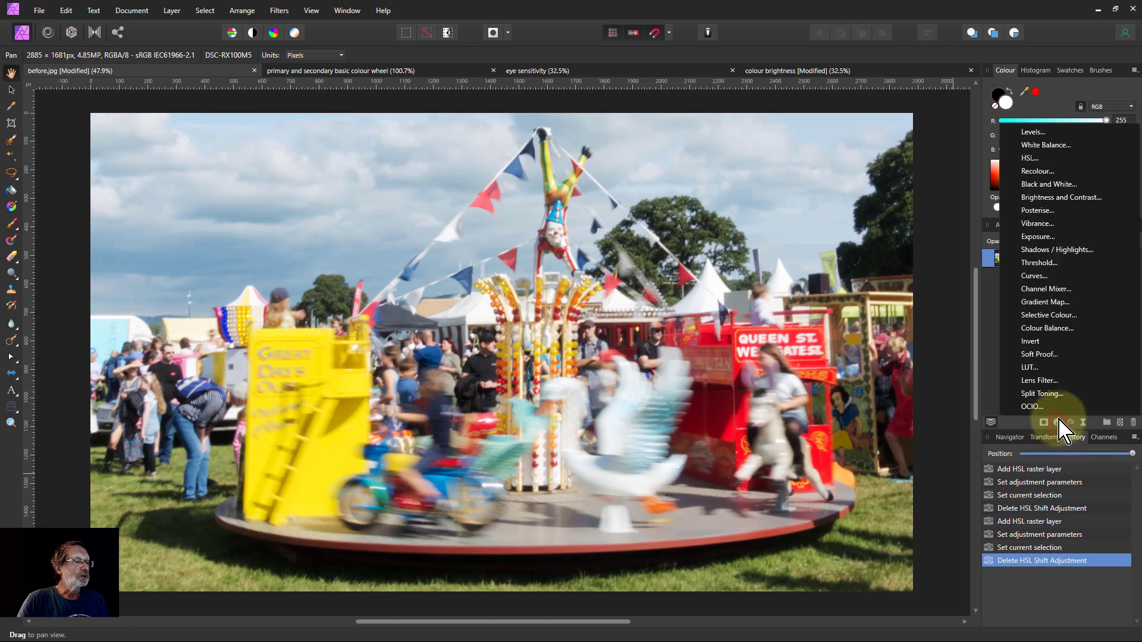
# Add a Levels adjustment to before.jpg with its colour model switched from RGB to Grey.
pyautogui.click(1033, 132)
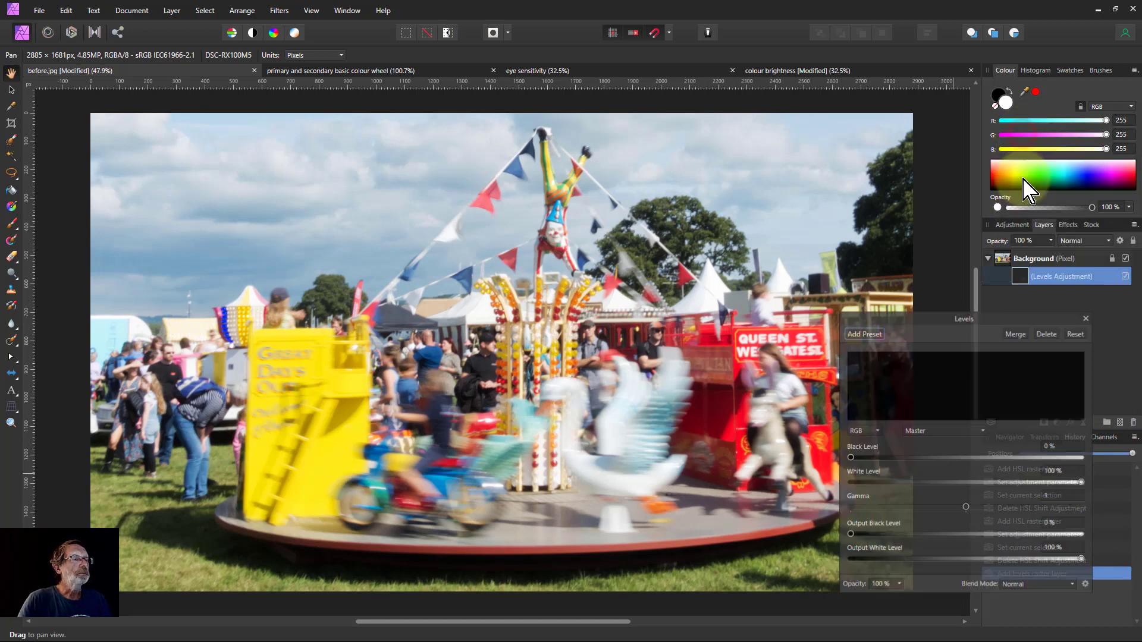
pyautogui.click(863, 431)
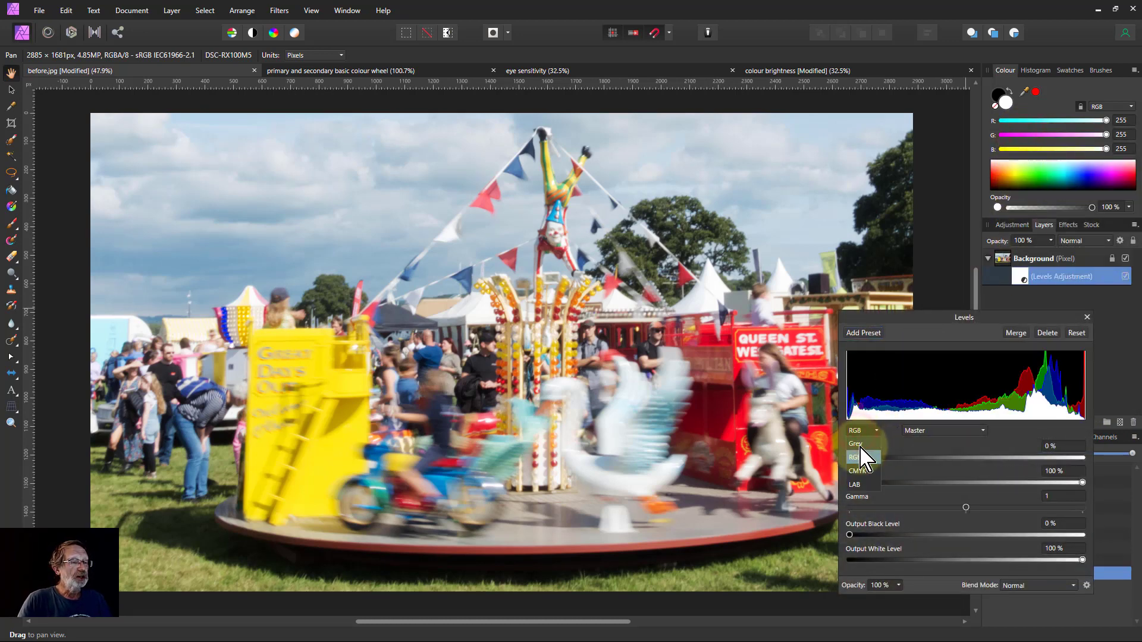
pyautogui.click(856, 444)
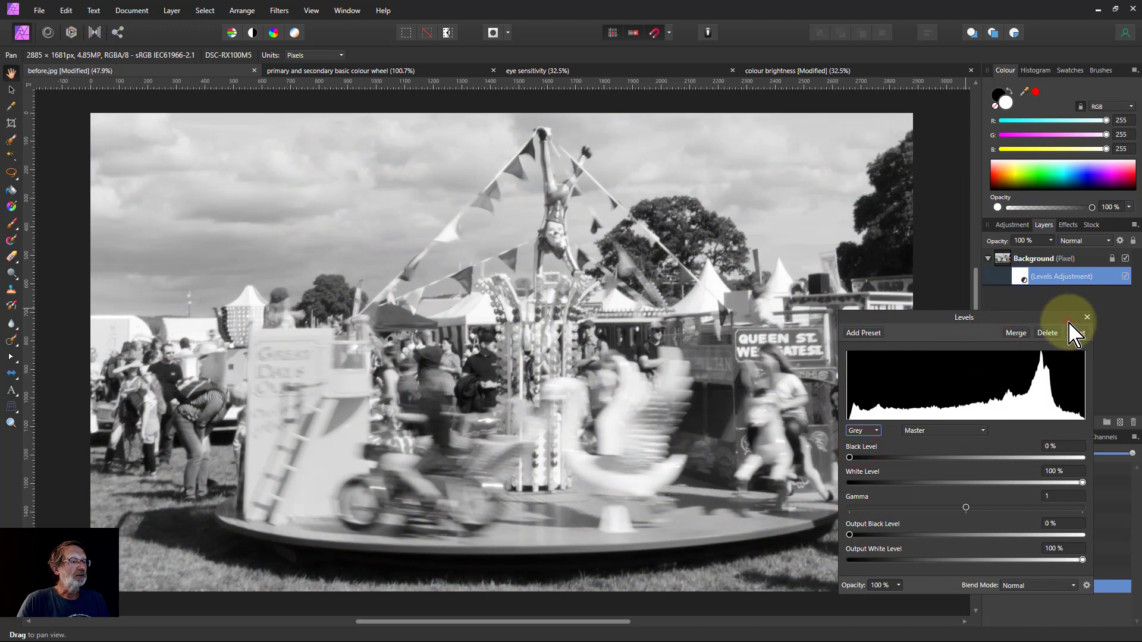